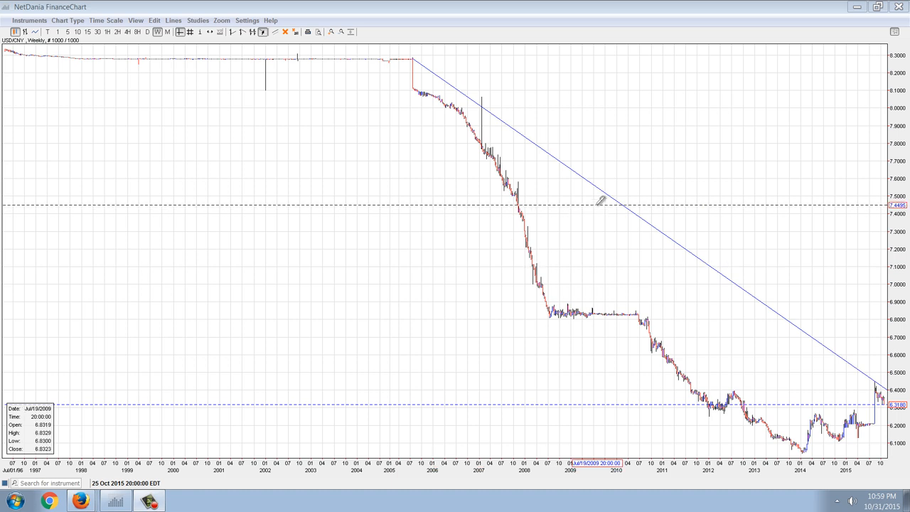
mouse_move(690, 165)
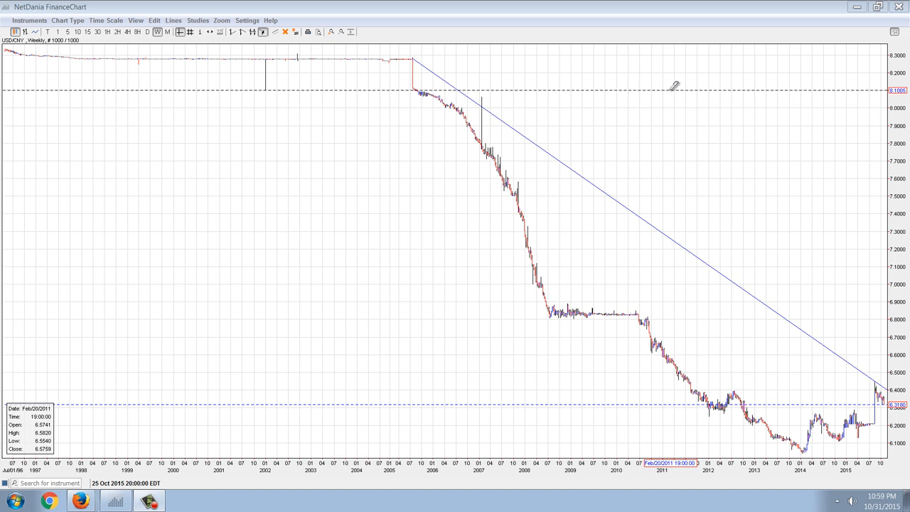
mouse_move(525, 326)
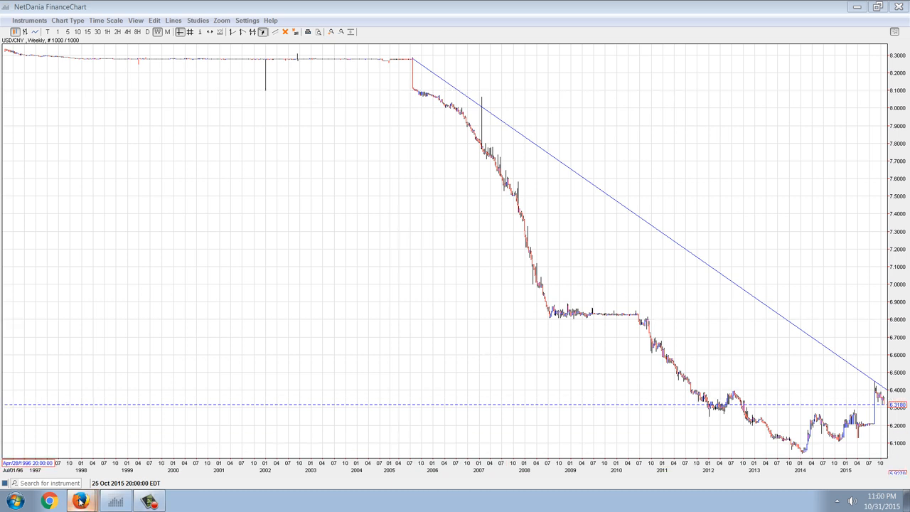
mouse_move(154, 387)
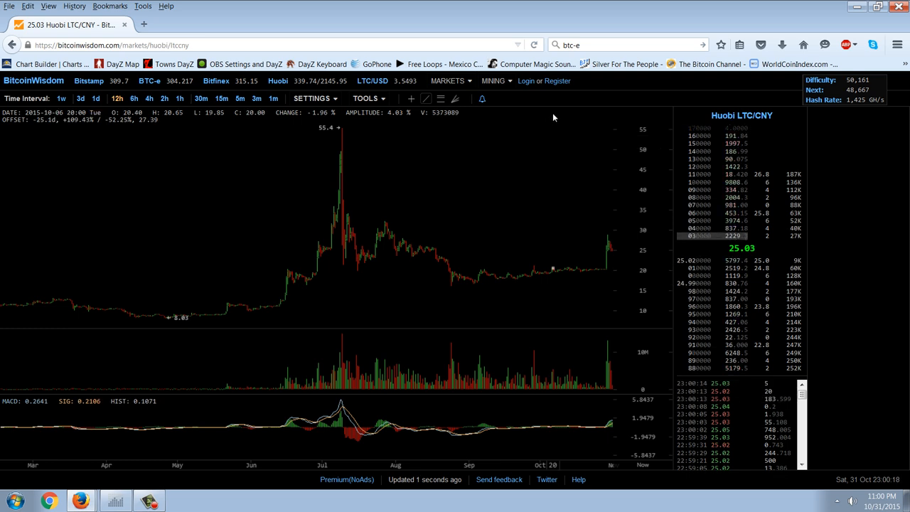
mouse_move(529, 168)
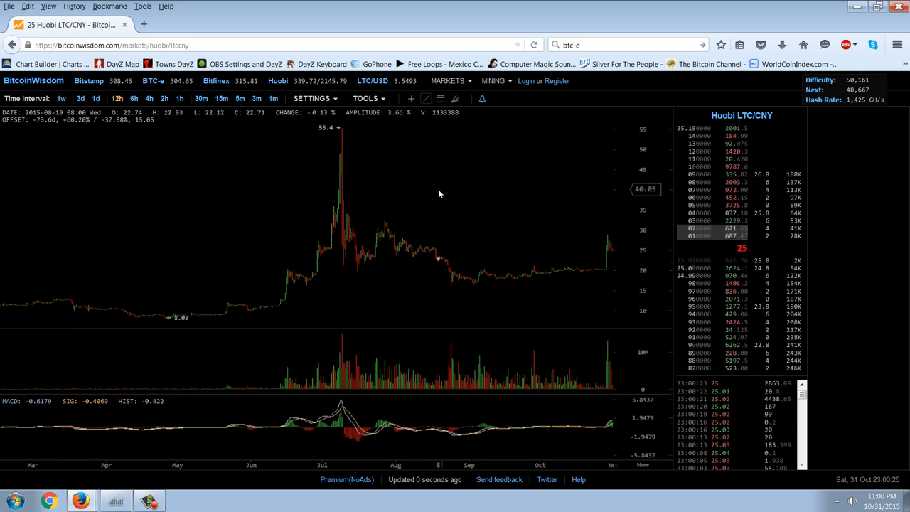
mouse_move(548, 187)
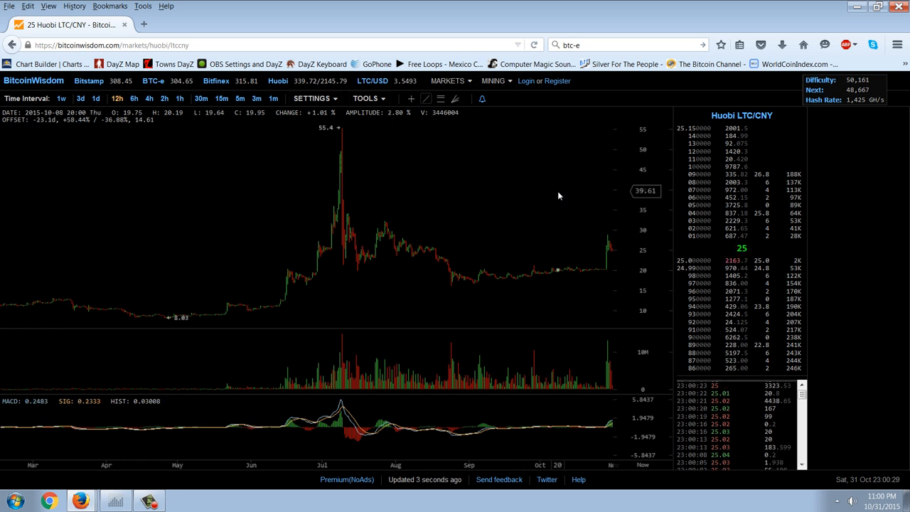
mouse_move(569, 328)
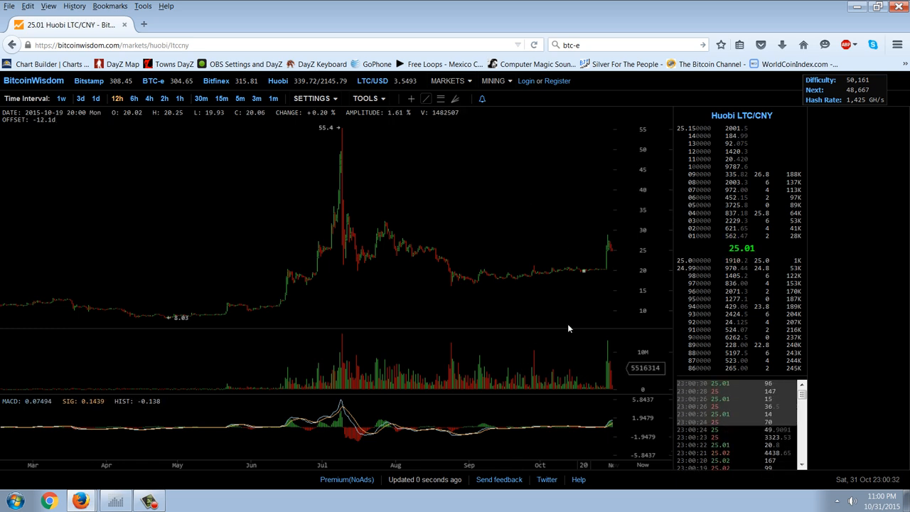
mouse_move(329, 230)
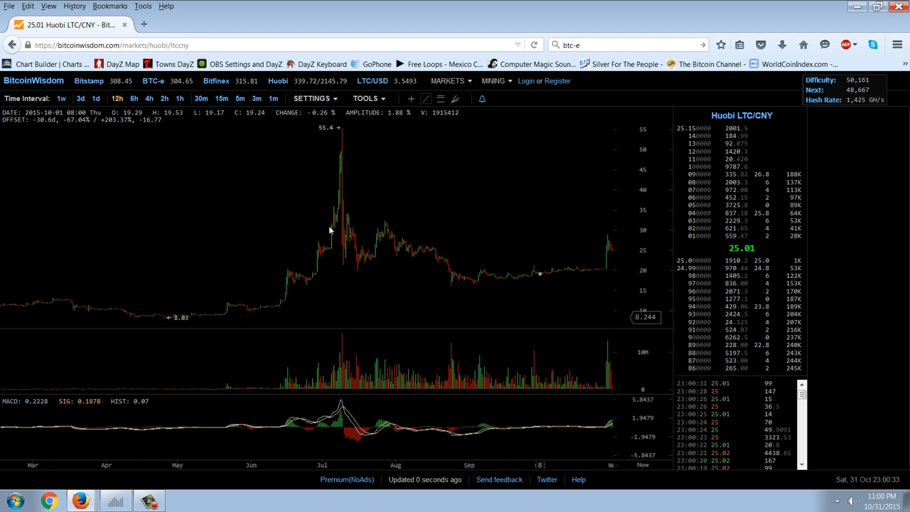
mouse_move(415, 235)
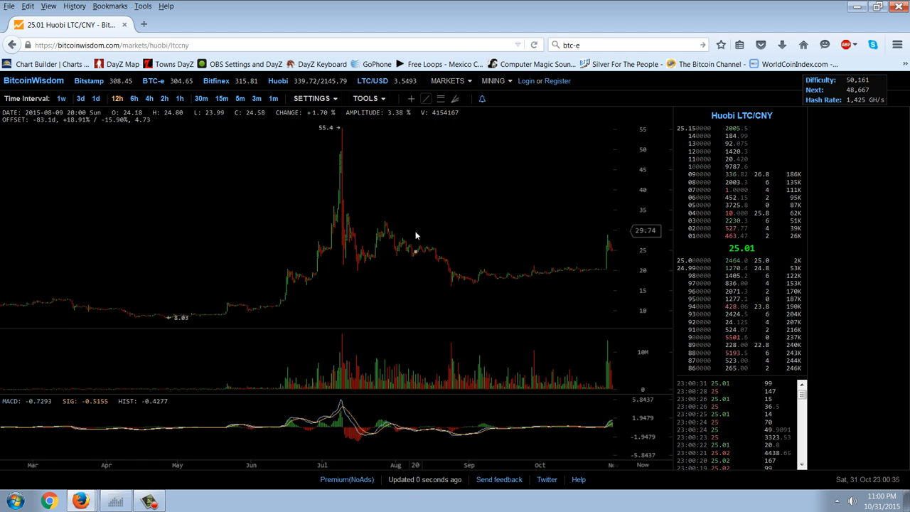
mouse_move(517, 194)
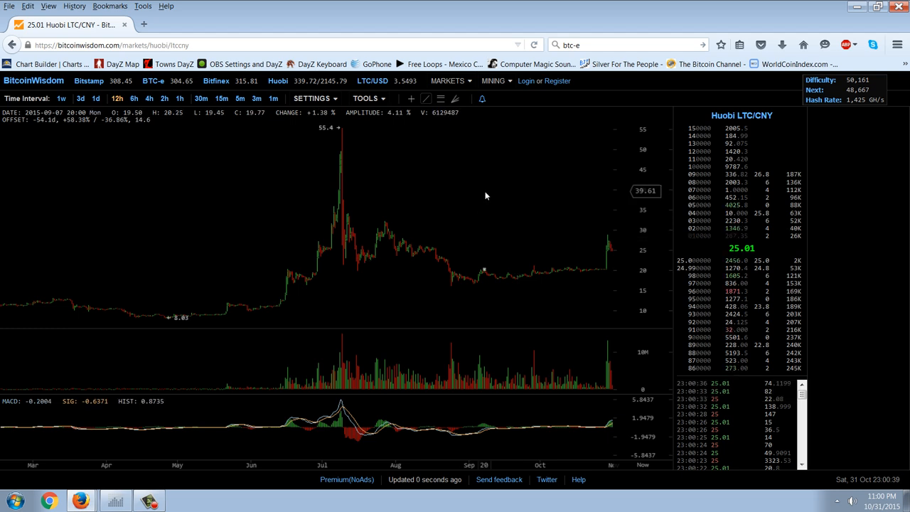
mouse_move(472, 171)
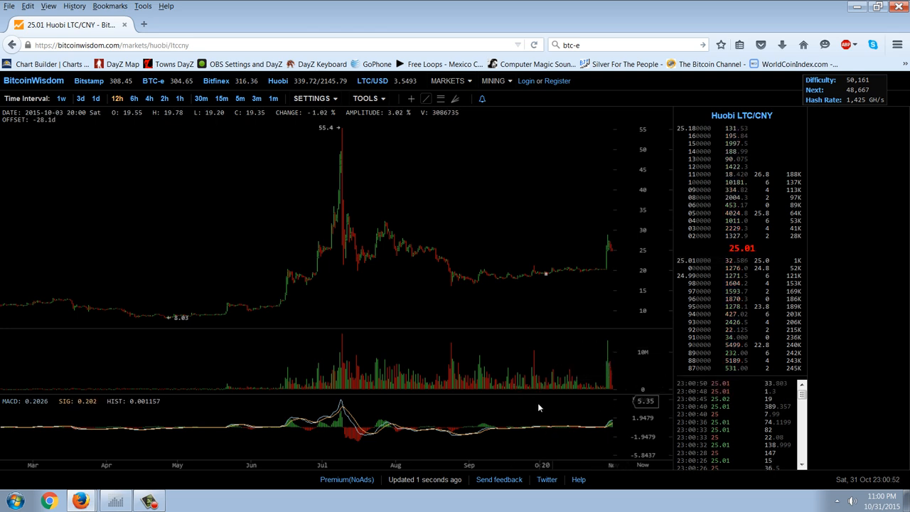
mouse_move(608, 359)
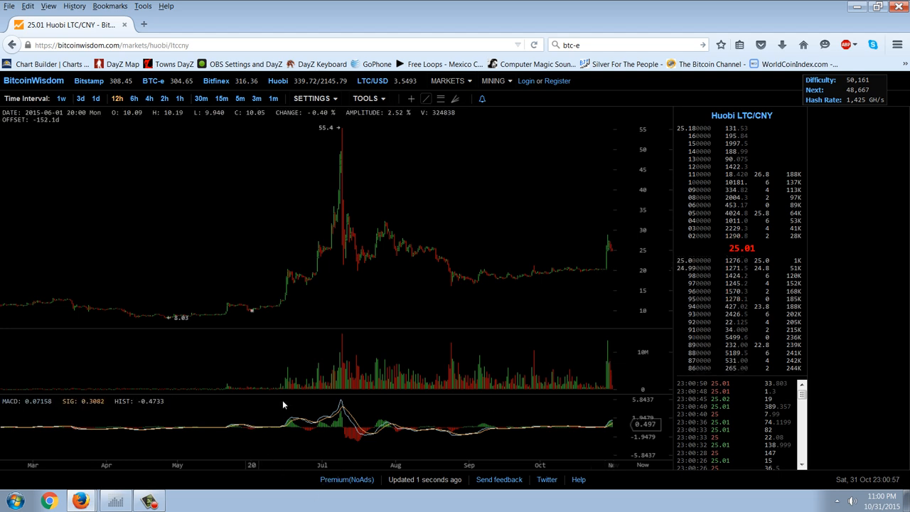
mouse_move(390, 398)
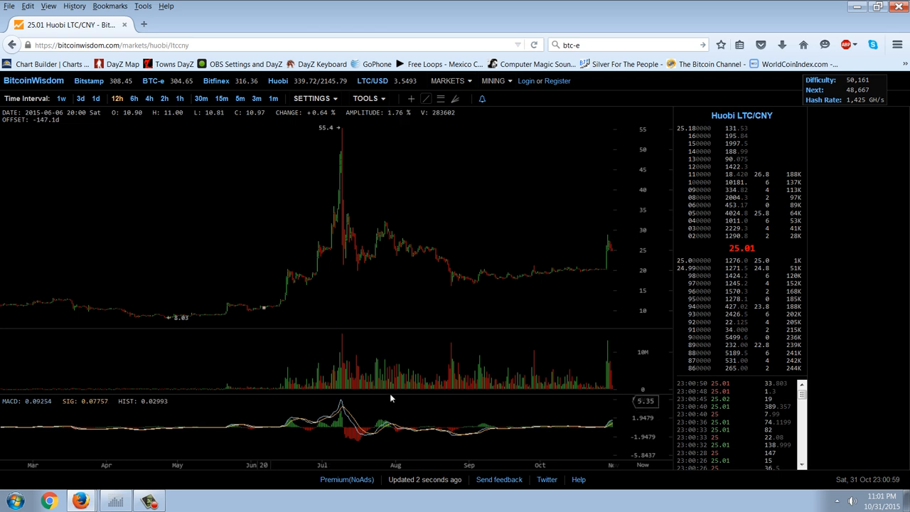
mouse_move(299, 398)
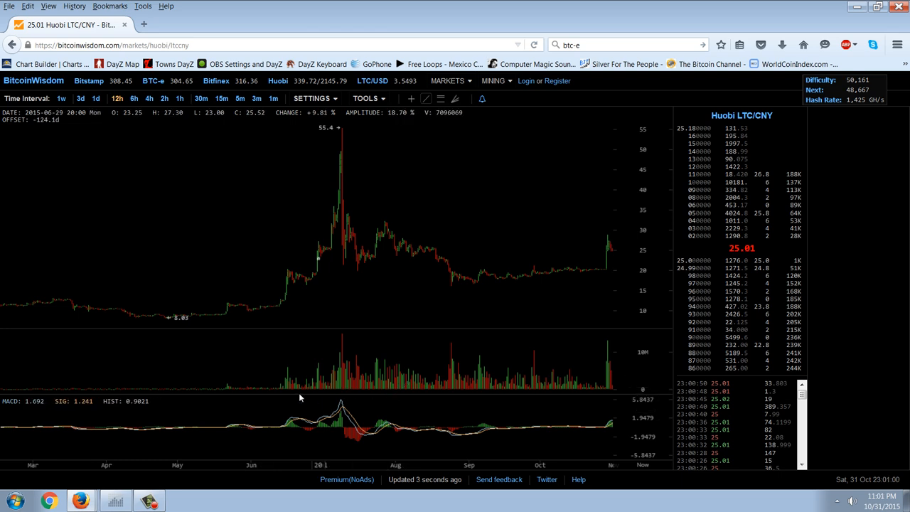
mouse_move(291, 376)
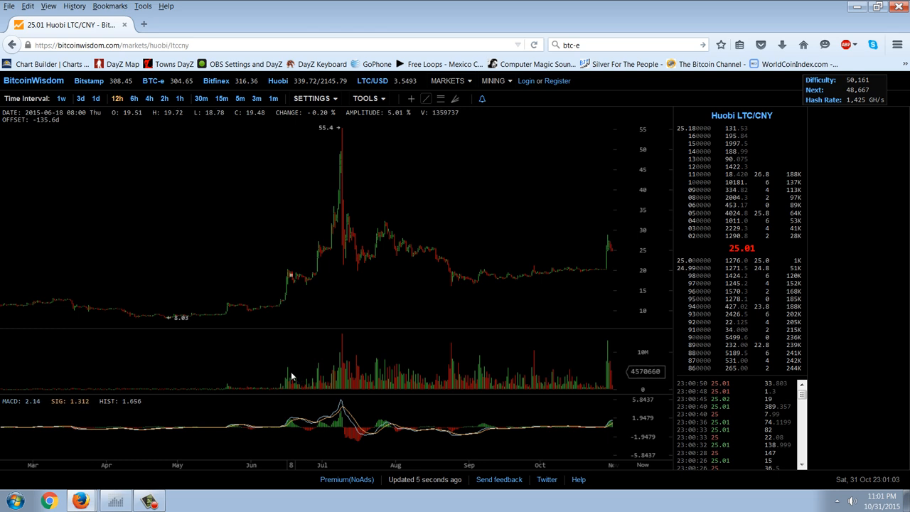
mouse_move(270, 425)
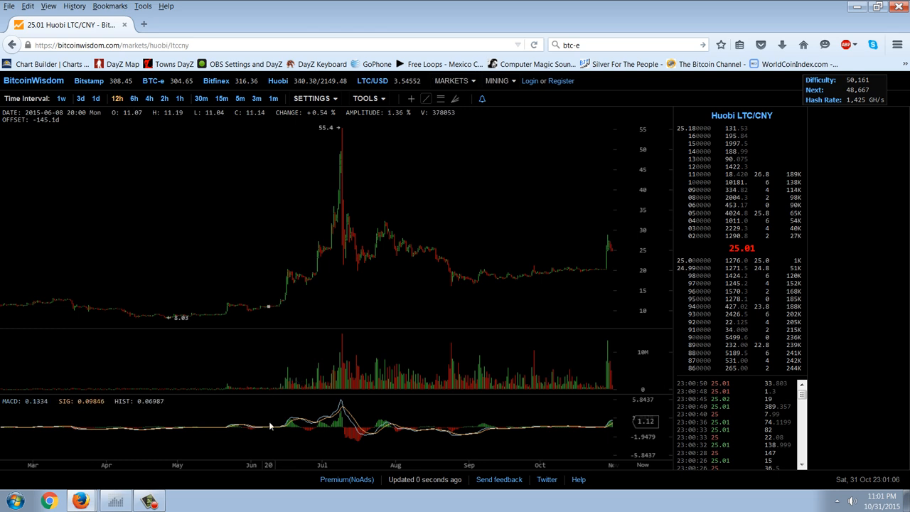
mouse_move(276, 347)
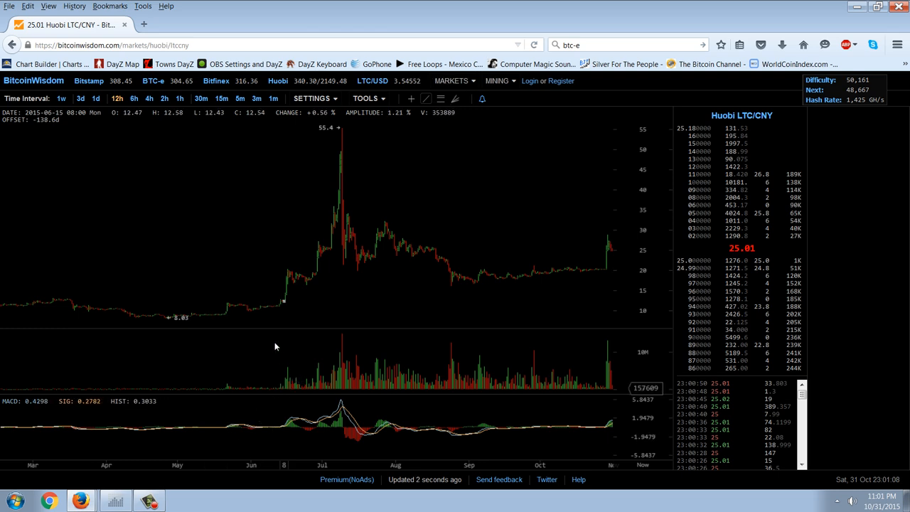
mouse_move(355, 321)
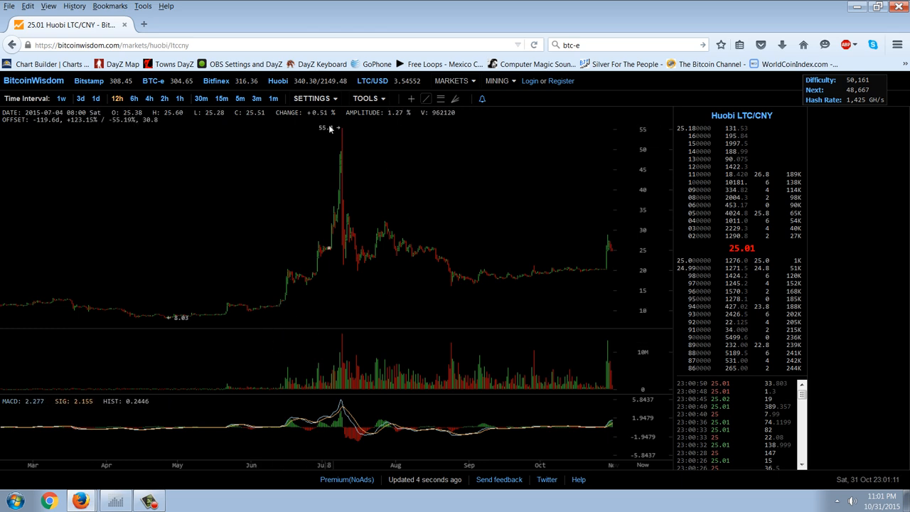
mouse_move(347, 135)
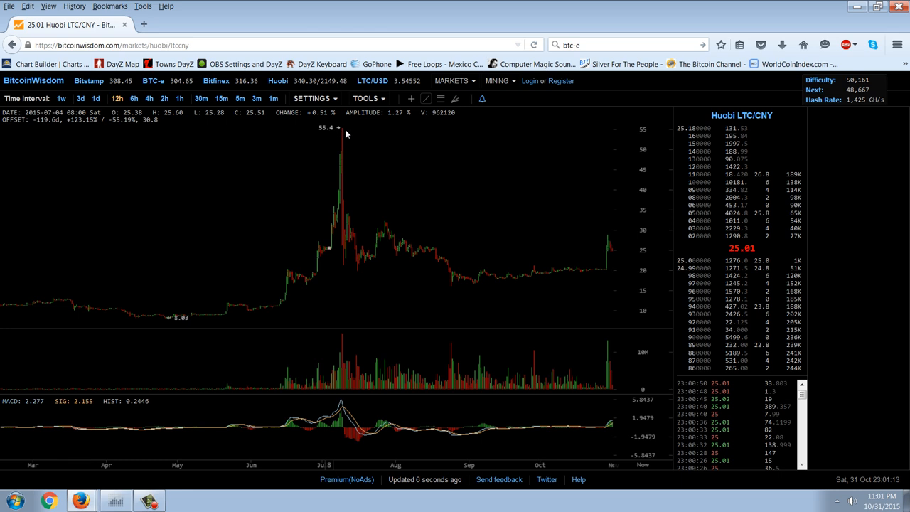
mouse_move(333, 141)
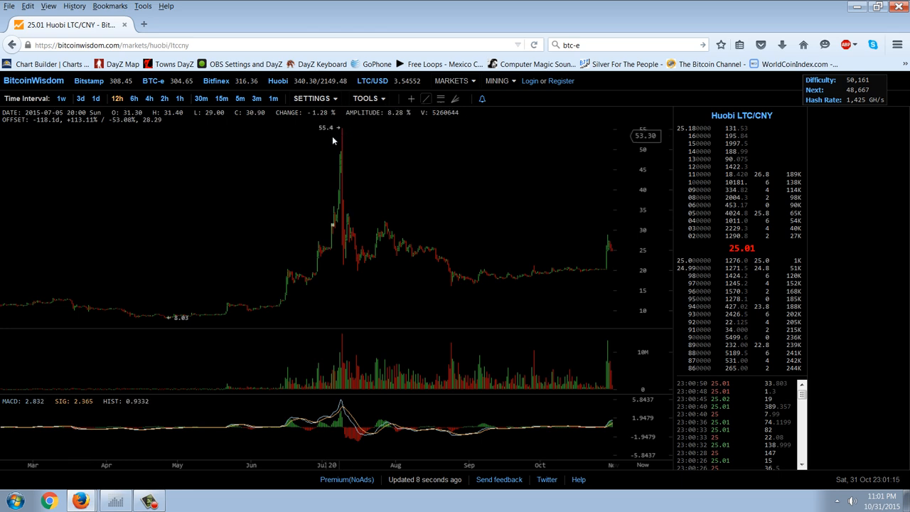
mouse_move(375, 145)
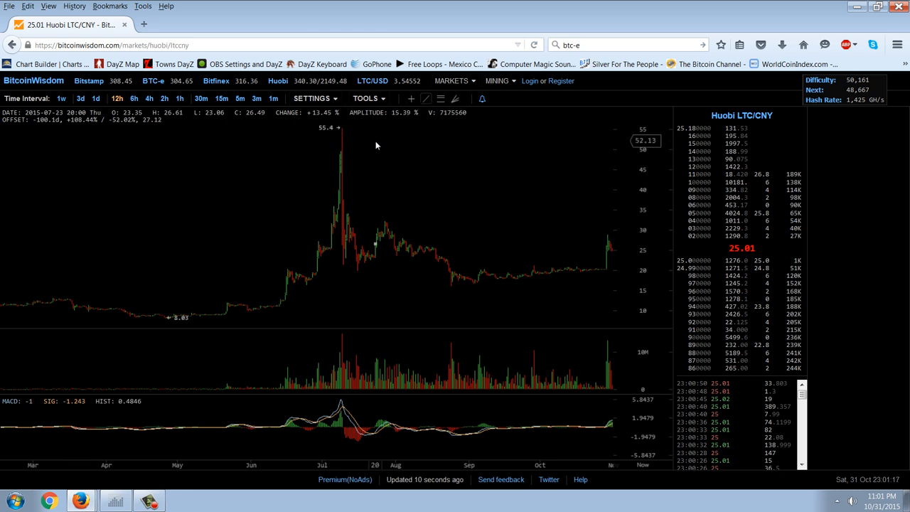
mouse_move(350, 150)
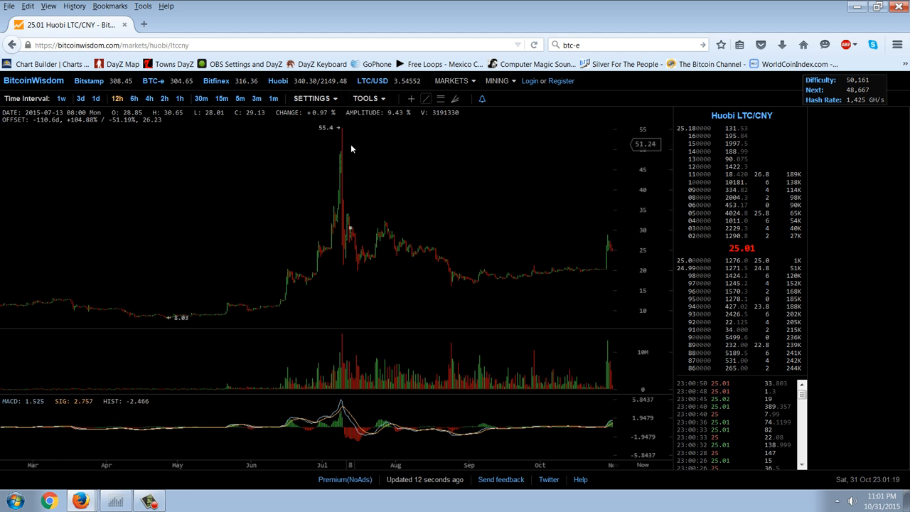
mouse_move(623, 241)
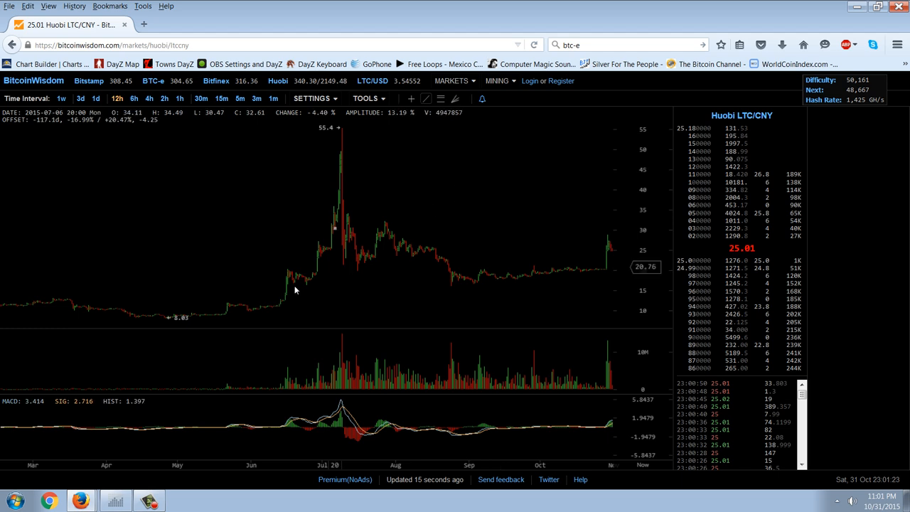
mouse_move(611, 363)
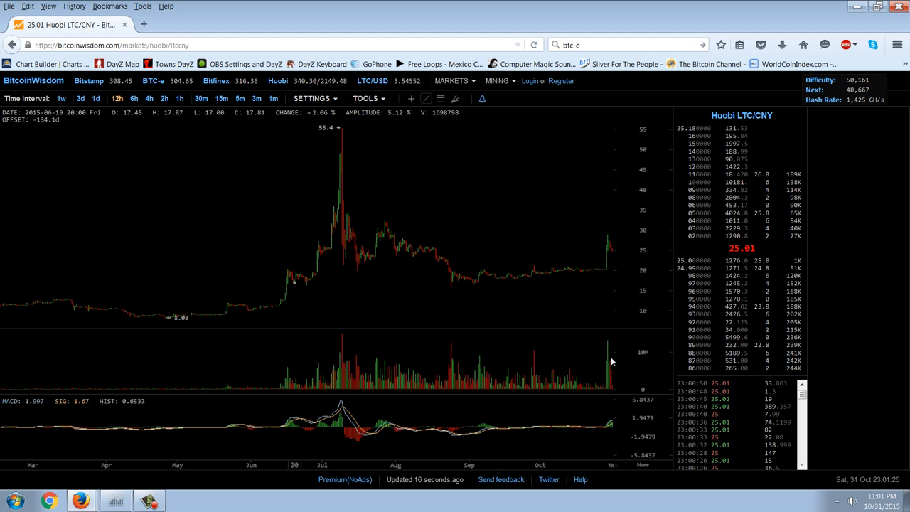
mouse_move(574, 240)
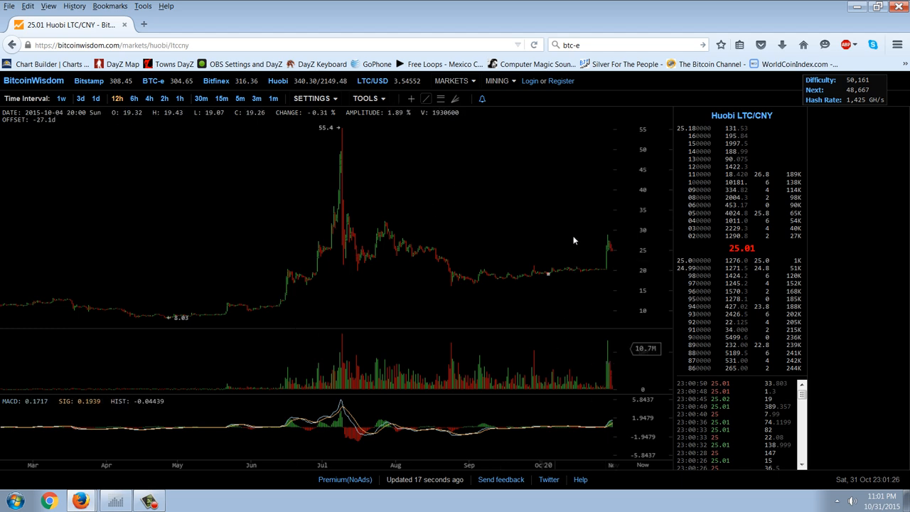
mouse_move(561, 182)
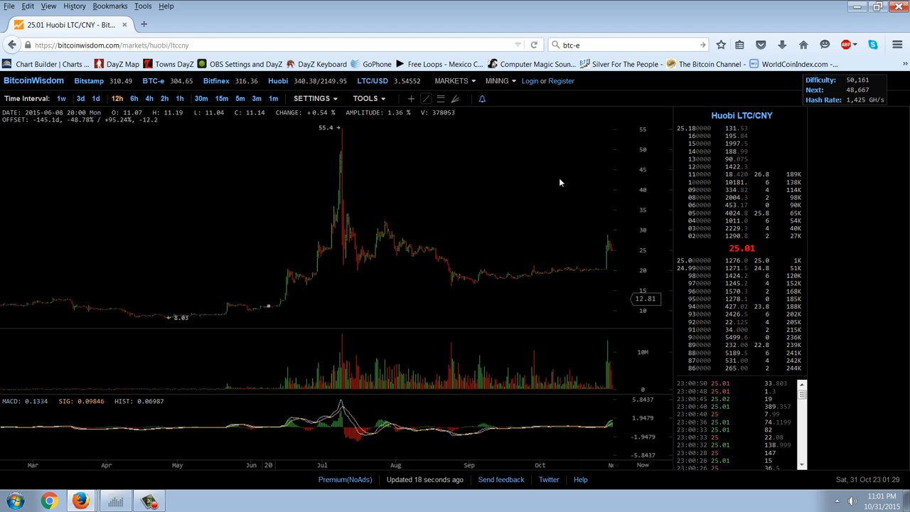
mouse_move(395, 281)
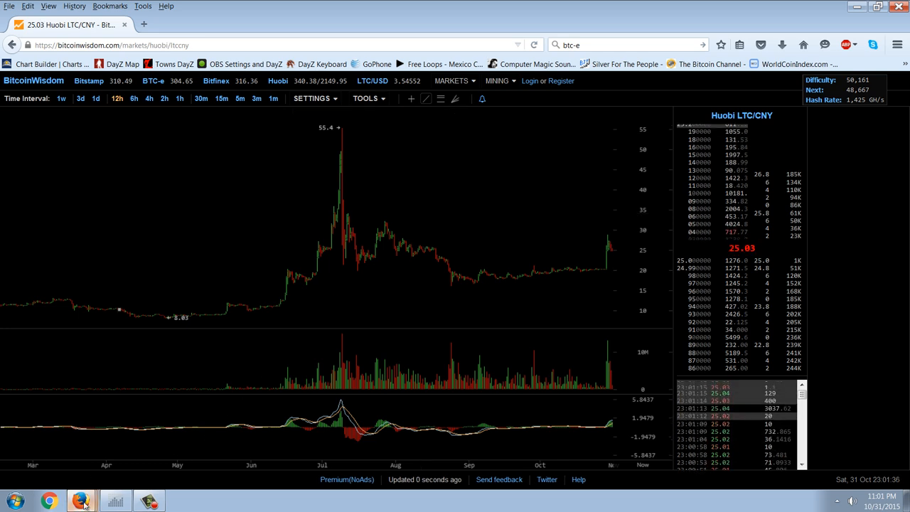
Scroll through the WorldCoinIndex 24h Bitcoin volume tables for CNY, USD and EUR exchanges, then back to the top
click(794, 64)
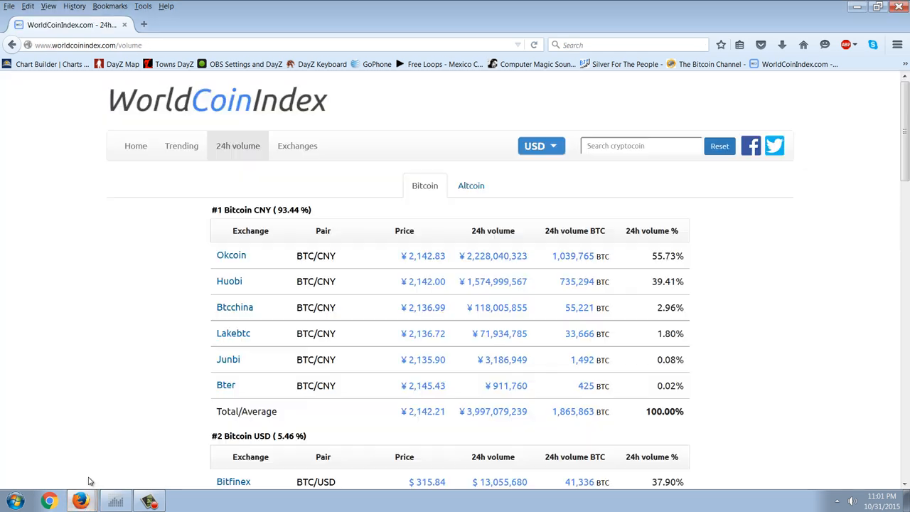
scroll(up, 3)
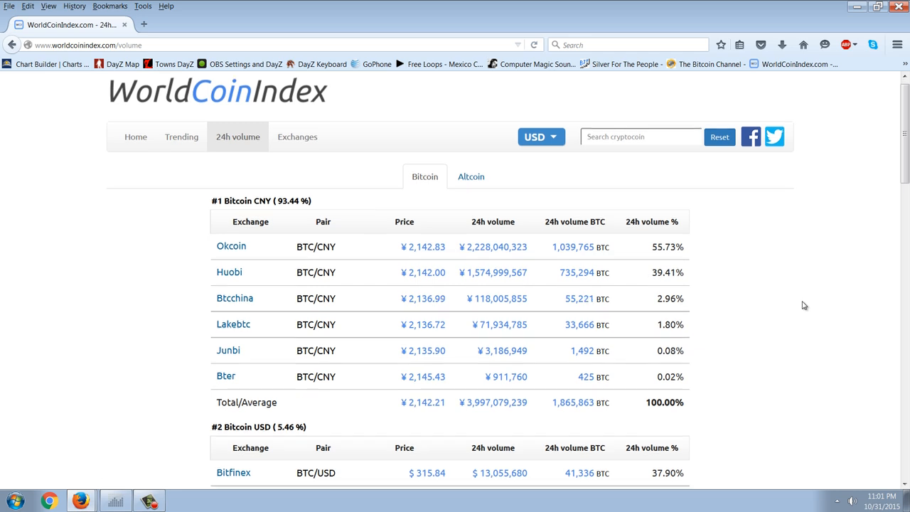
scroll(down, 3)
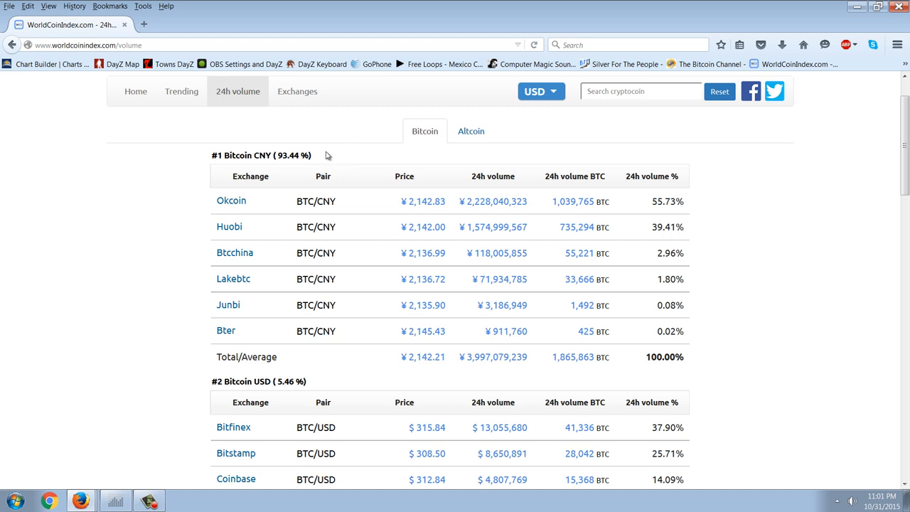
mouse_move(322, 168)
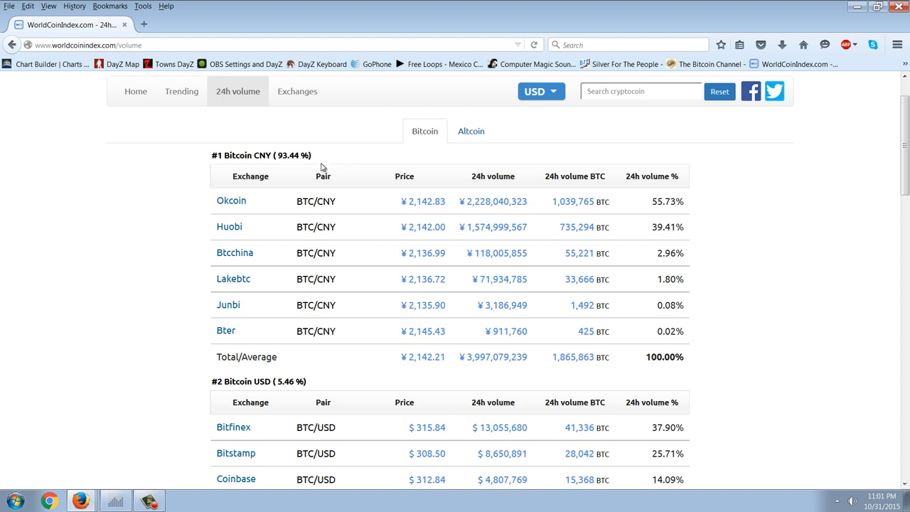
mouse_move(327, 162)
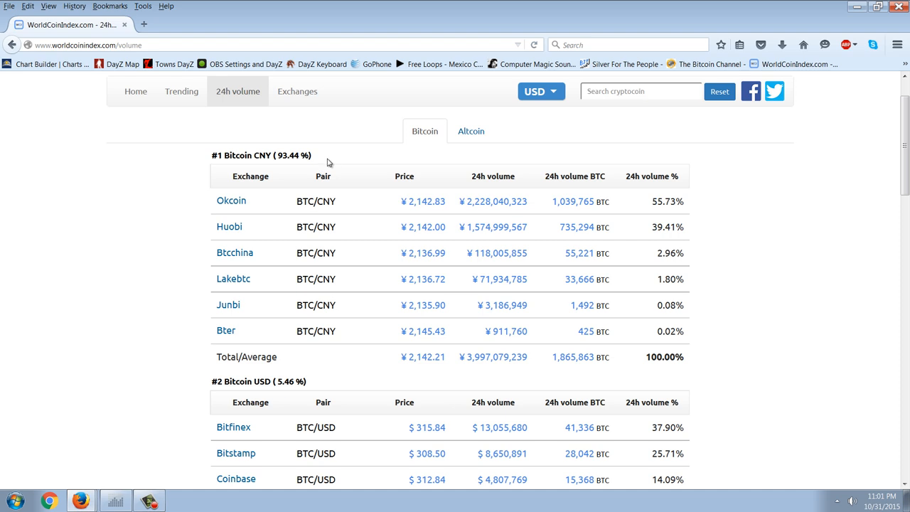
mouse_move(391, 174)
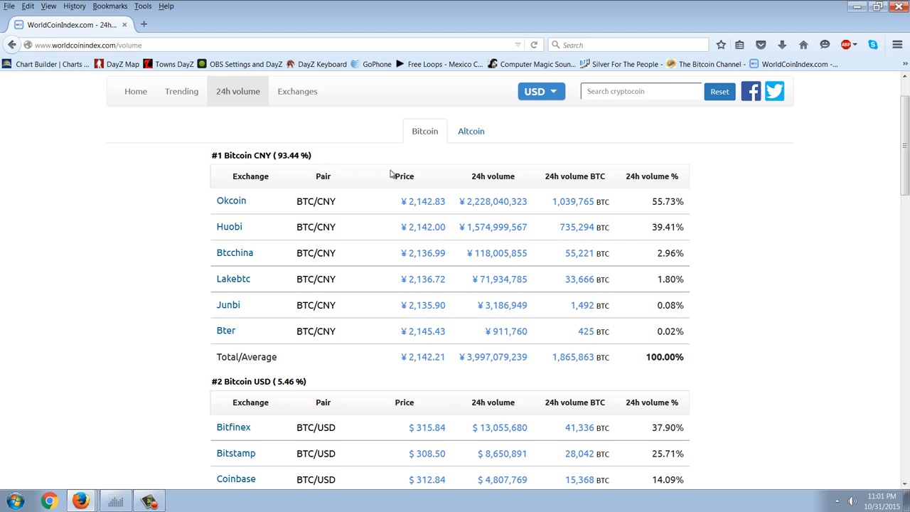
scroll(down, 3)
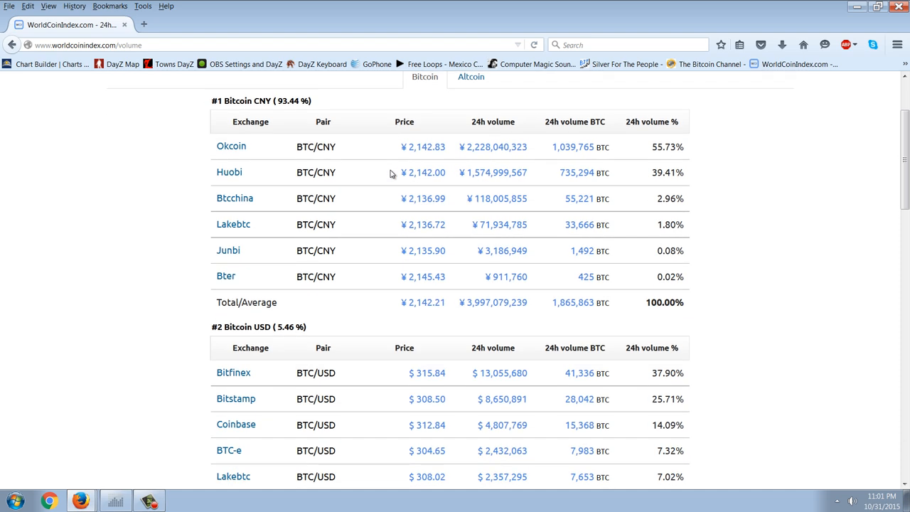
scroll(down, 3)
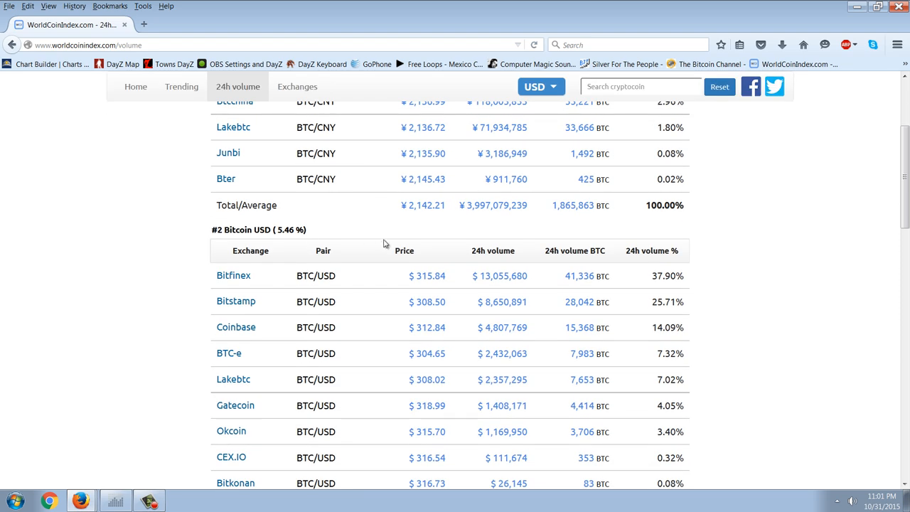
scroll(down, 3)
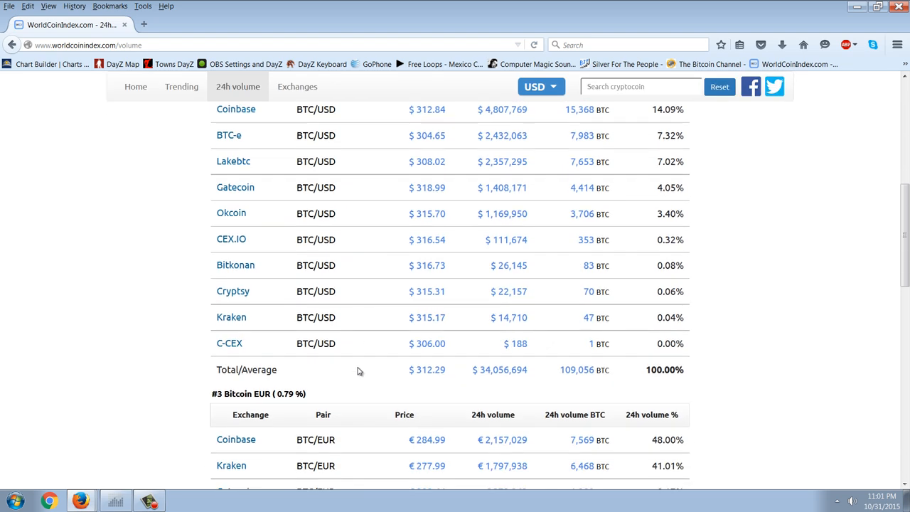
scroll(up, 3)
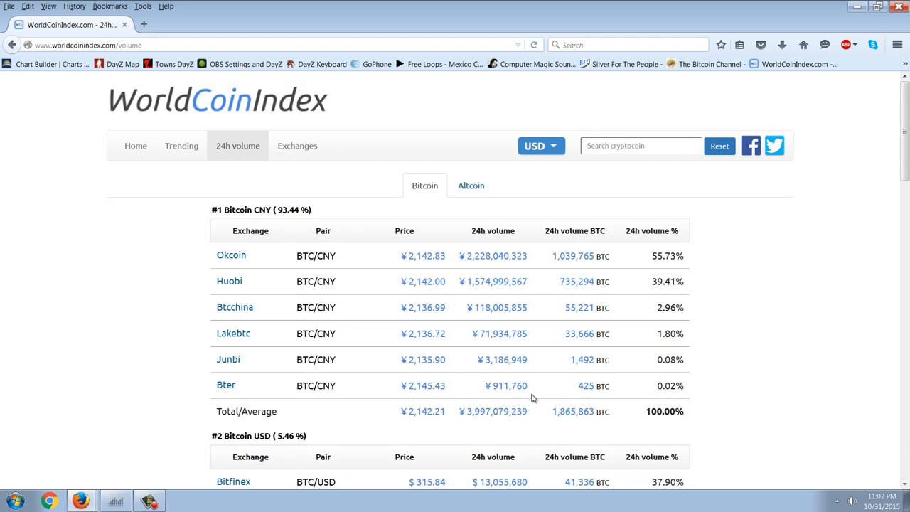
mouse_move(893, 322)
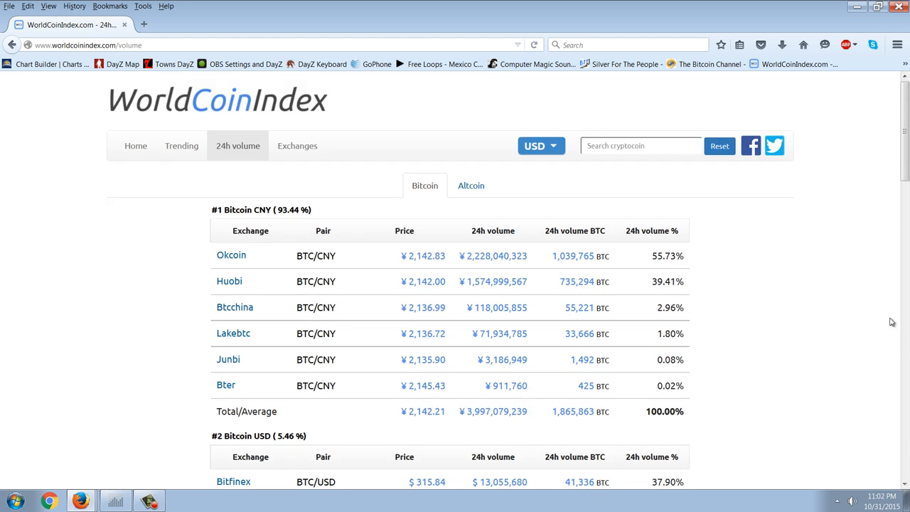
mouse_move(790, 304)
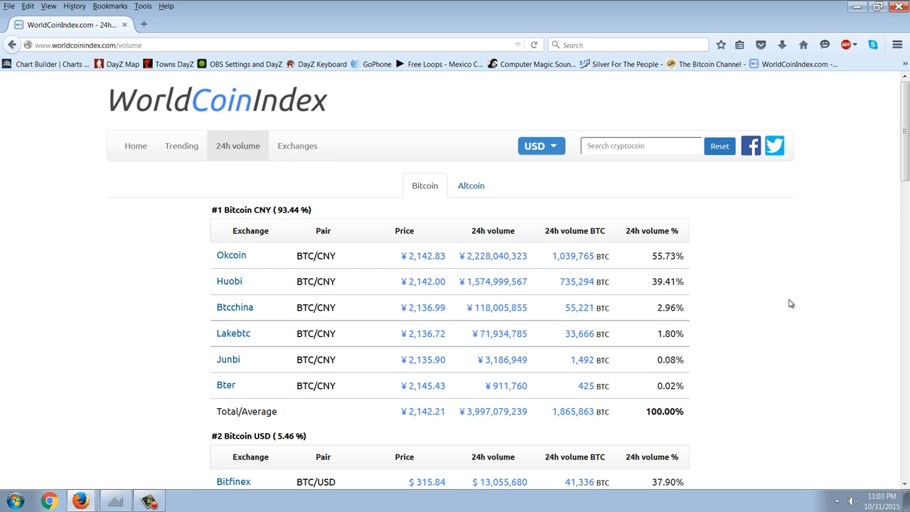
mouse_move(588, 266)
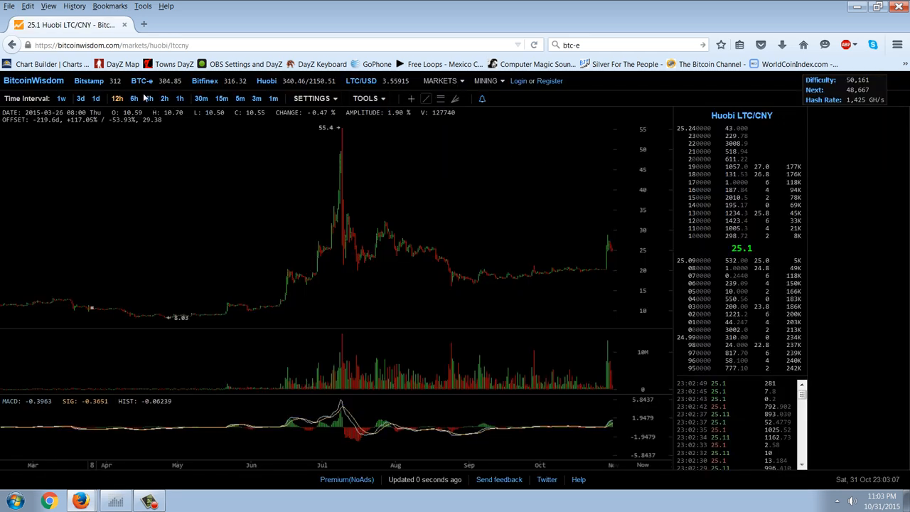
Load the Bitfinex BTC/USD long-term chart from the BitcoinWisdom top bar
click(205, 79)
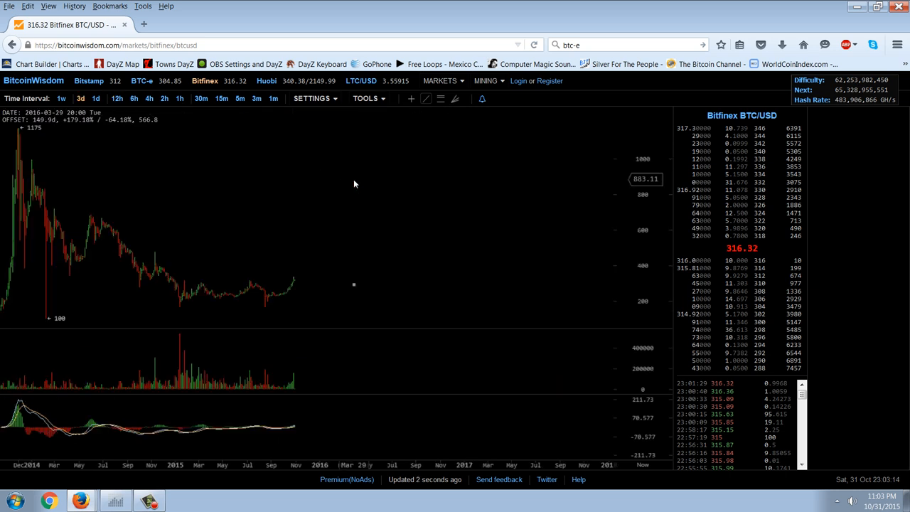
mouse_move(304, 236)
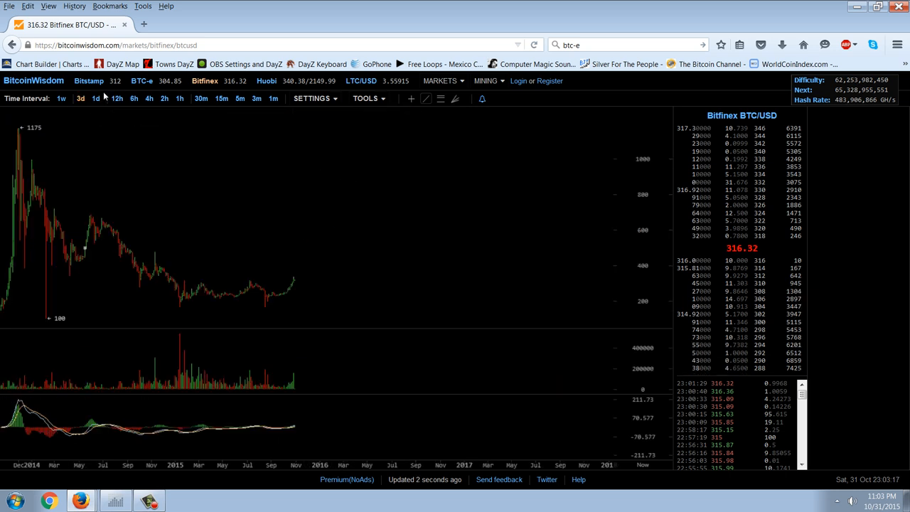
click(95, 98)
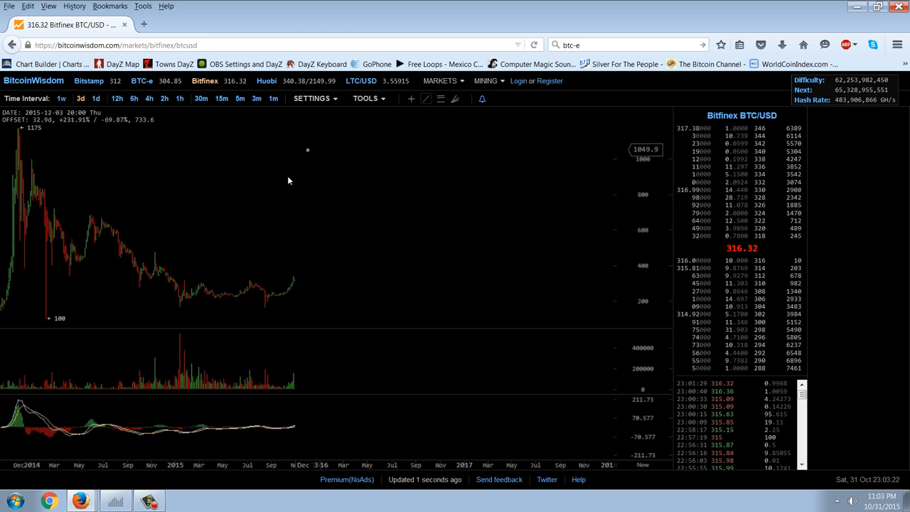
mouse_move(225, 179)
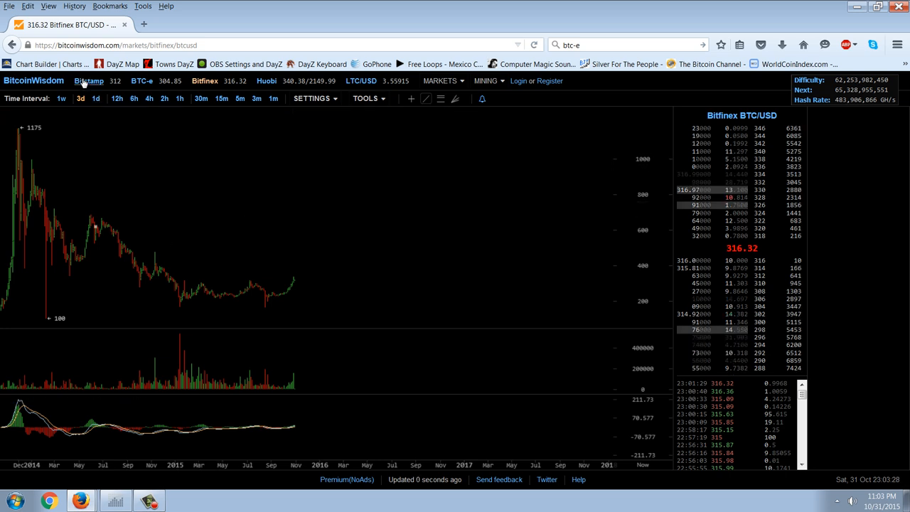
click(88, 79)
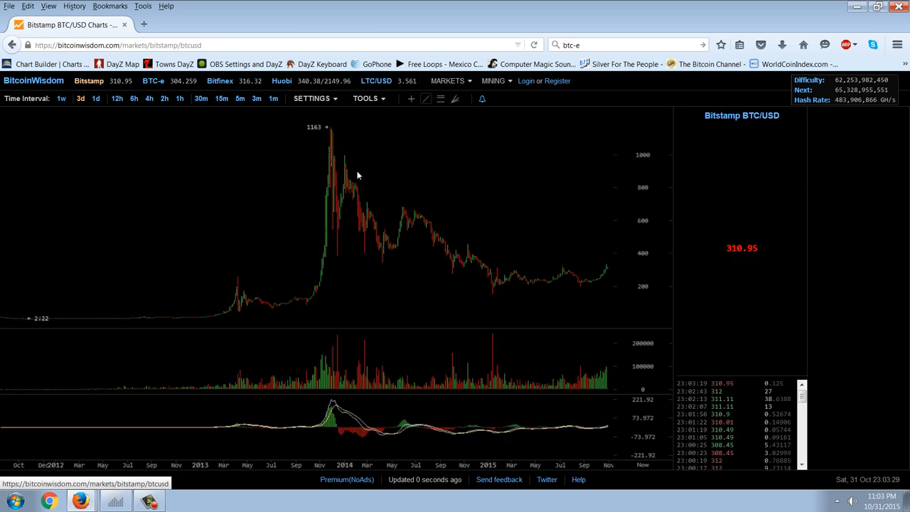
mouse_move(543, 160)
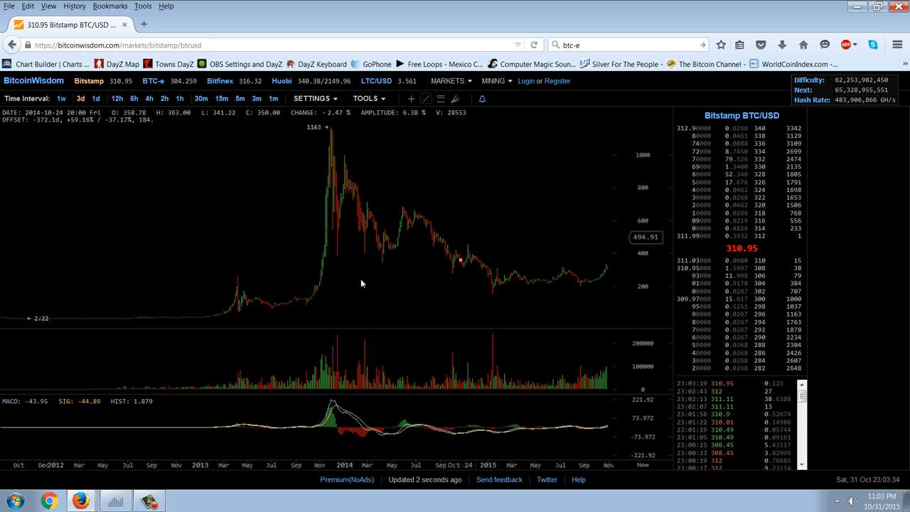
mouse_move(261, 282)
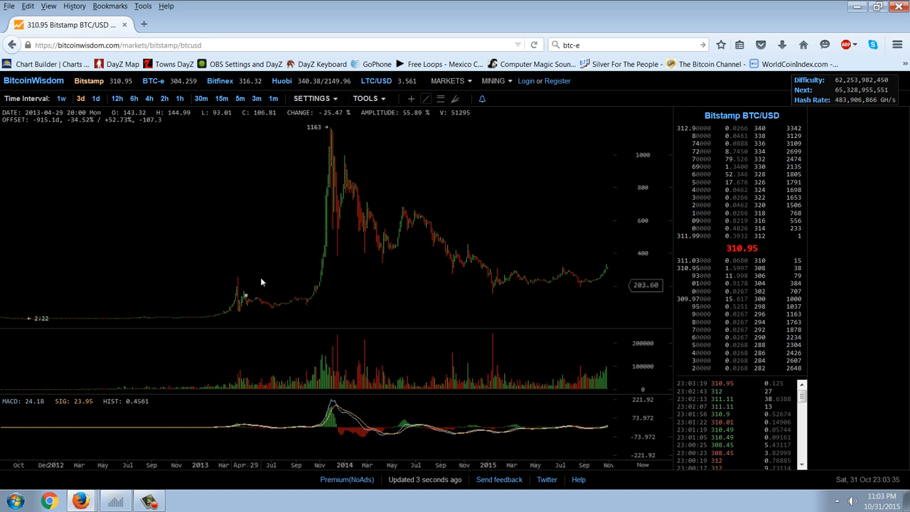
mouse_move(364, 438)
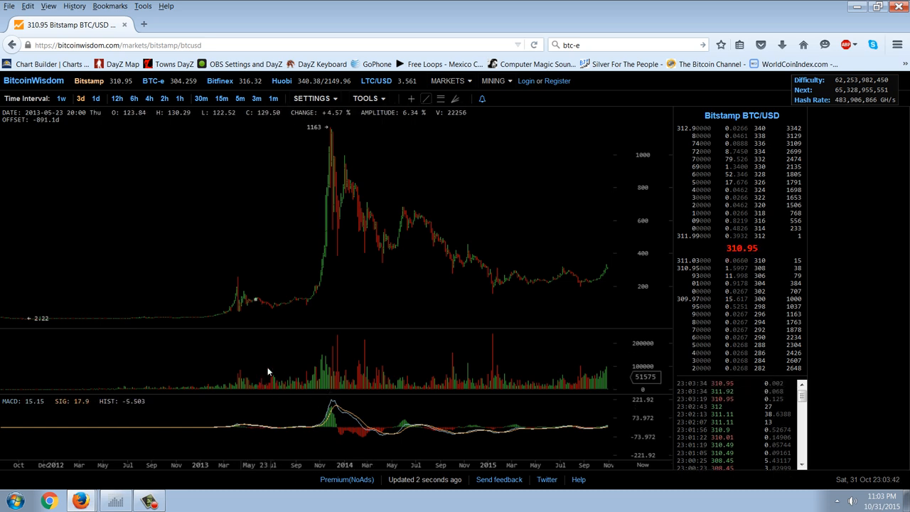
mouse_move(250, 293)
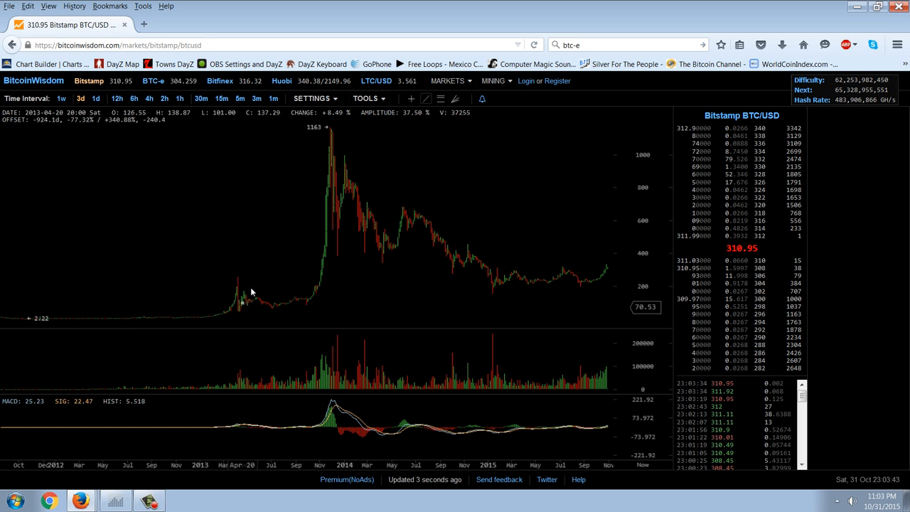
mouse_move(227, 327)
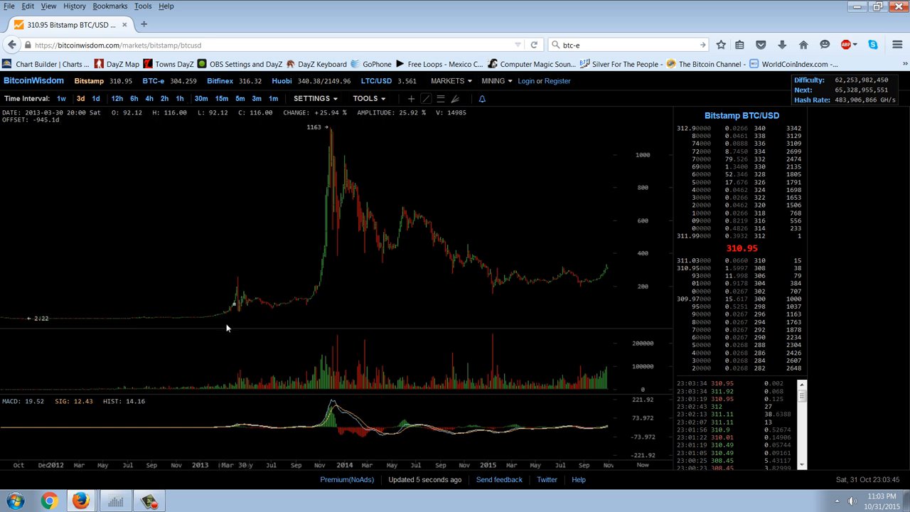
mouse_move(225, 314)
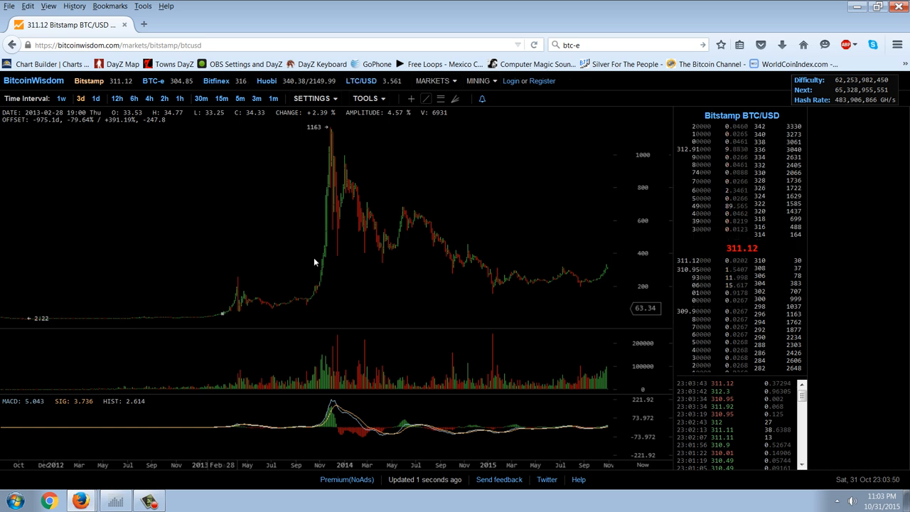
mouse_move(348, 142)
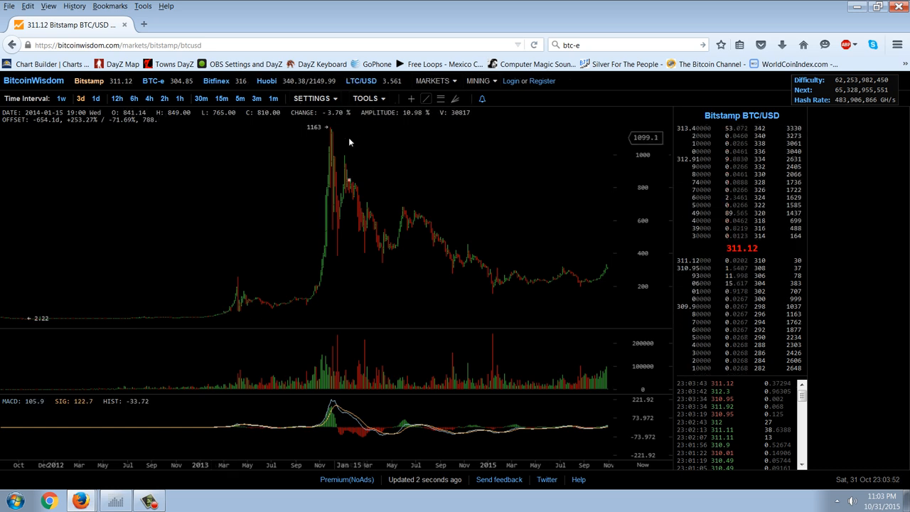
mouse_move(384, 253)
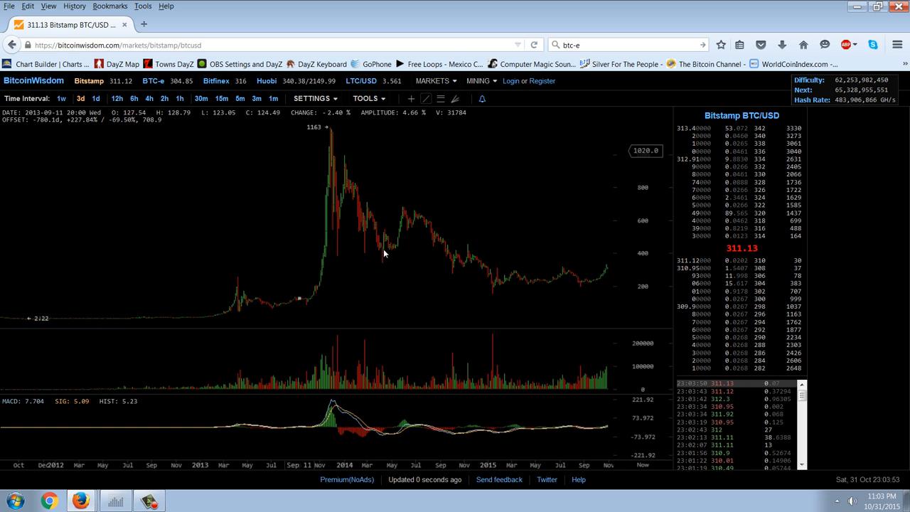
mouse_move(327, 356)
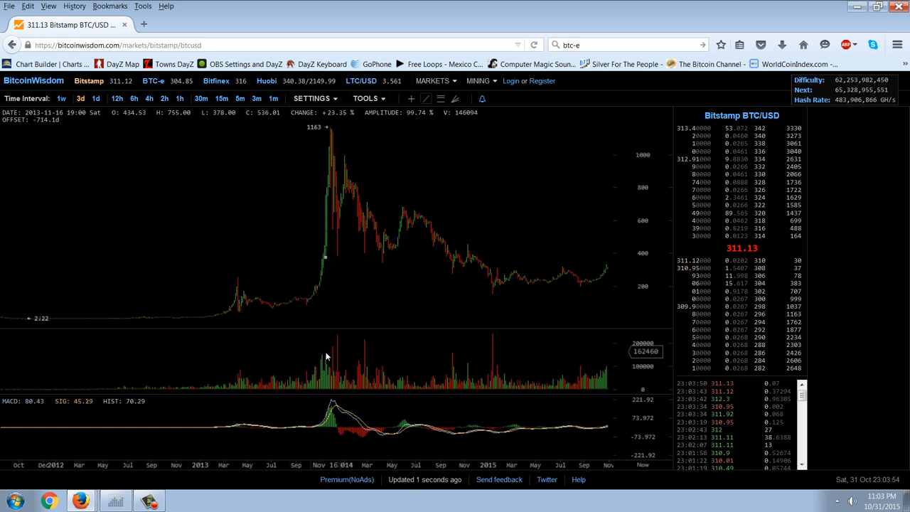
mouse_move(467, 287)
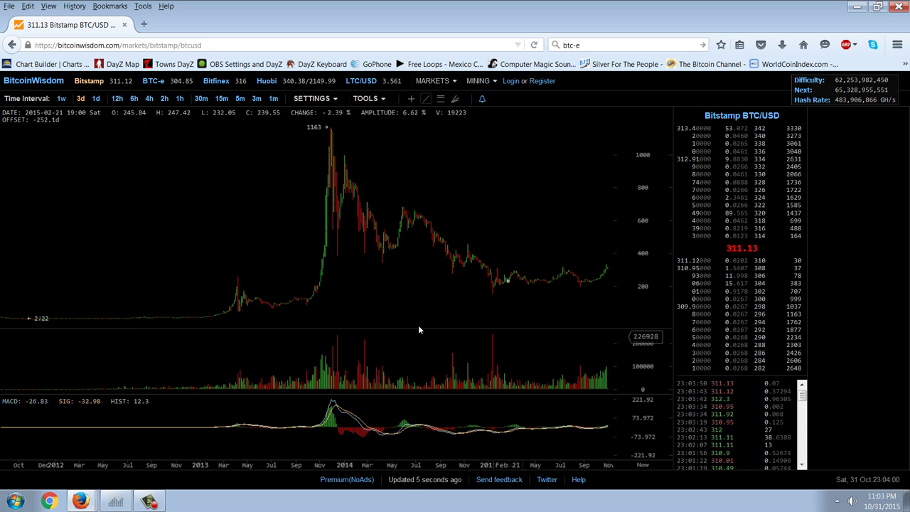
mouse_move(341, 315)
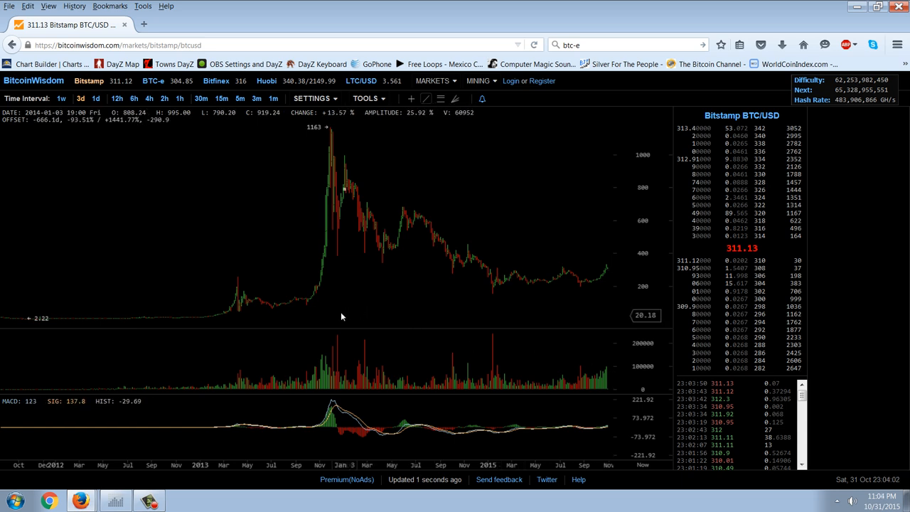
mouse_move(327, 280)
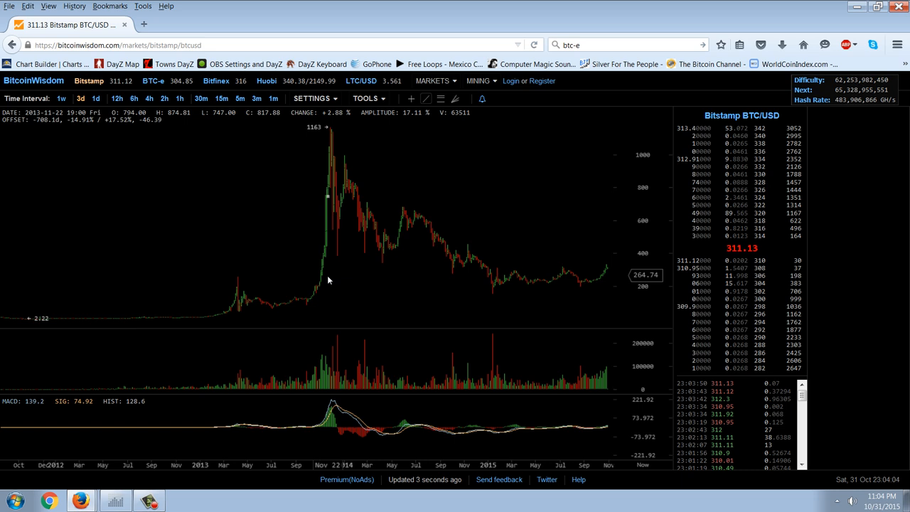
mouse_move(292, 278)
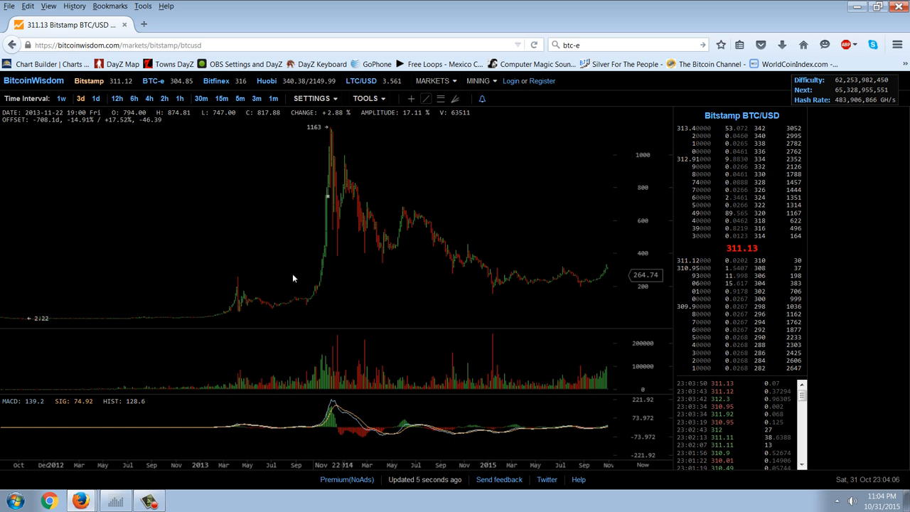
mouse_move(320, 267)
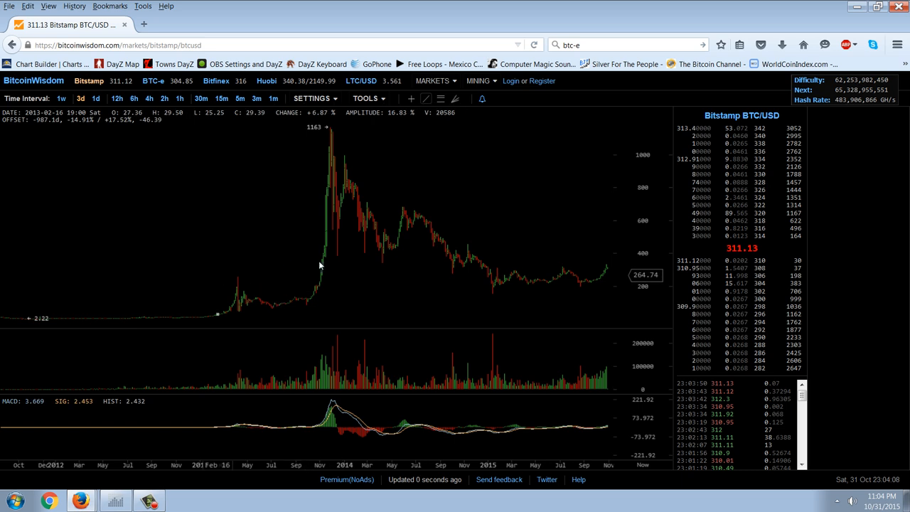
mouse_move(646, 224)
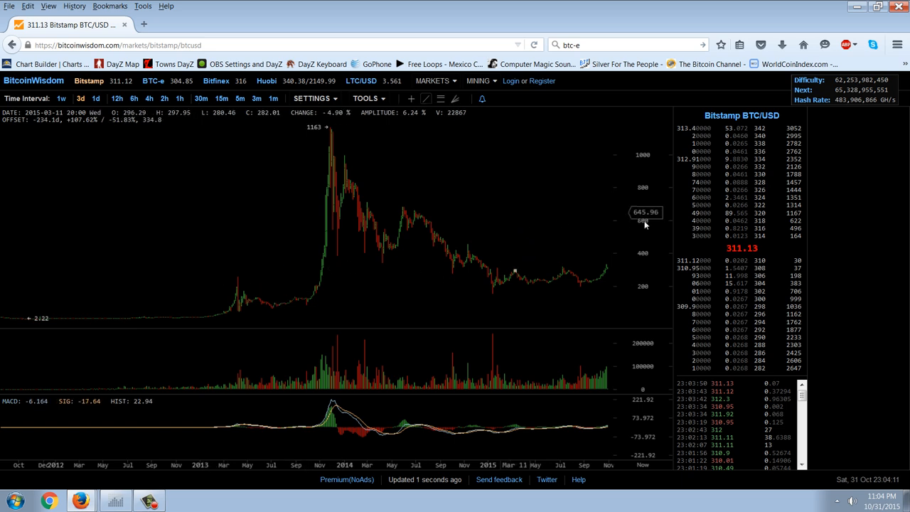
mouse_move(497, 216)
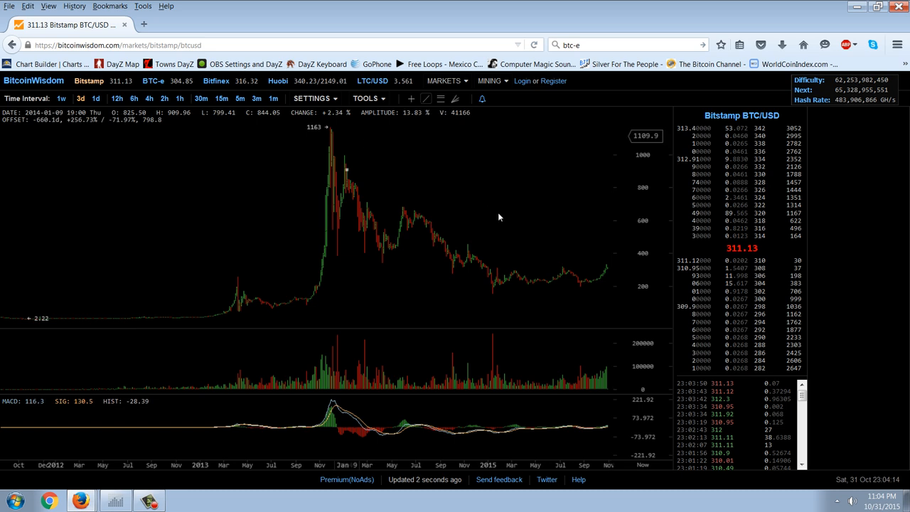
mouse_move(498, 250)
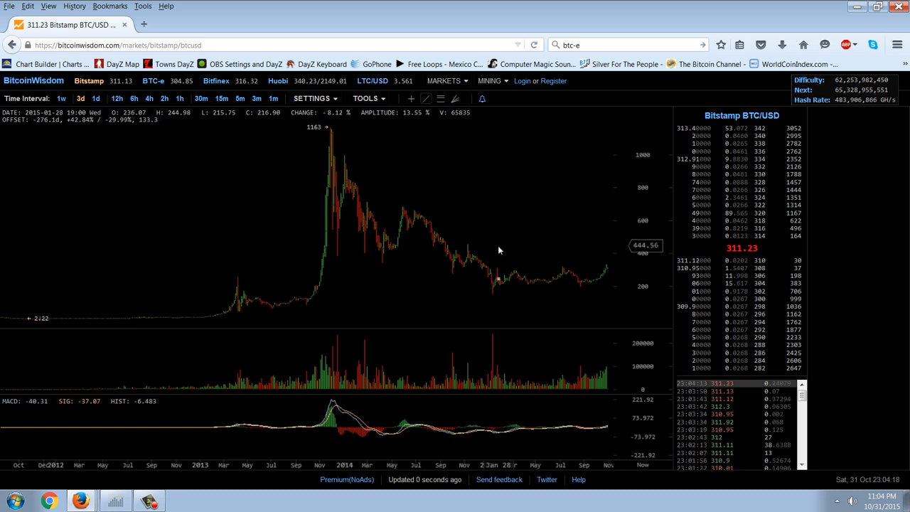
From the BitcoinWisdom MARKETS menu, choose Huobi BTC/CNY in place of the Bitstamp chart
click(491, 80)
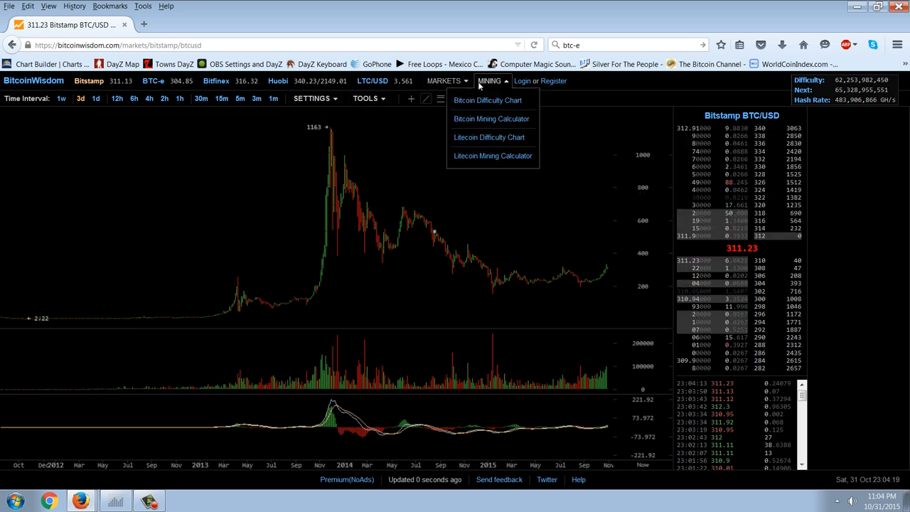
click(444, 80)
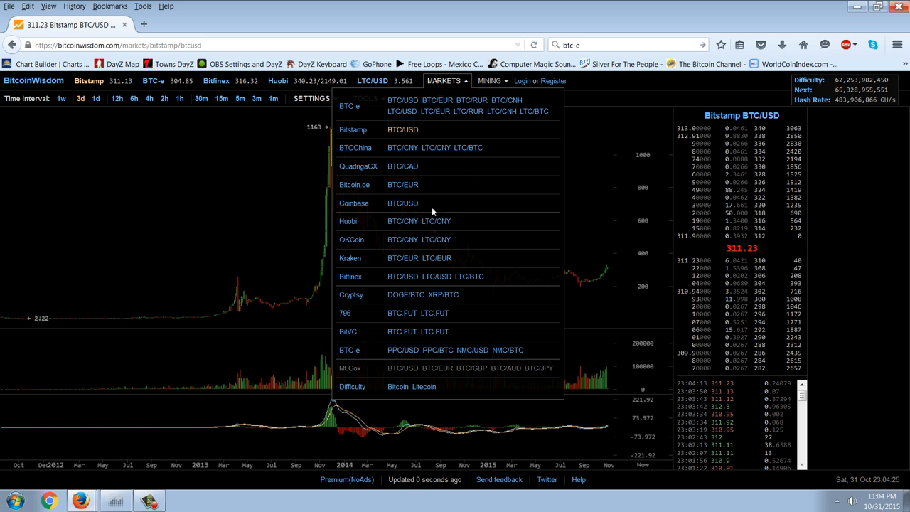
click(401, 222)
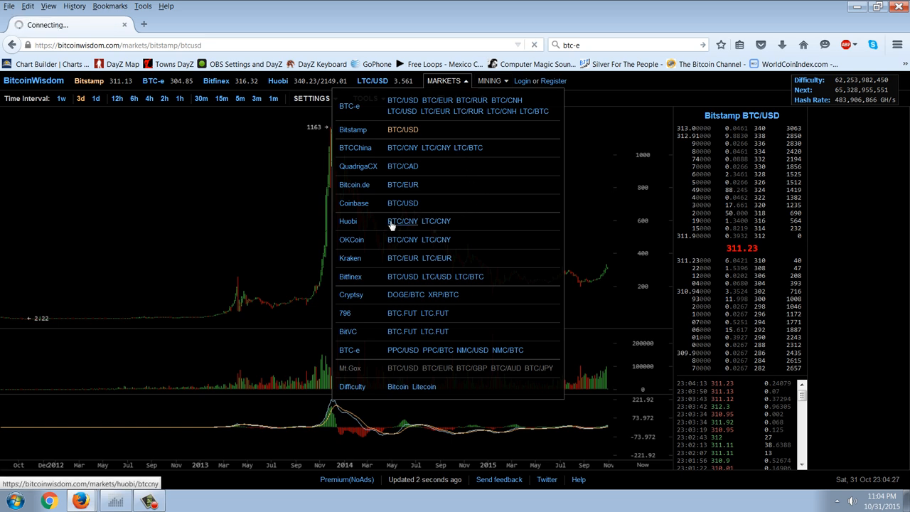
Load the Huobi BTC/CNY chart and read prices around 2151
click(401, 220)
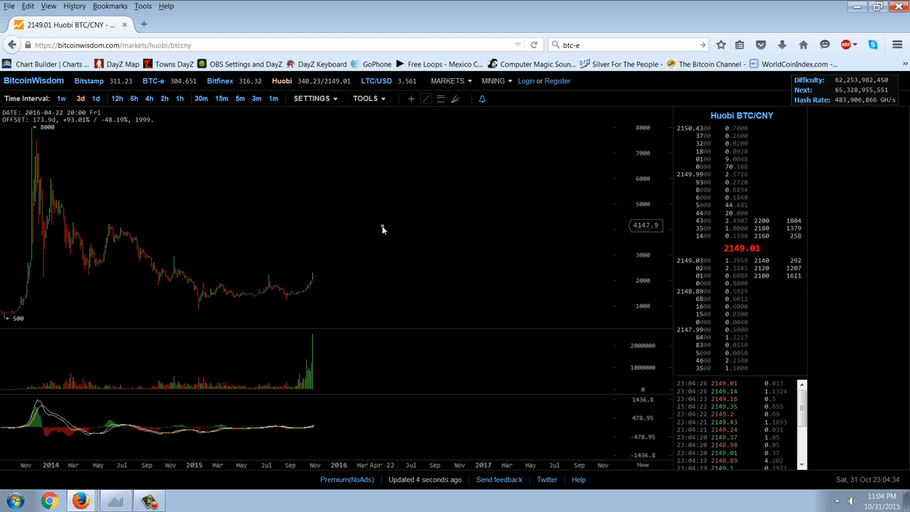
mouse_move(349, 253)
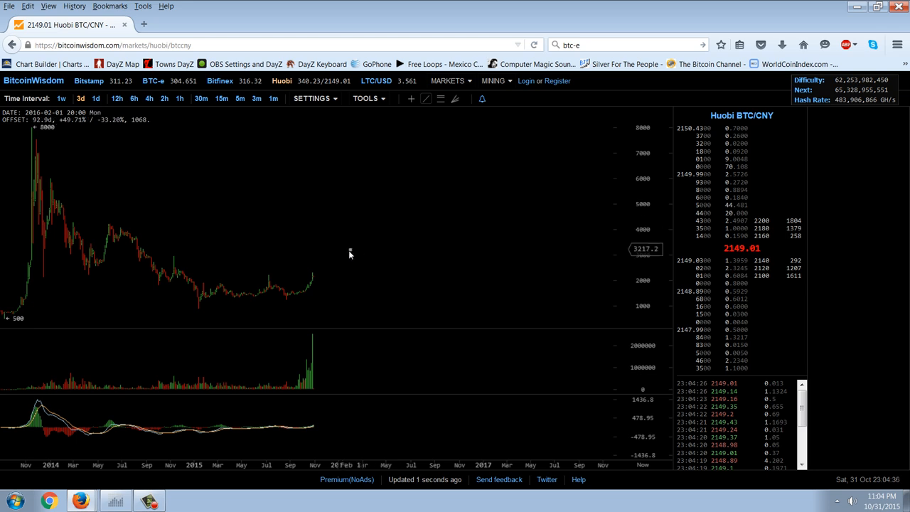
mouse_move(348, 273)
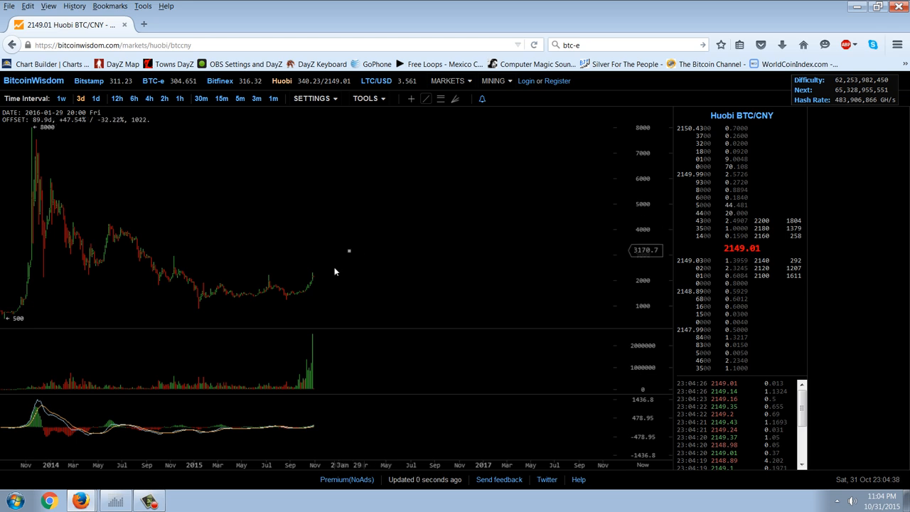
mouse_move(268, 275)
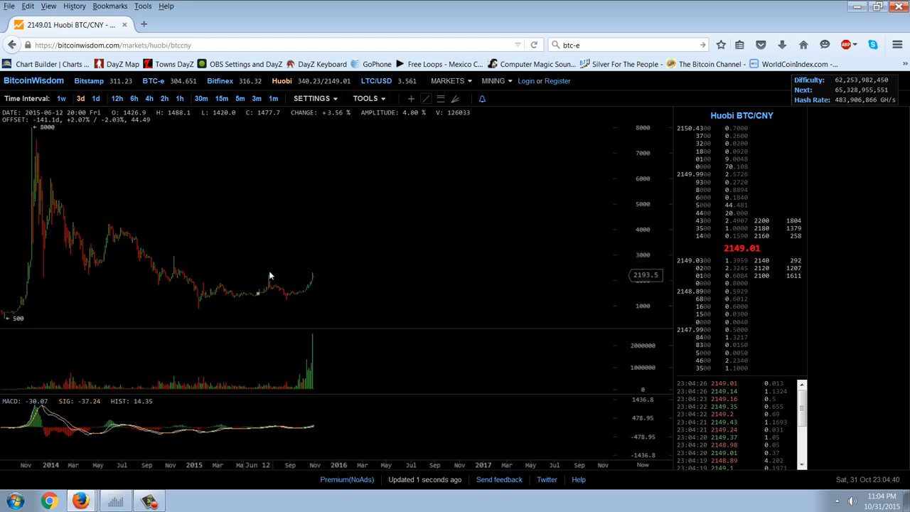
mouse_move(349, 310)
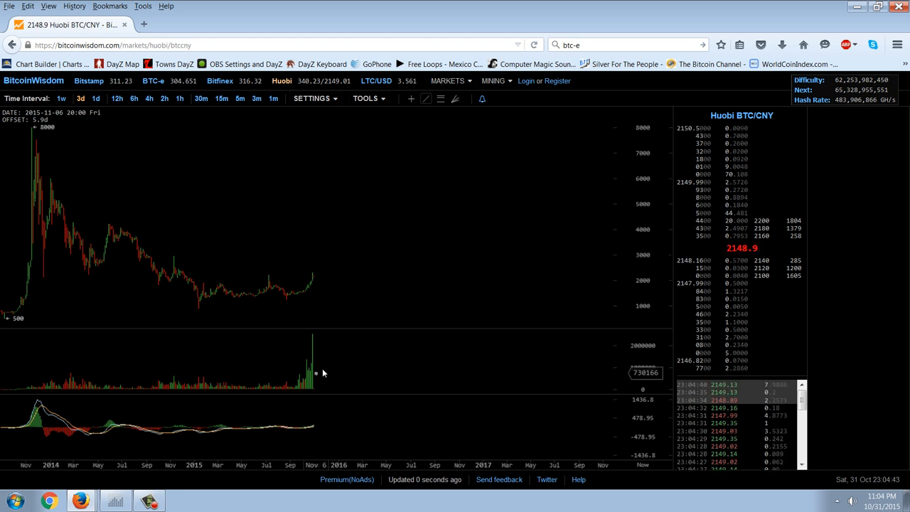
mouse_move(350, 227)
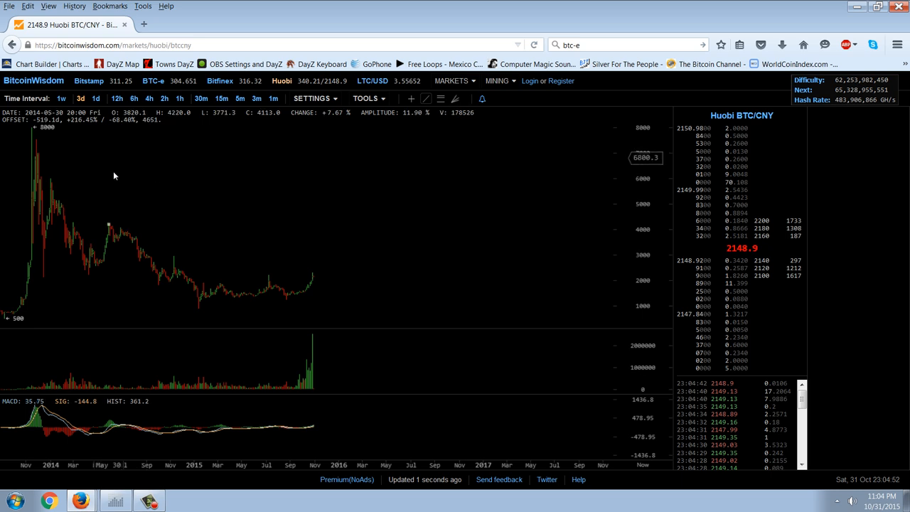
mouse_move(171, 205)
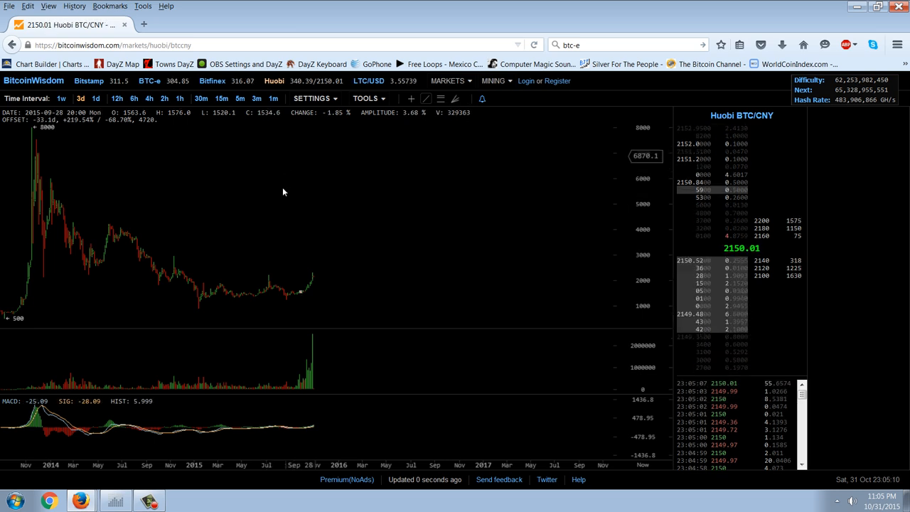
mouse_move(276, 202)
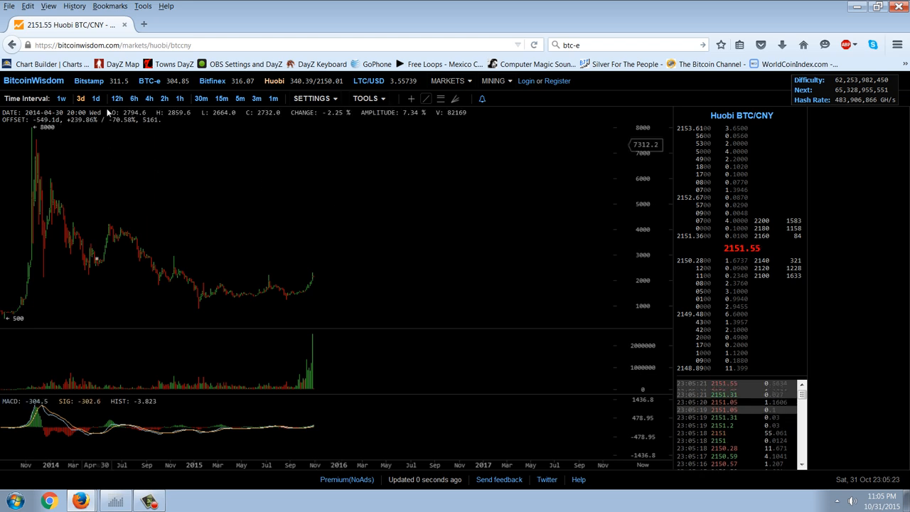
click(96, 98)
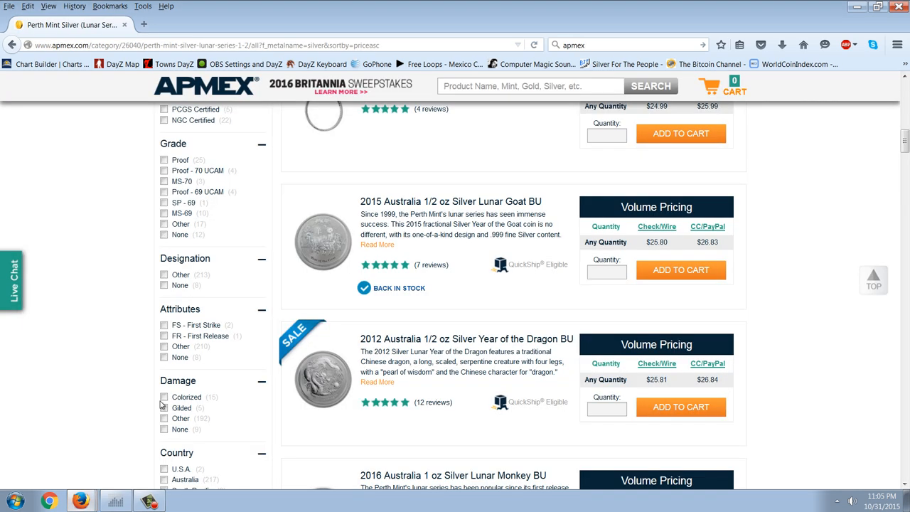
Scroll down the Perth Mint silver lunar listings past the Goat, Dragon, Monkey and Snake coins to the 2014 Lunar Horse
scroll(up, 3)
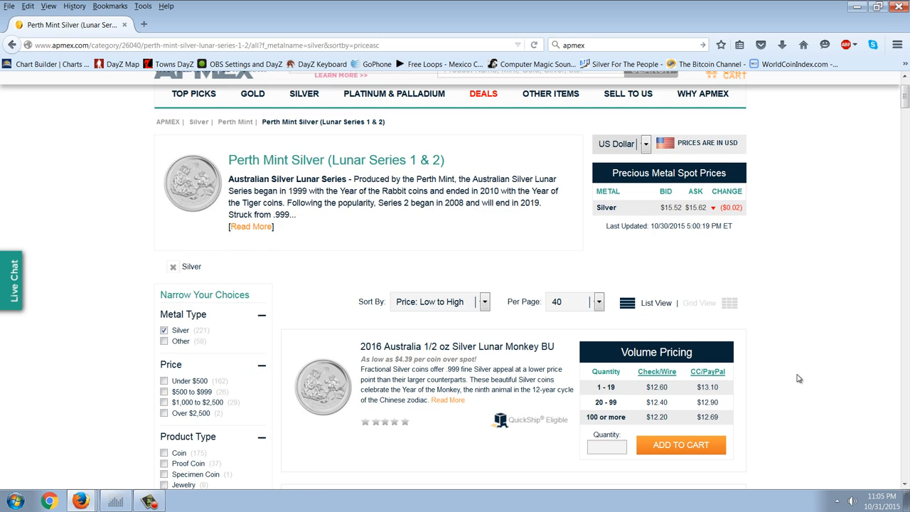
scroll(down, 3)
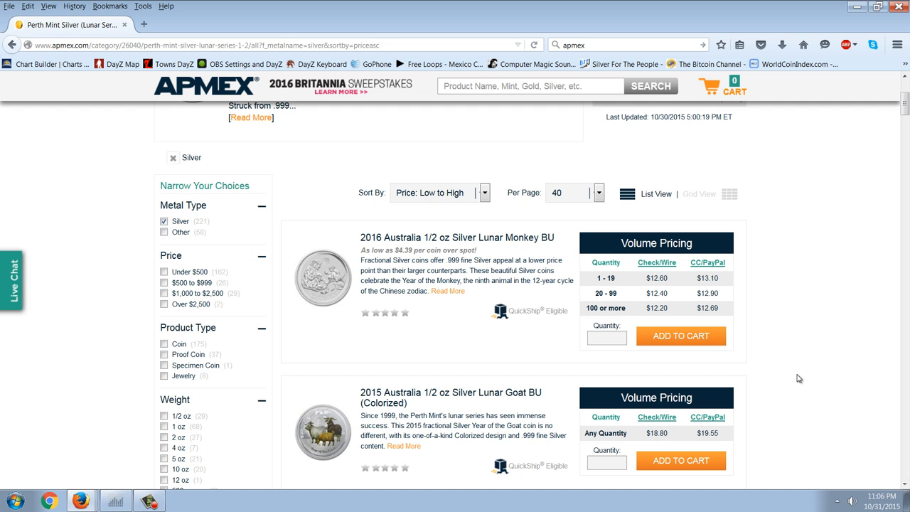
mouse_move(812, 247)
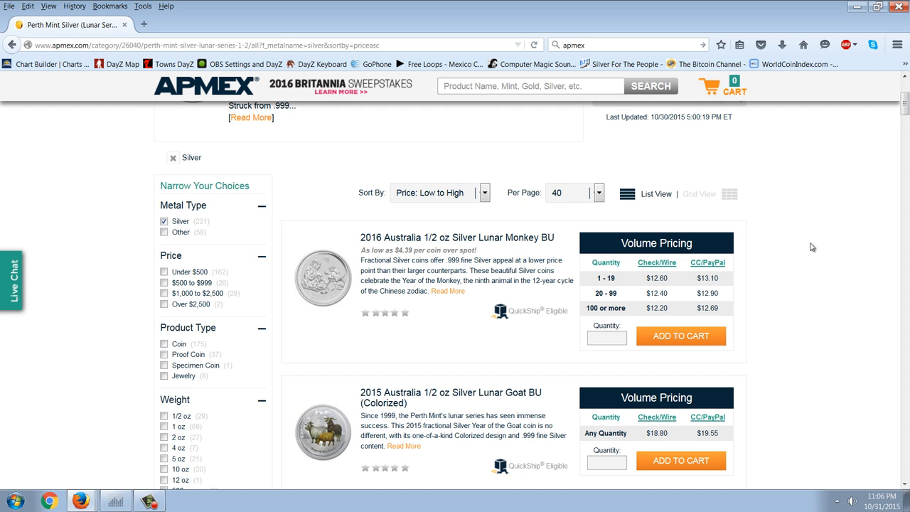
scroll(down, 3)
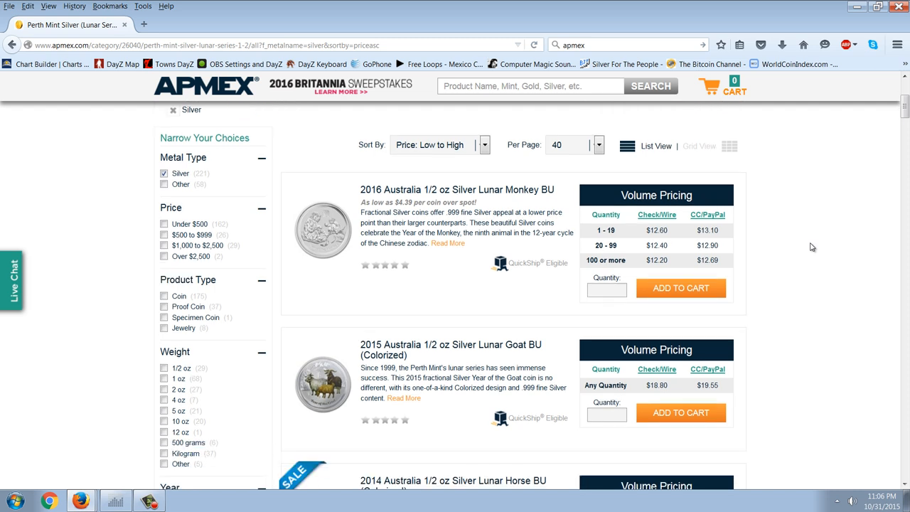
scroll(down, 3)
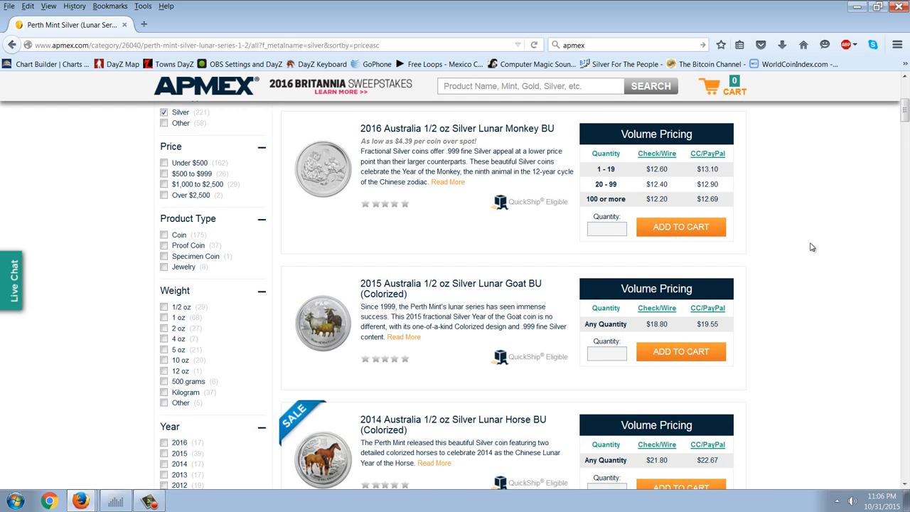
scroll(down, 3)
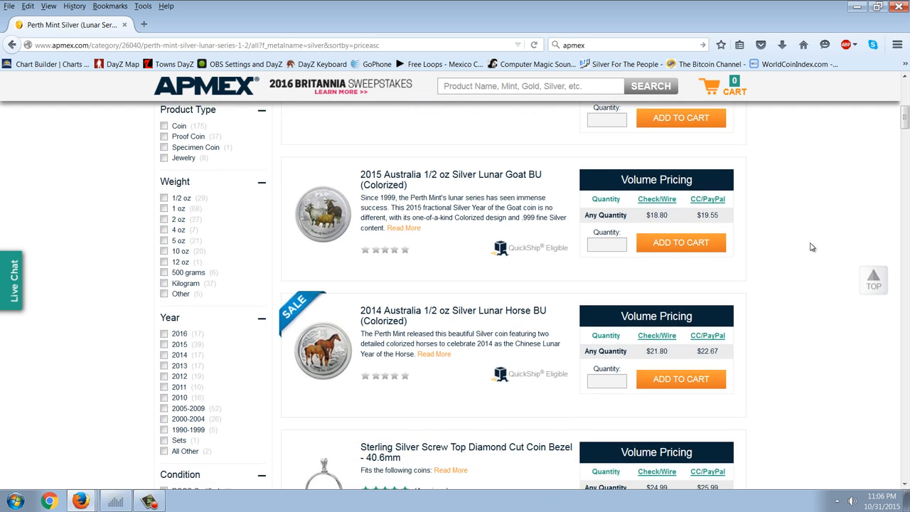
scroll(down, 3)
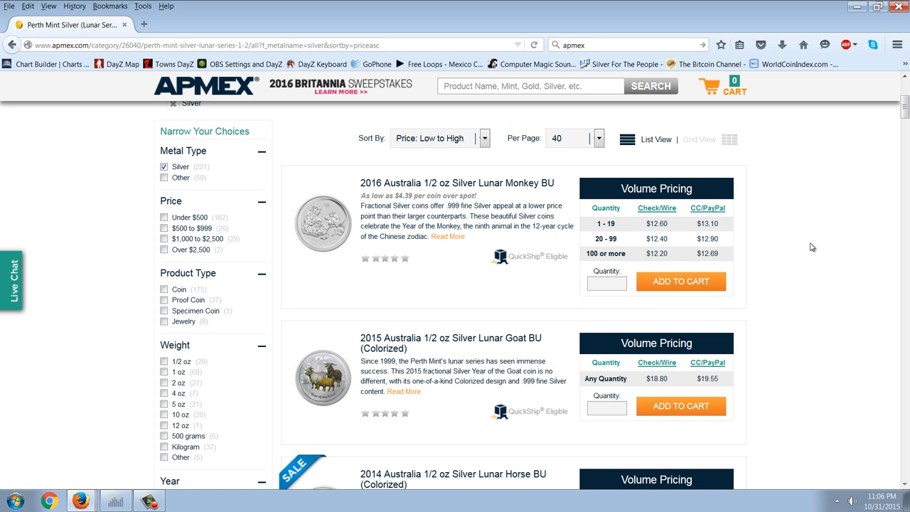
scroll(down, 3)
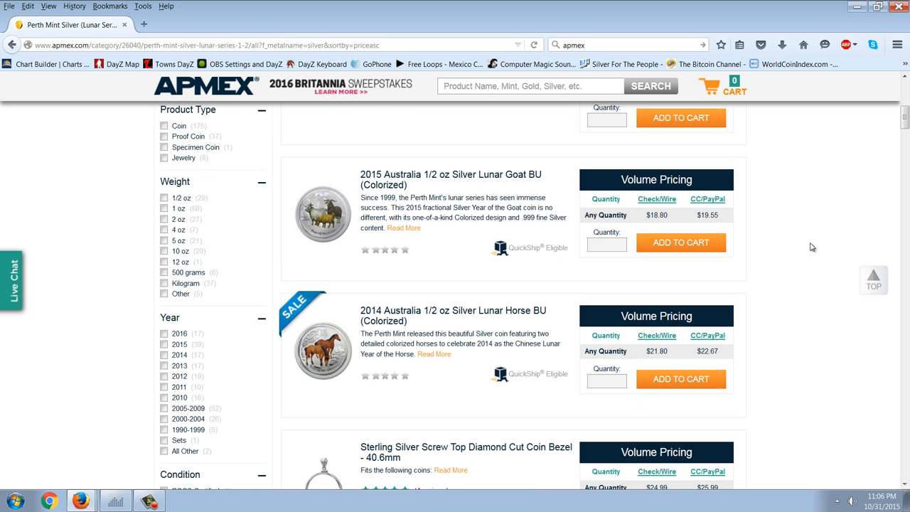
scroll(down, 3)
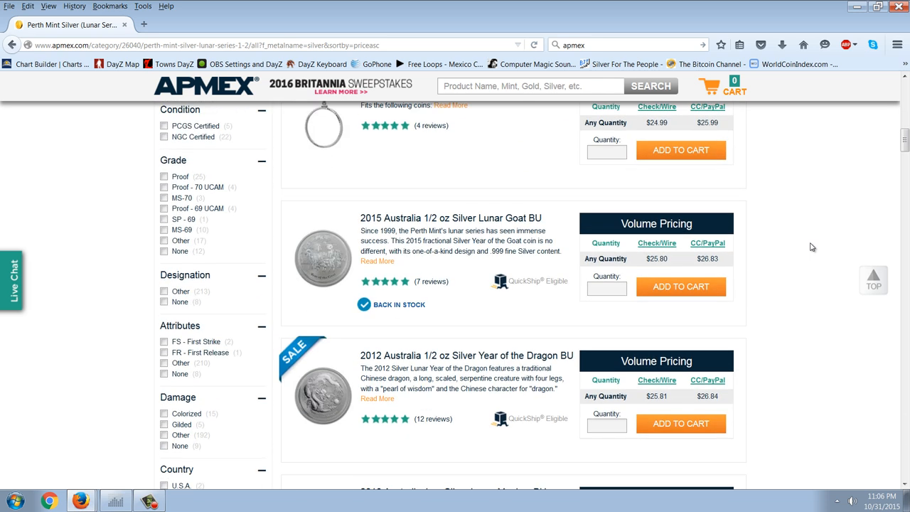
scroll(down, 3)
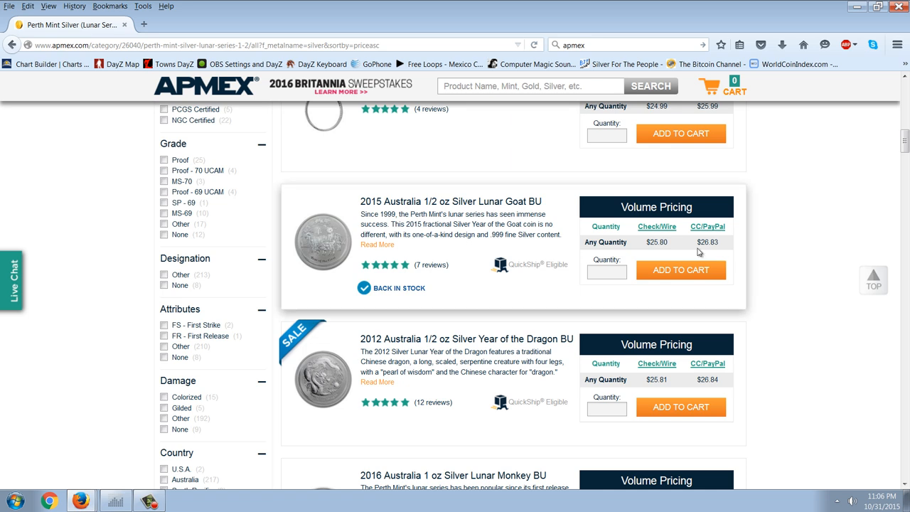
mouse_move(460, 239)
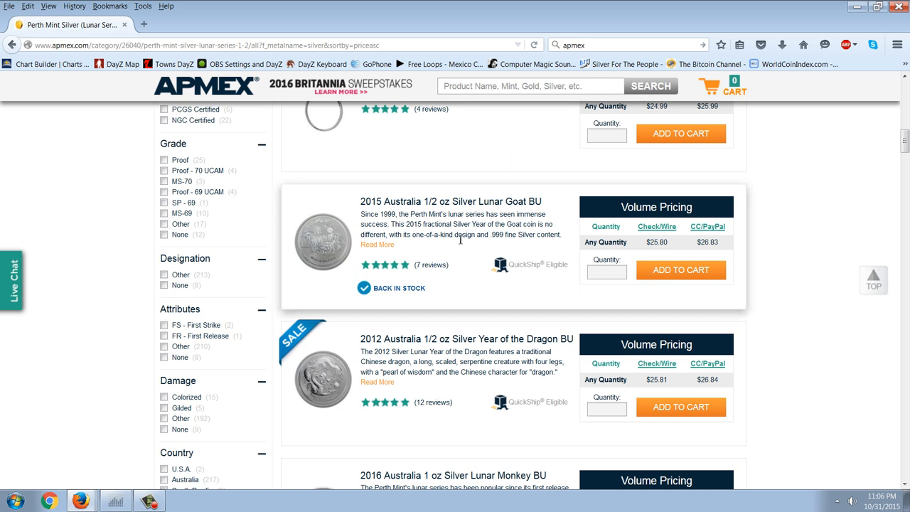
scroll(down, 3)
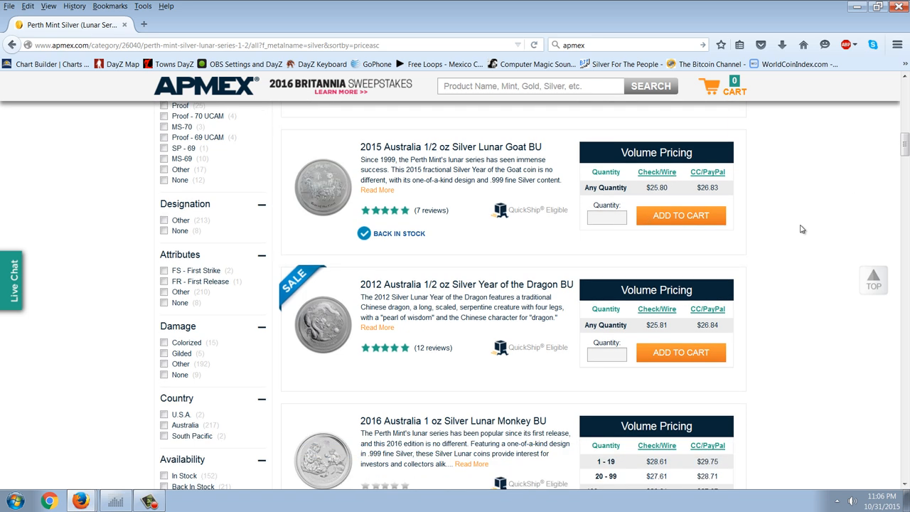
scroll(up, 3)
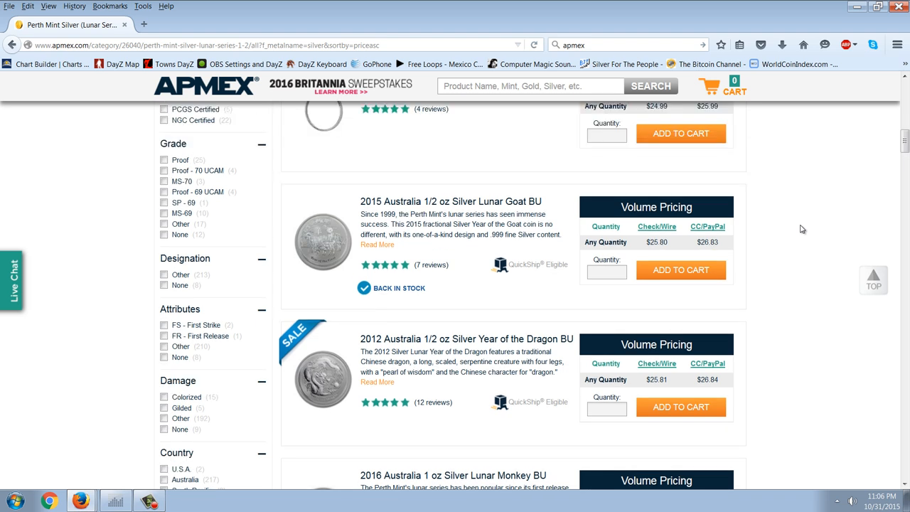
scroll(down, 3)
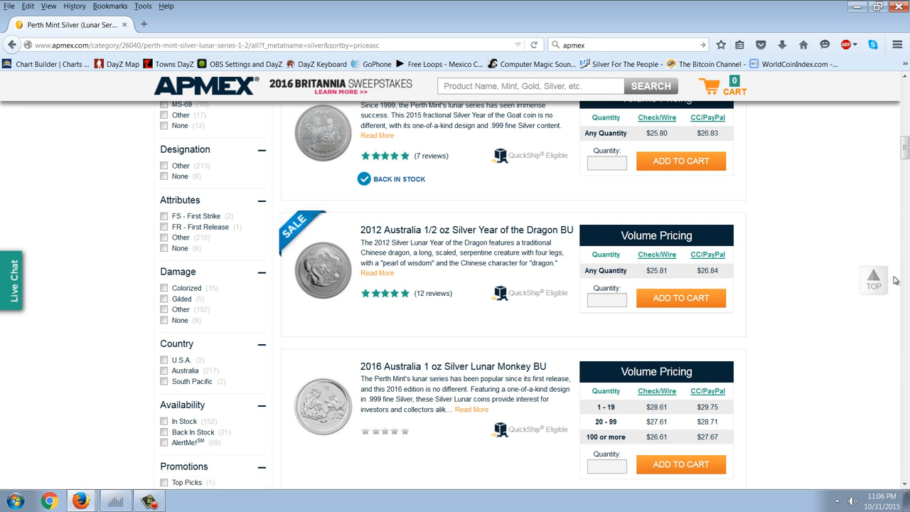
mouse_move(791, 312)
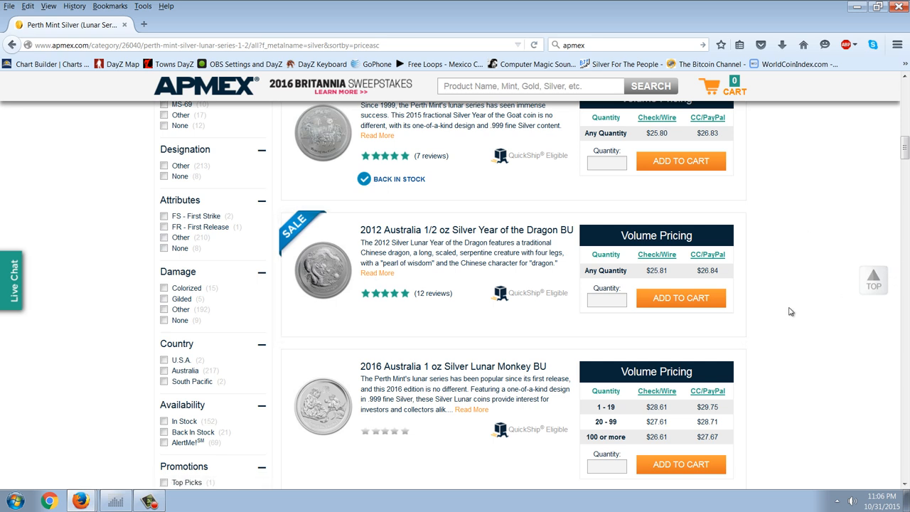
mouse_move(757, 314)
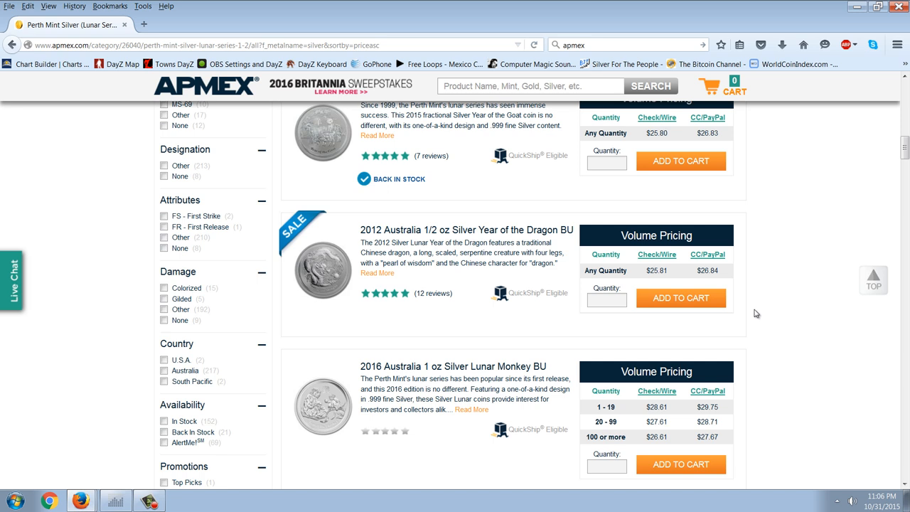
mouse_move(765, 304)
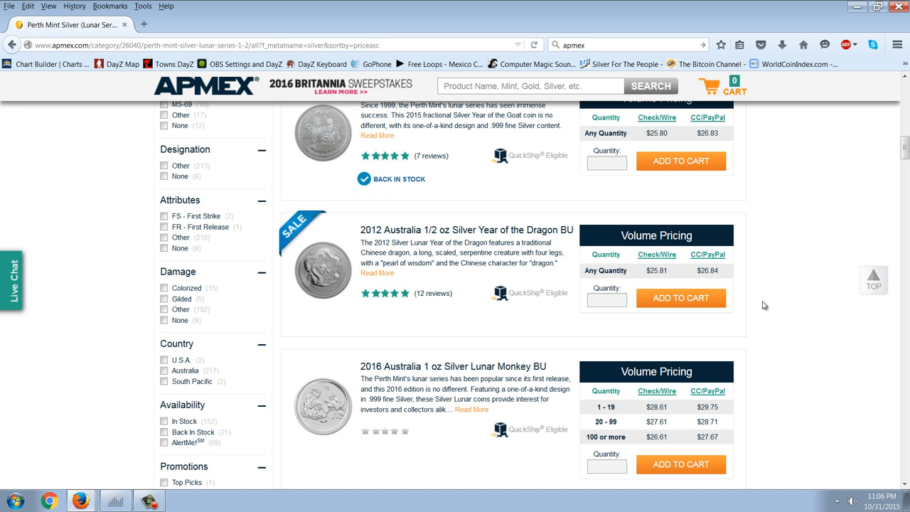
scroll(down, 3)
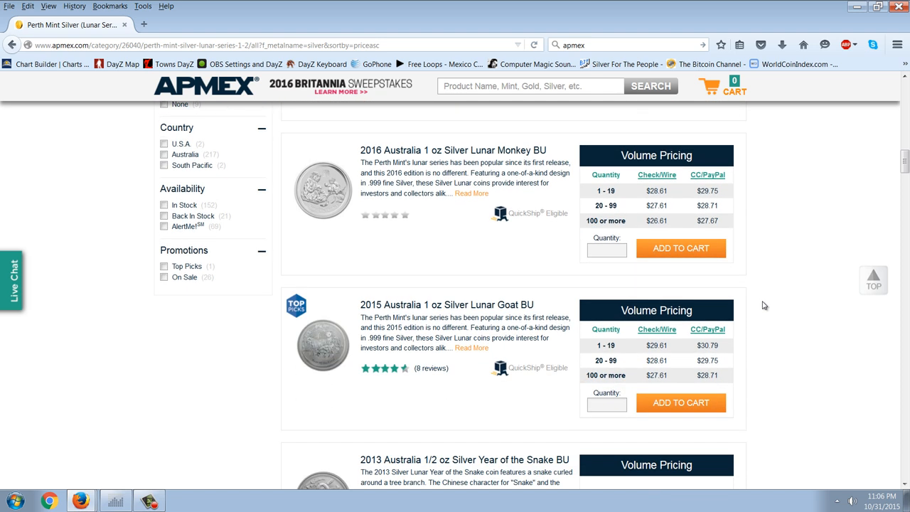
scroll(down, 3)
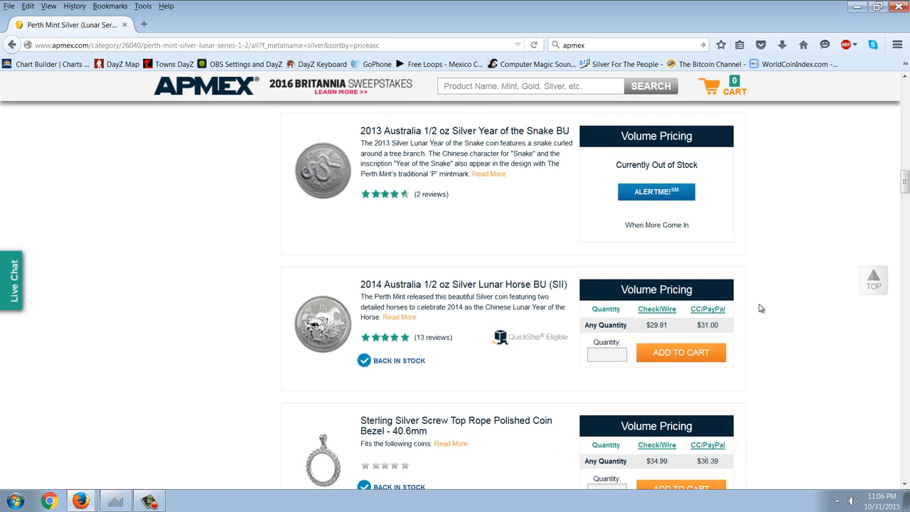
scroll(down, 3)
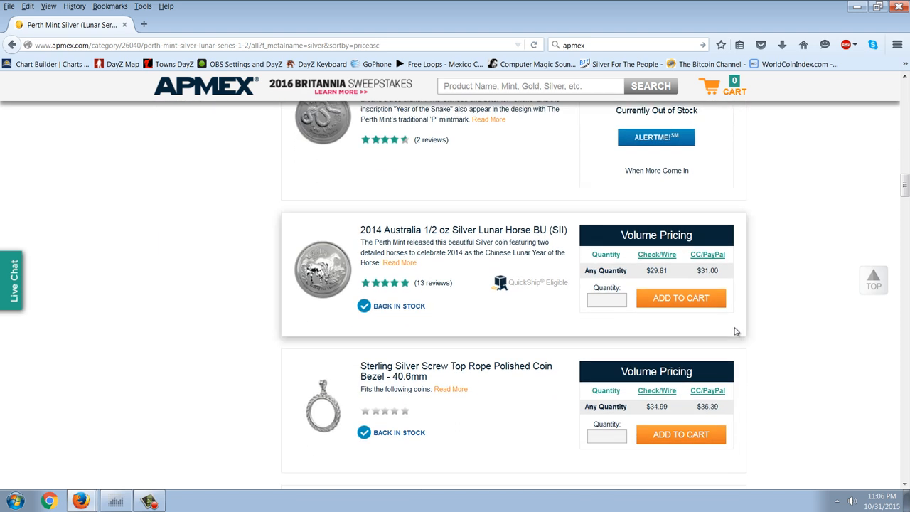
mouse_move(783, 311)
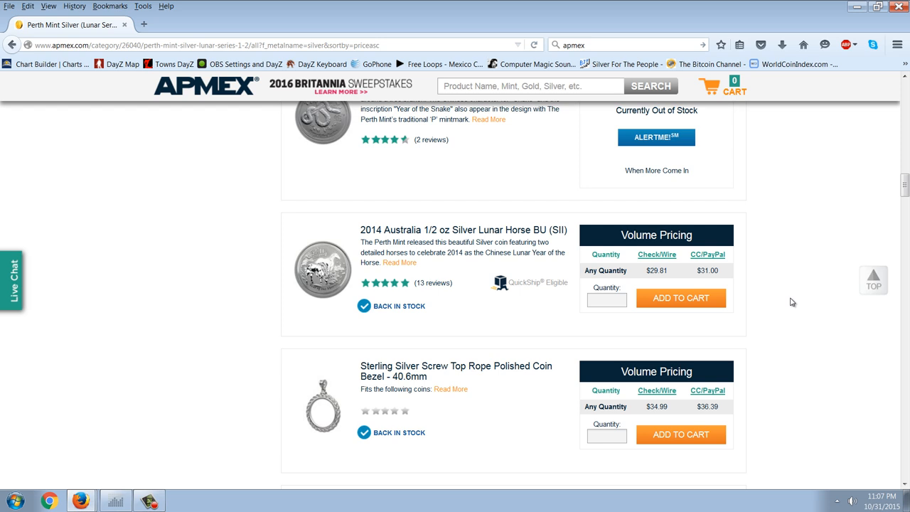
mouse_move(754, 328)
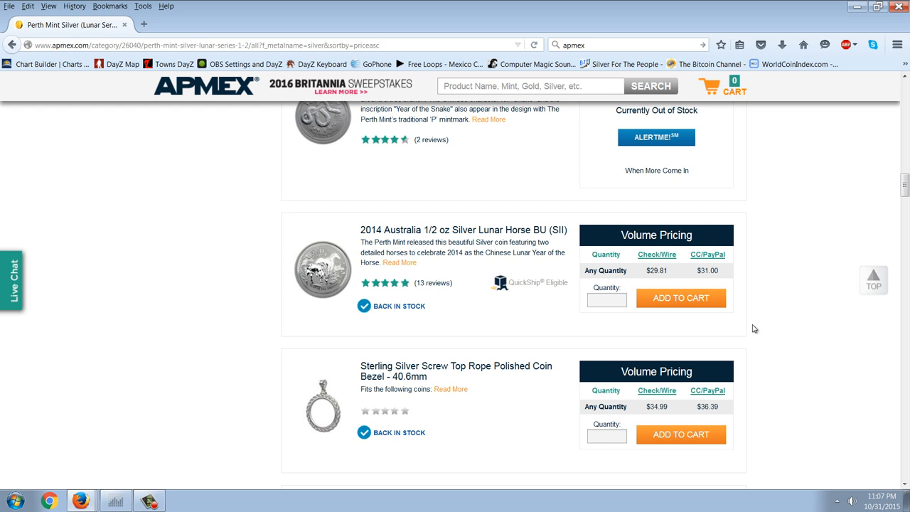
Enter quantity 1 for the 2014 Lunar Horse coin, add to cart, and dismiss the one-in-stock notice
click(606, 299)
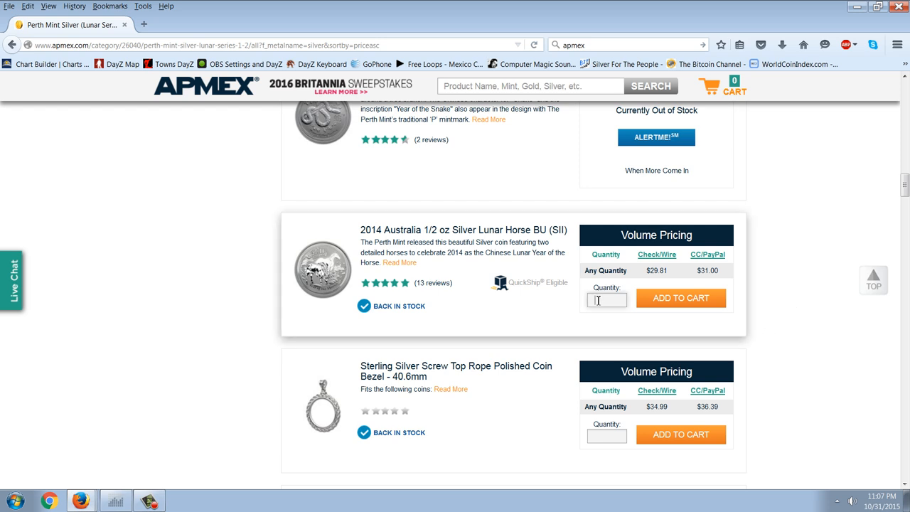
mouse_move(629, 308)
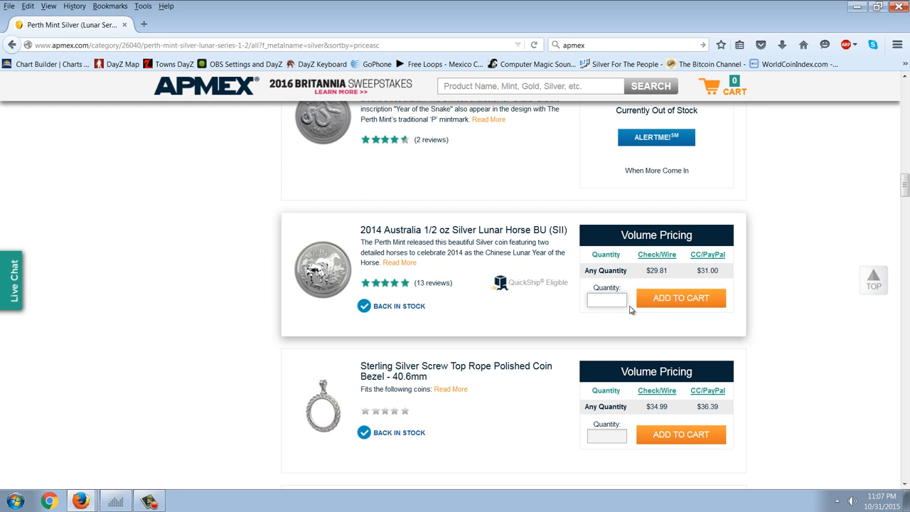
text(1)
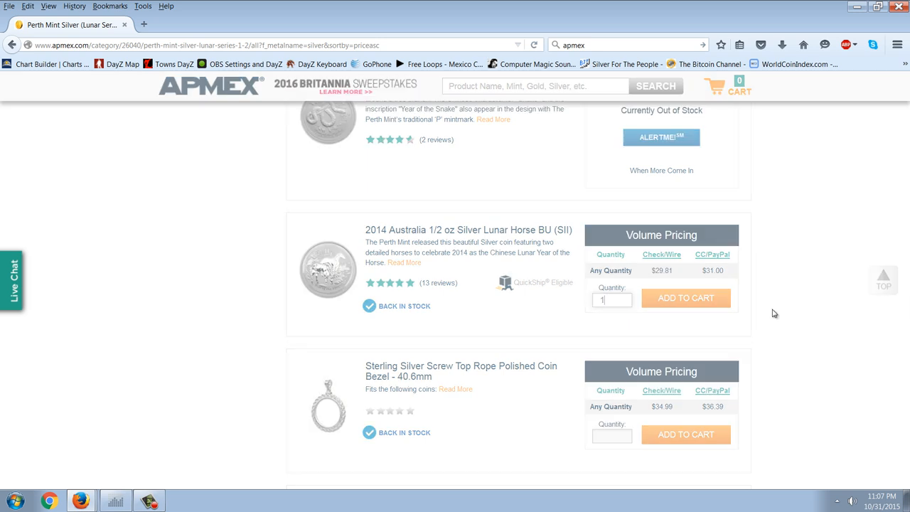
click(685, 299)
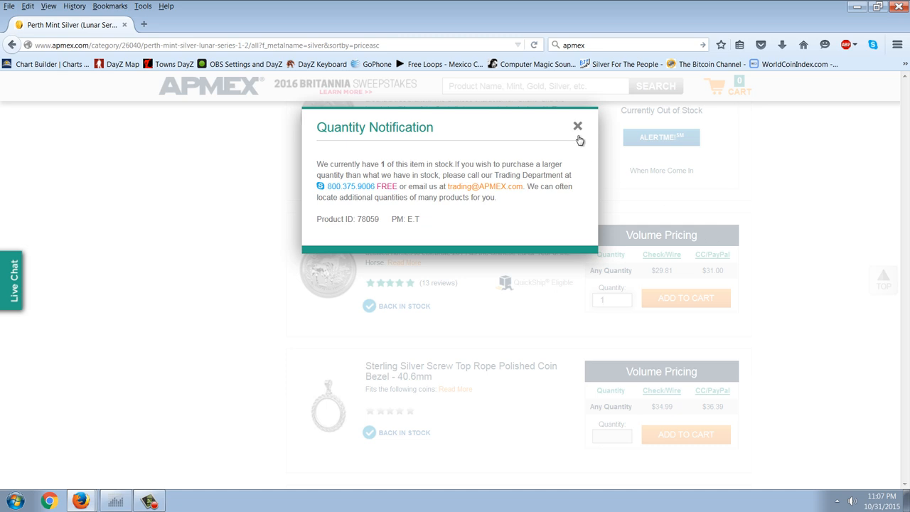
click(578, 127)
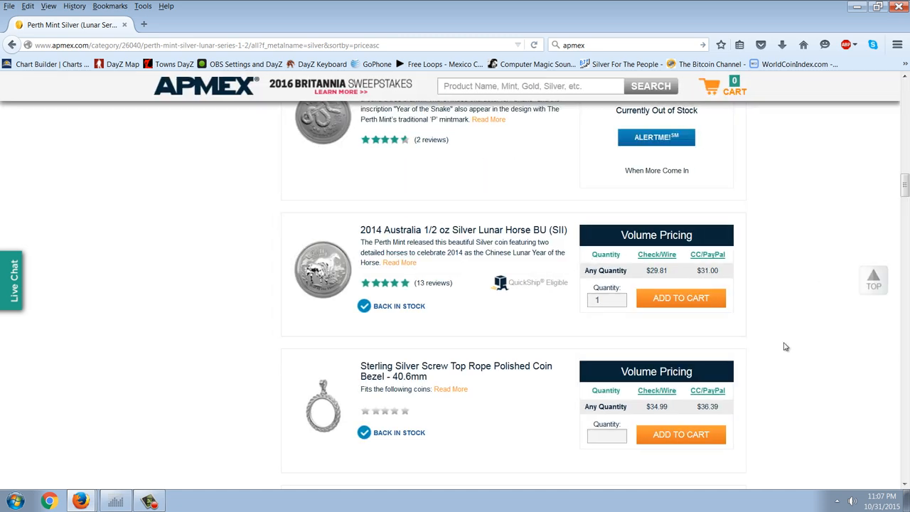
Scroll back up to the top of the Perth Mint Silver Lunar Series category page
scroll(up, 3)
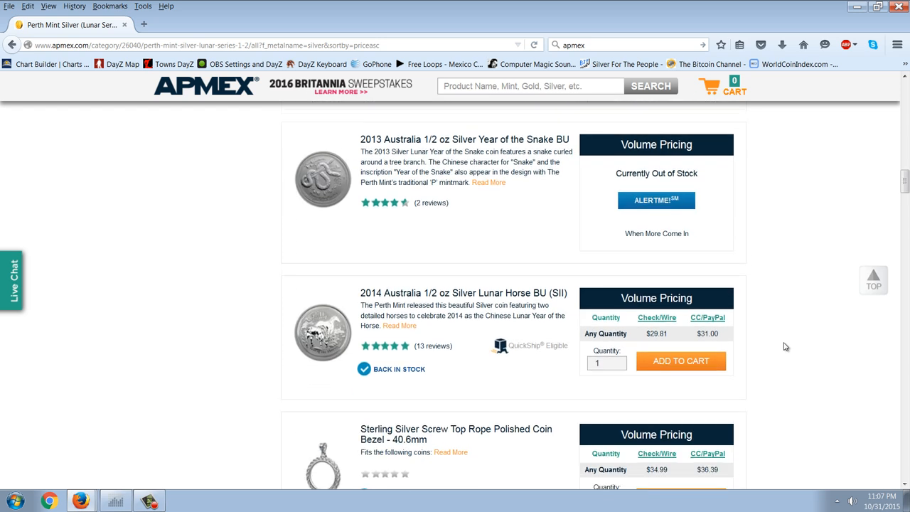
scroll(down, 3)
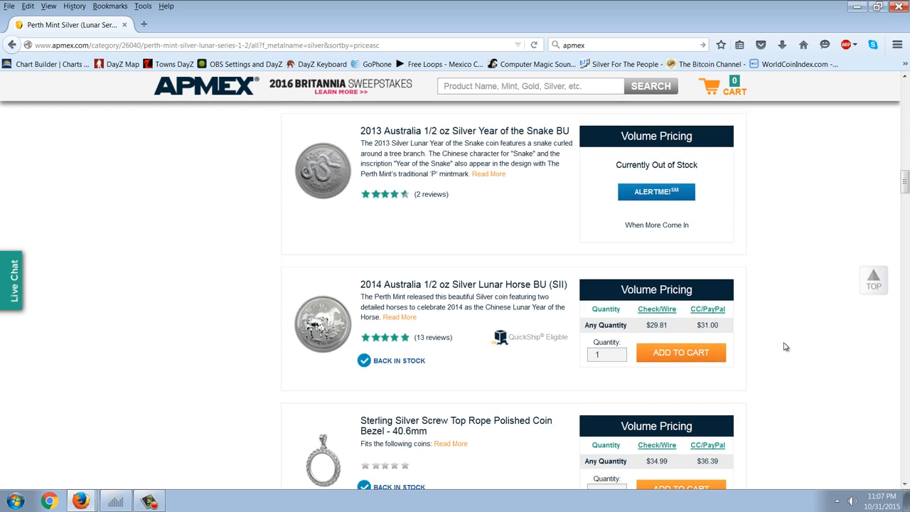
scroll(down, 3)
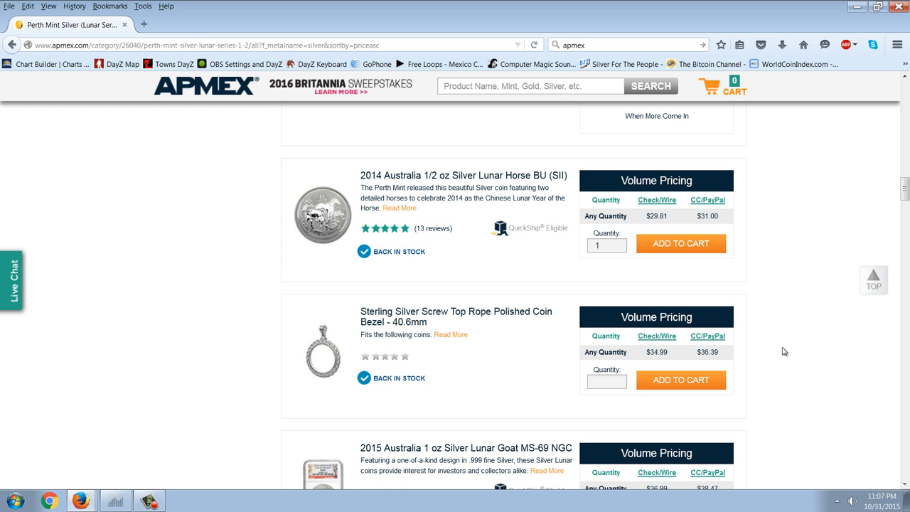
scroll(up, 3)
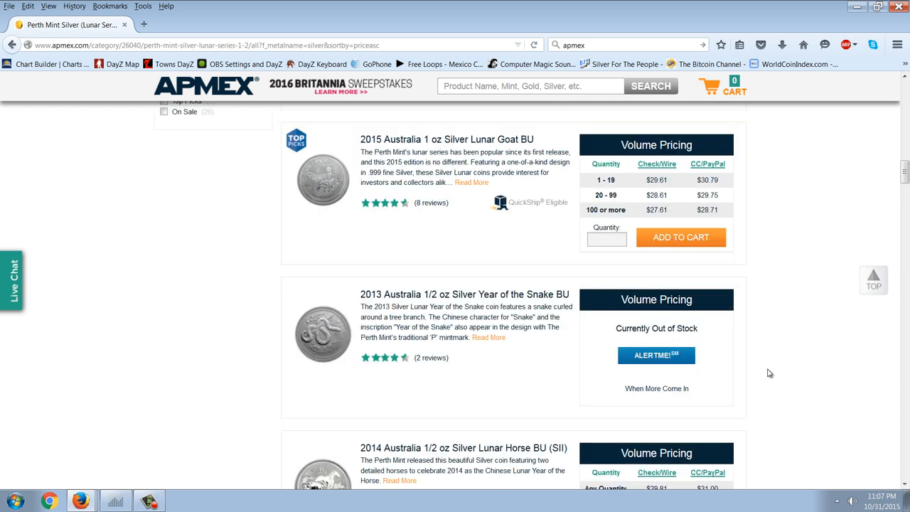
mouse_move(750, 371)
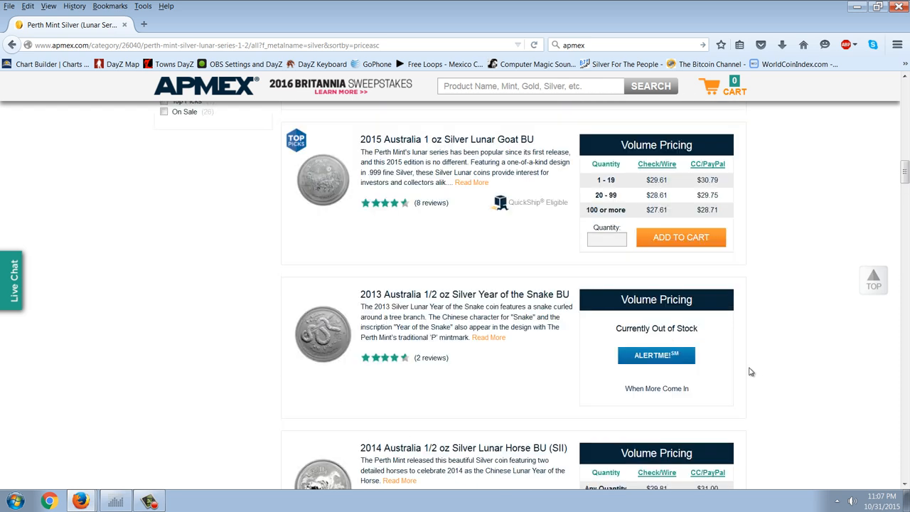
scroll(down, 3)
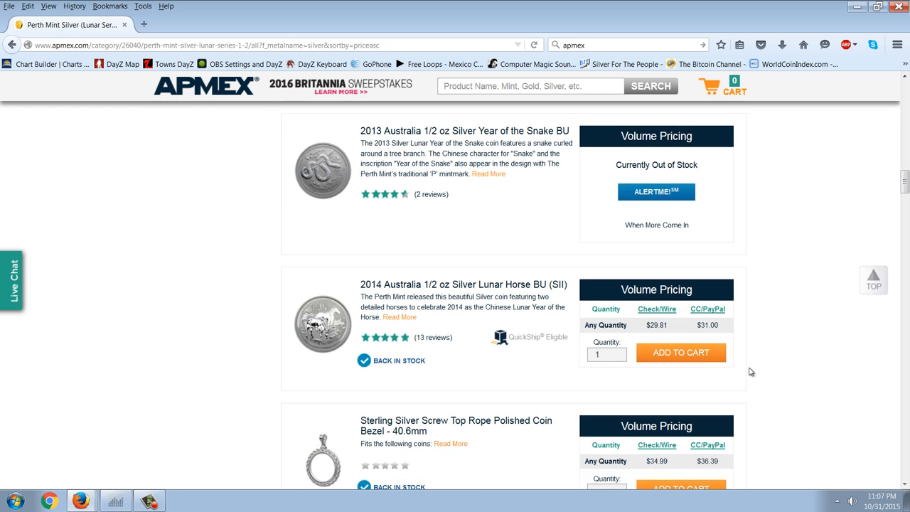
scroll(down, 3)
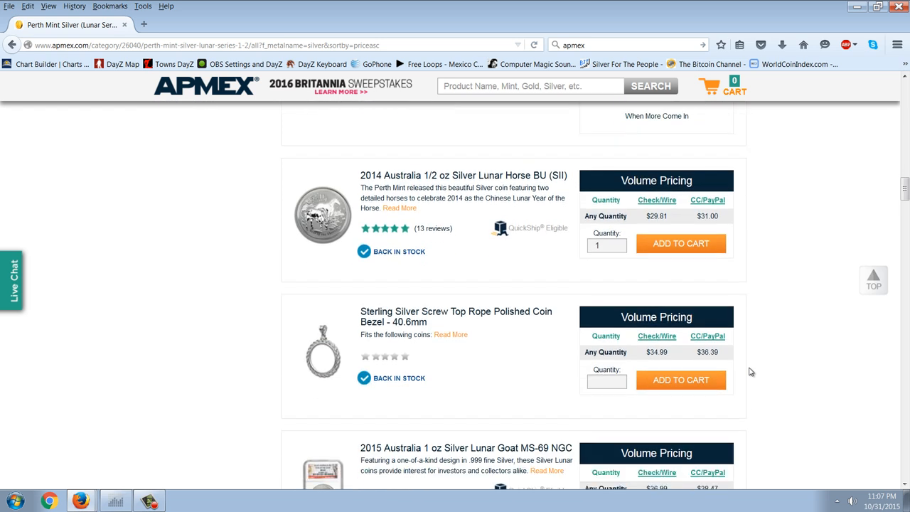
scroll(up, 3)
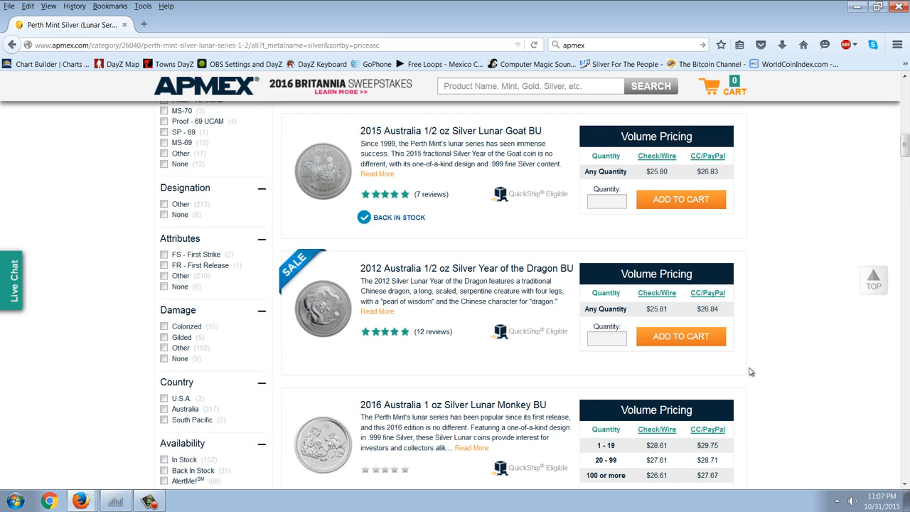
scroll(up, 3)
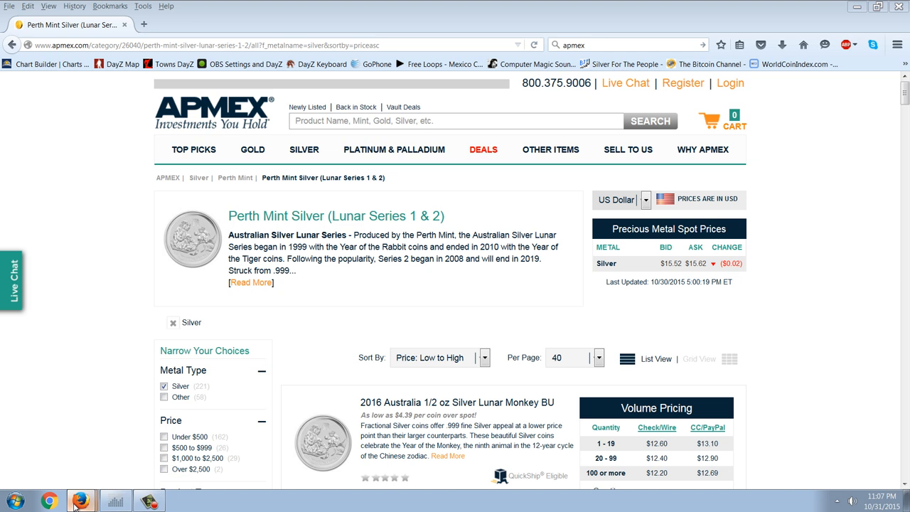
Switch to the NetDania FinanceChart window showing the weekly USD/CNY chart
click(114, 501)
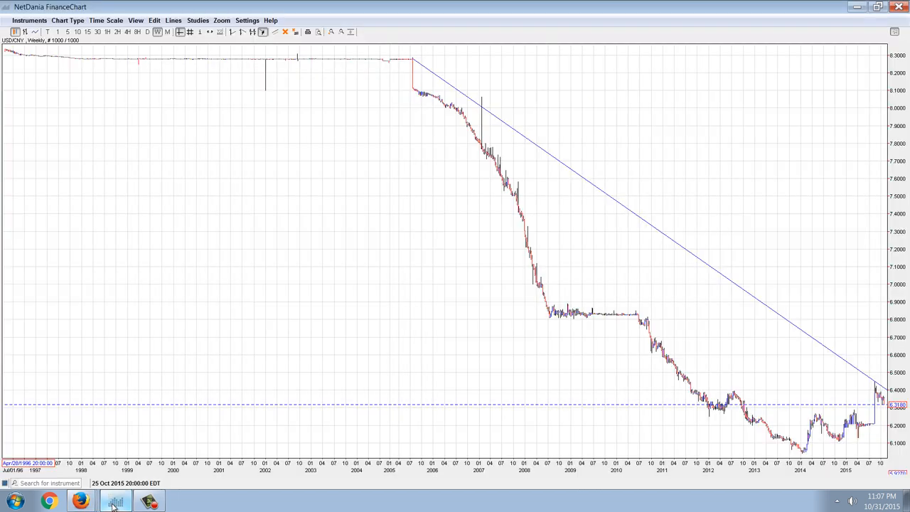
mouse_move(620, 136)
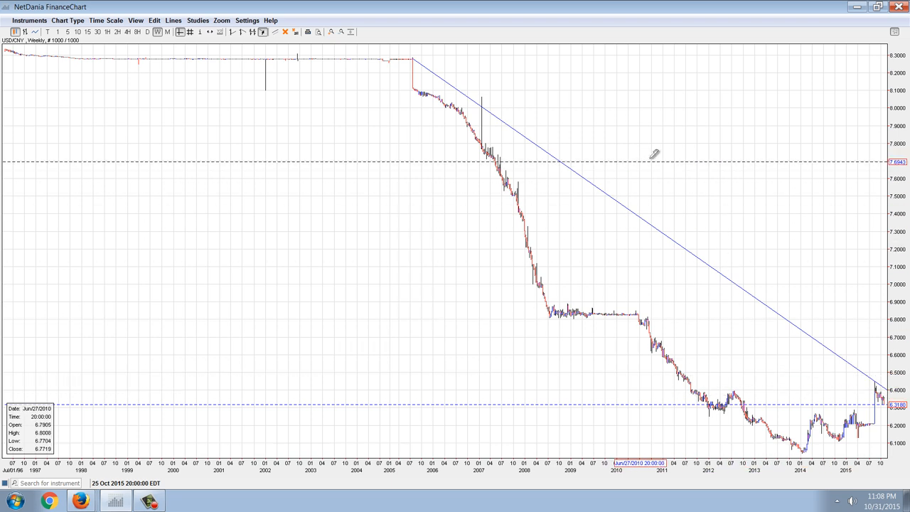
mouse_move(444, 210)
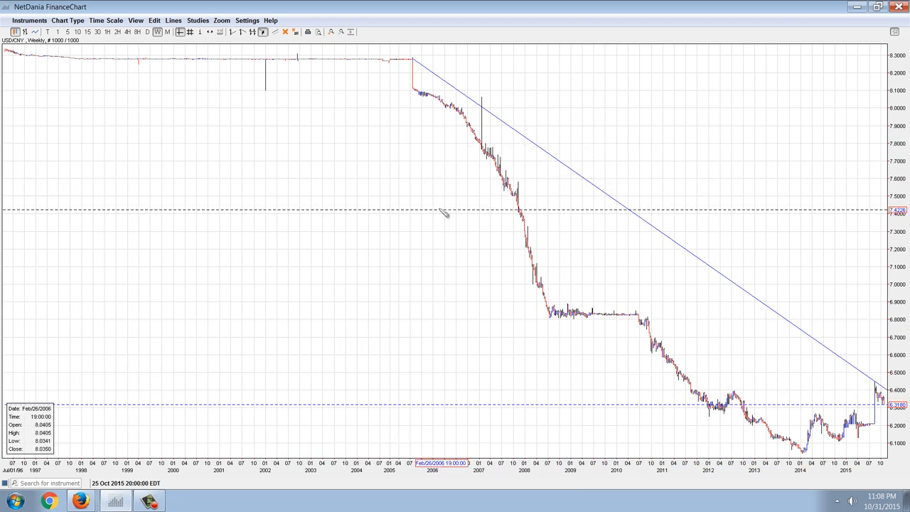
mouse_move(426, 234)
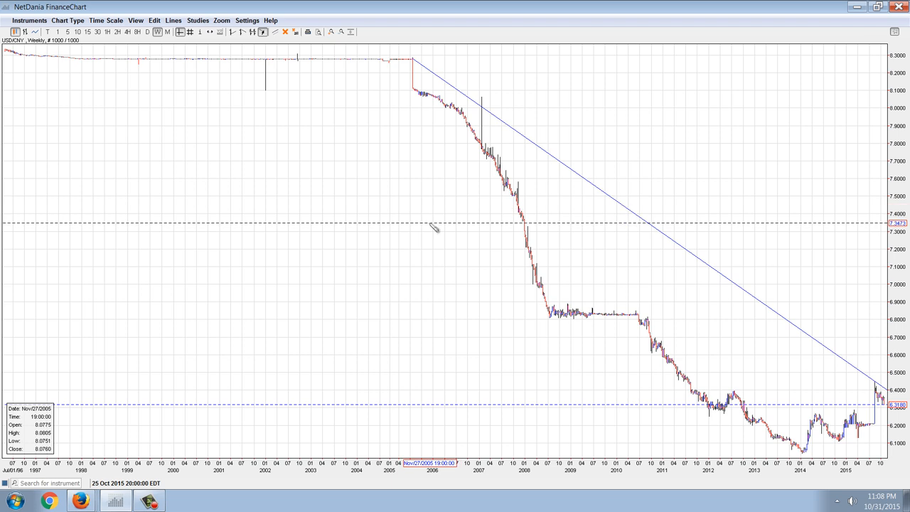
mouse_move(358, 264)
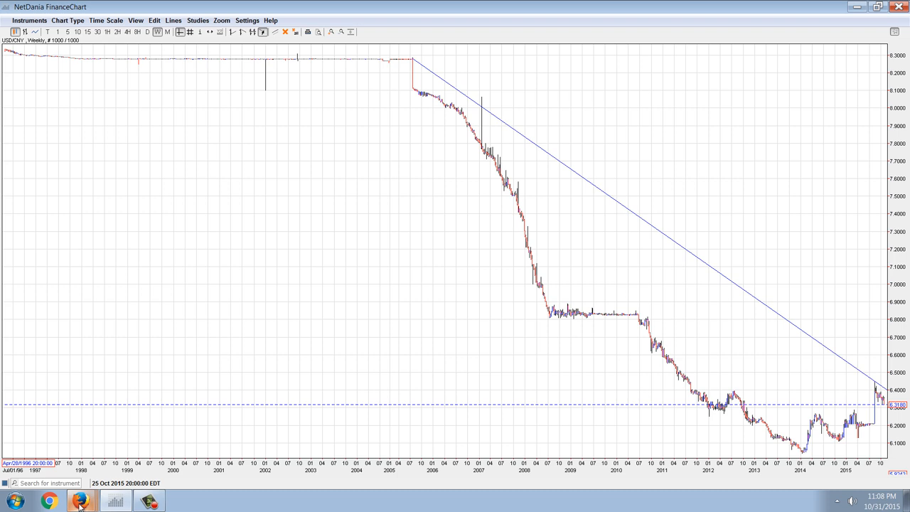
click(80, 501)
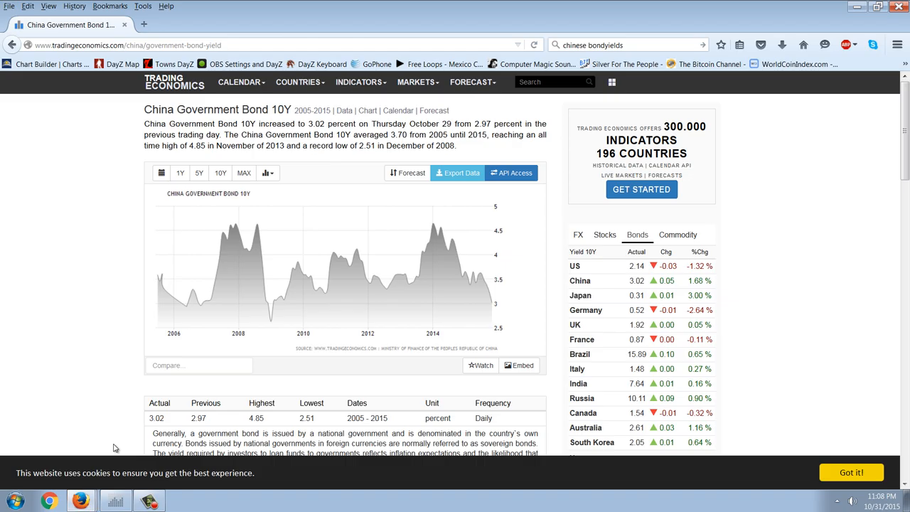
mouse_move(609, 250)
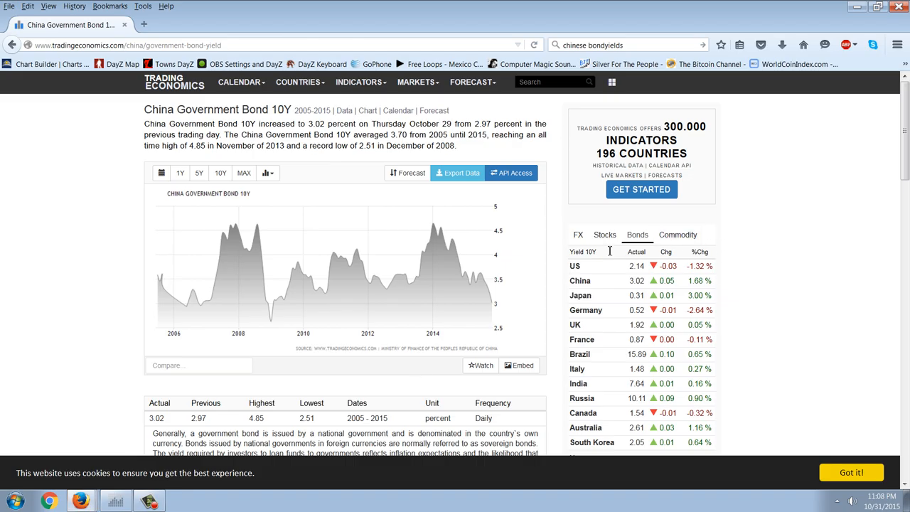
mouse_move(879, 267)
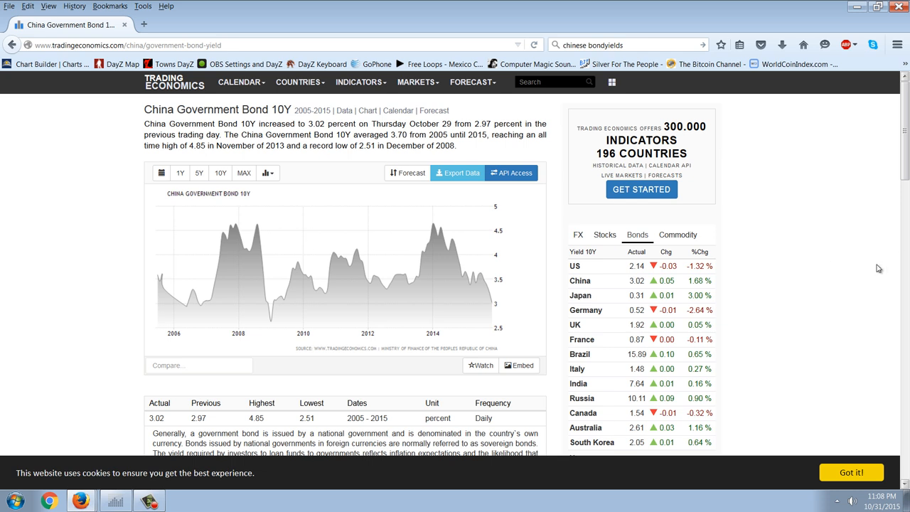
mouse_move(497, 304)
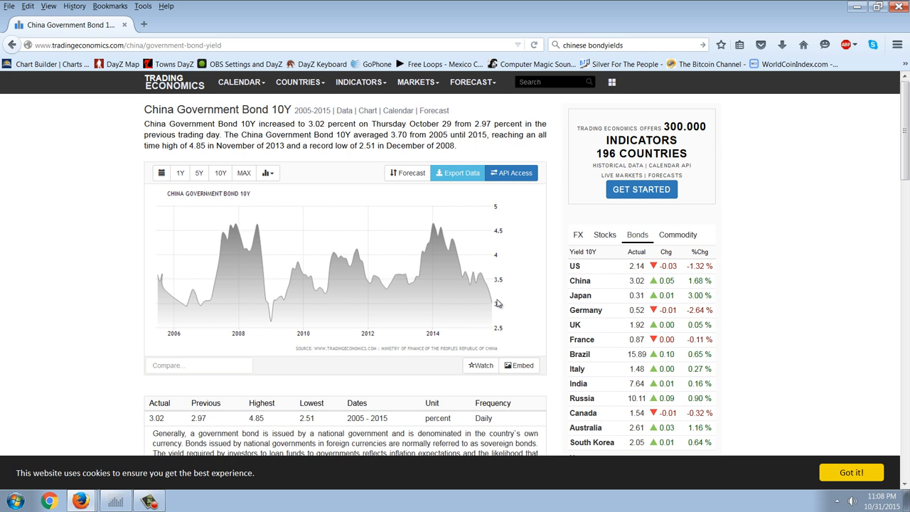
mouse_move(513, 306)
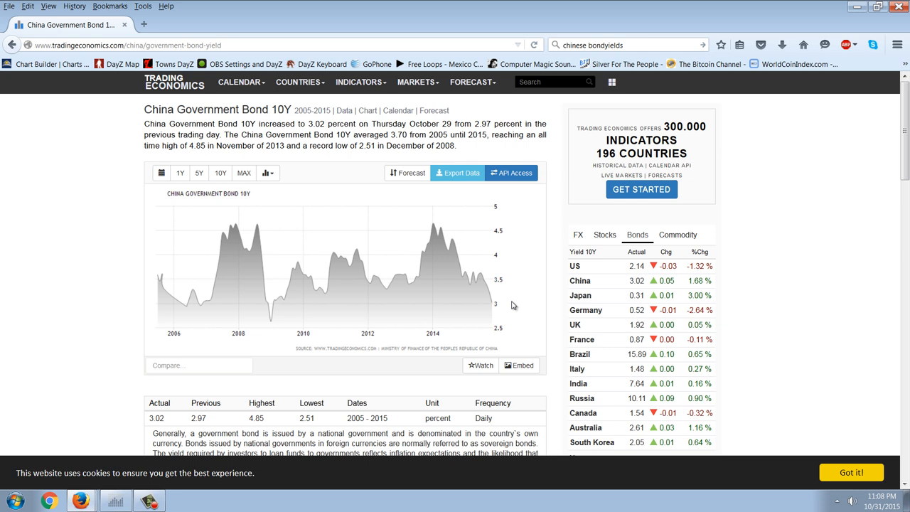
mouse_move(498, 305)
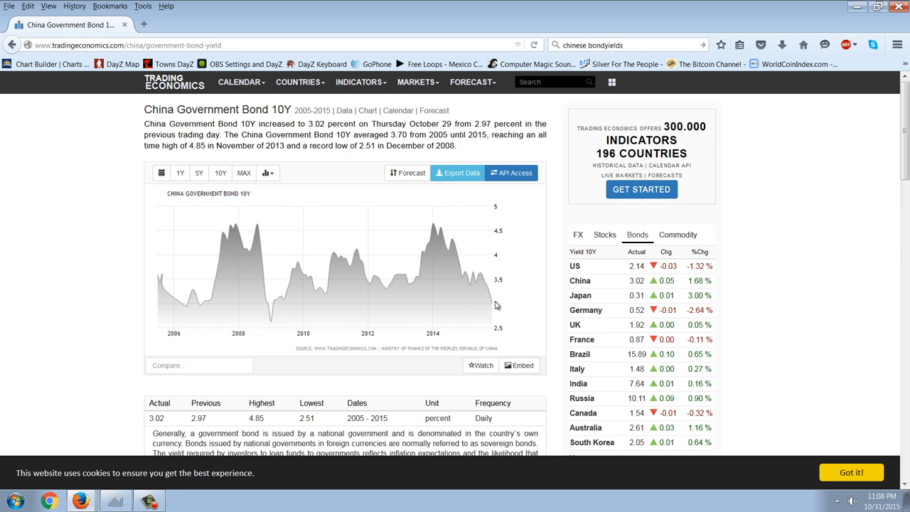
mouse_move(504, 302)
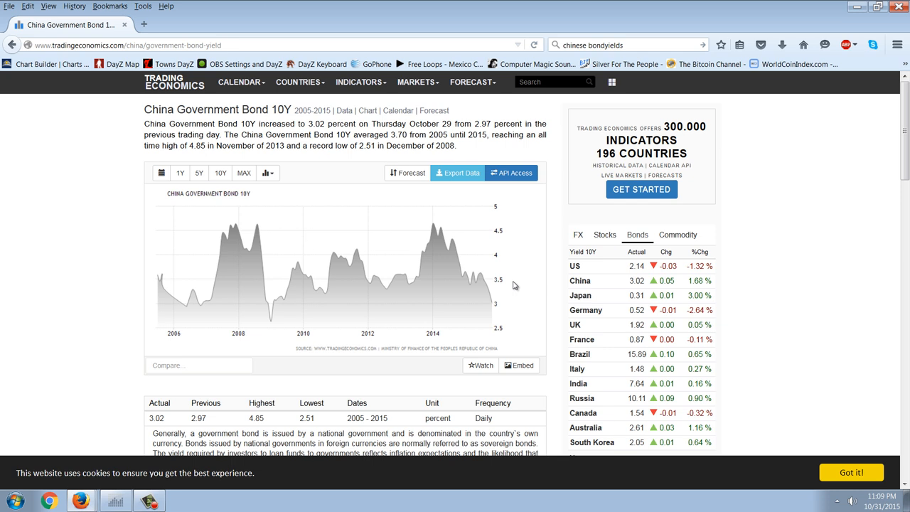
mouse_move(498, 304)
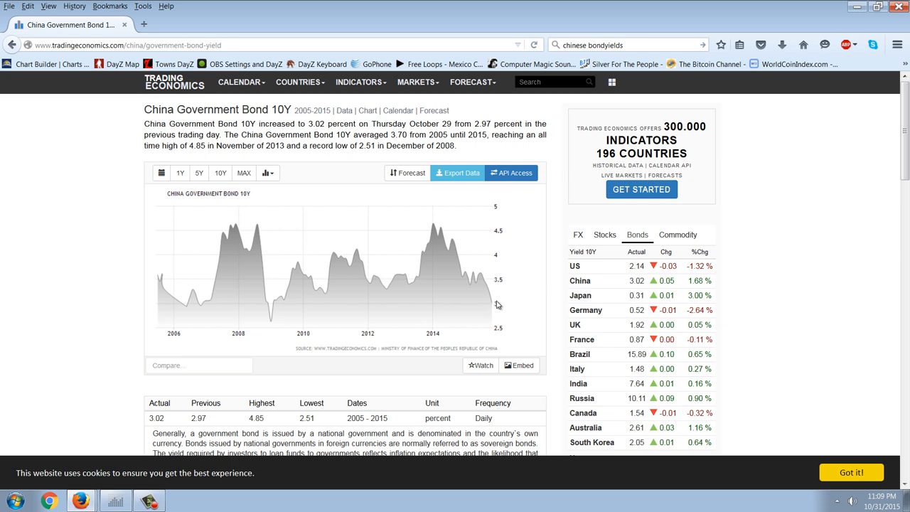
mouse_move(526, 293)
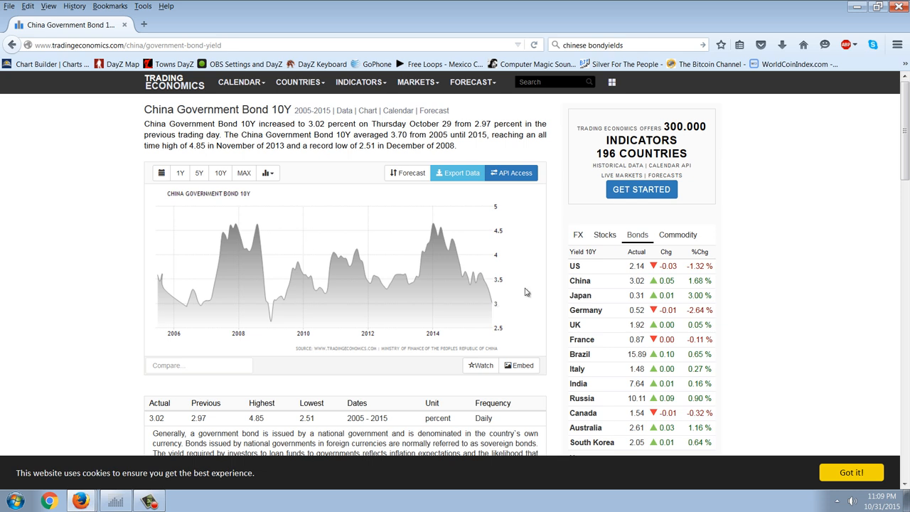
mouse_move(519, 298)
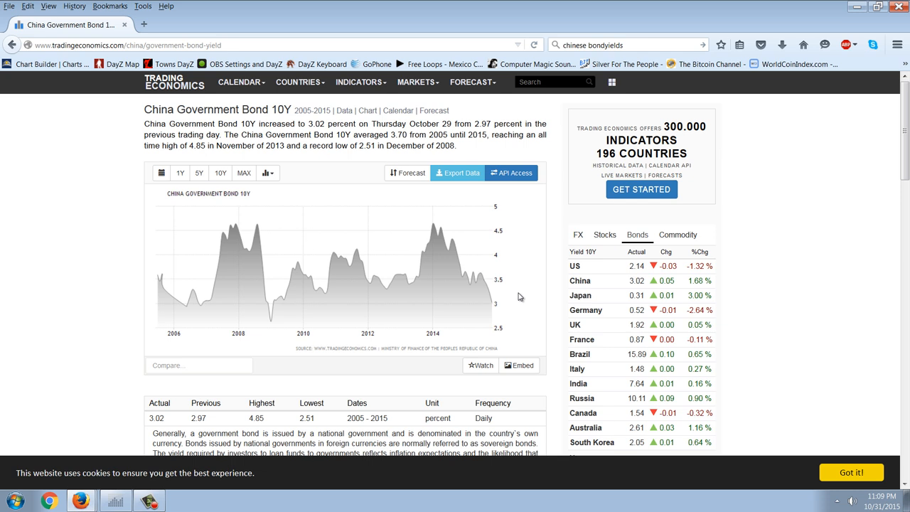
mouse_move(503, 352)
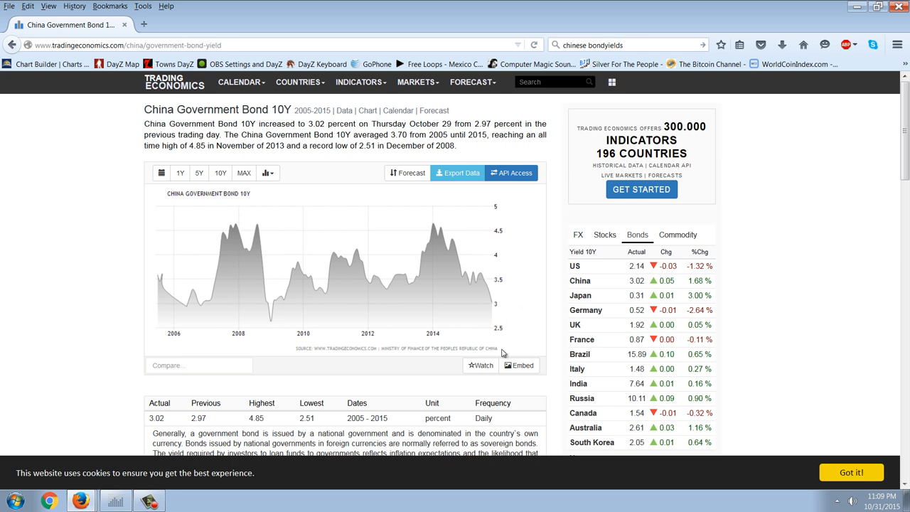
mouse_move(508, 307)
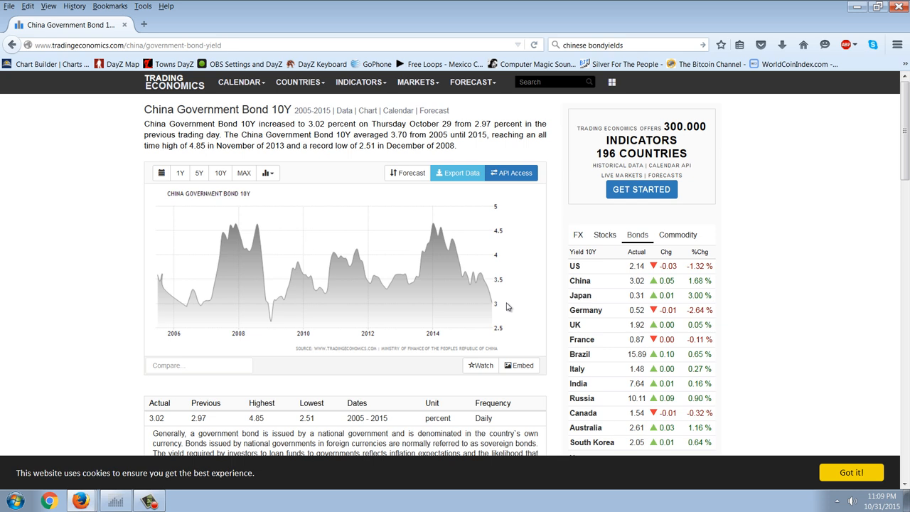
mouse_move(525, 318)
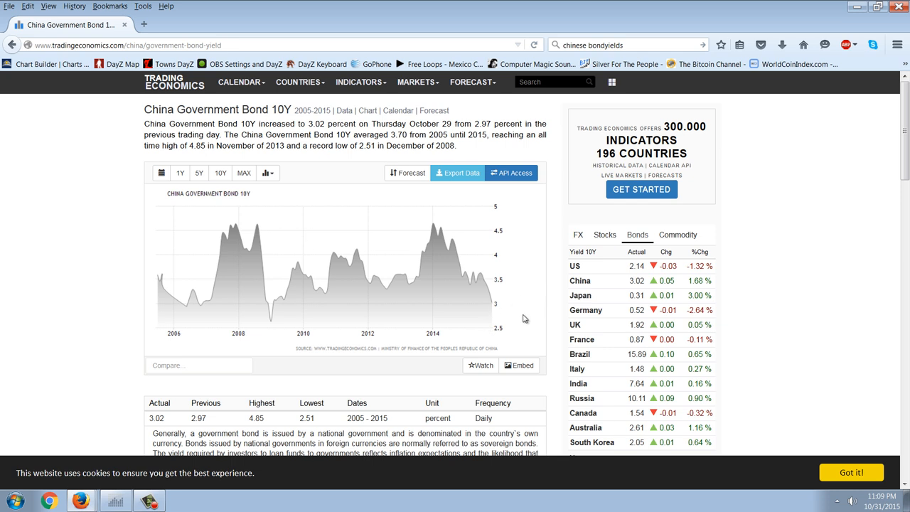
mouse_move(509, 319)
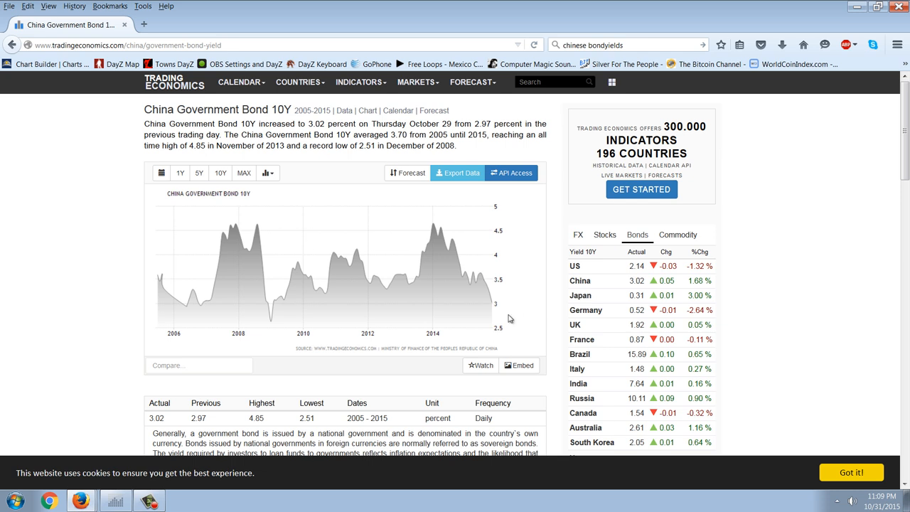
mouse_move(504, 316)
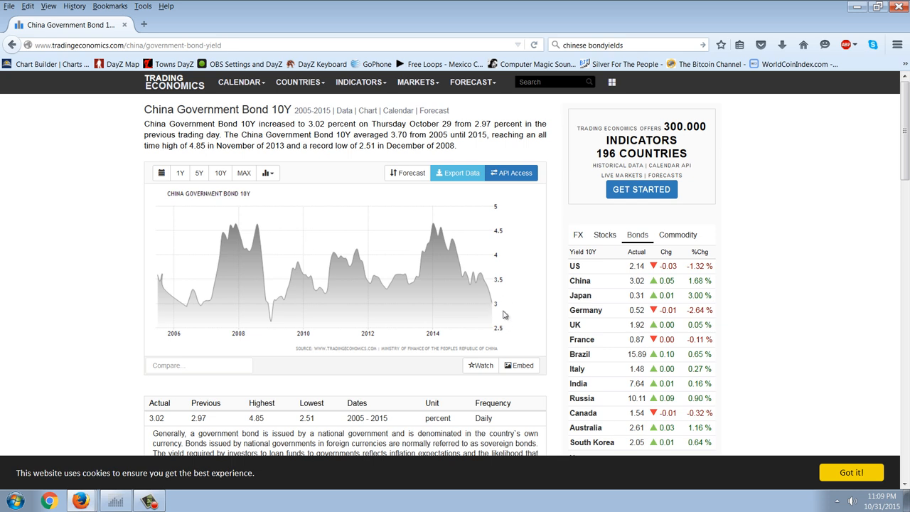
mouse_move(509, 318)
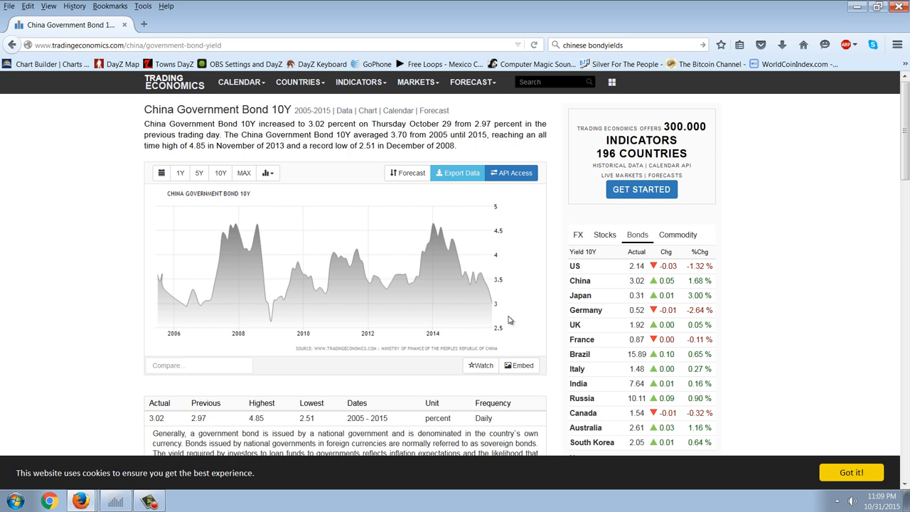
mouse_move(503, 334)
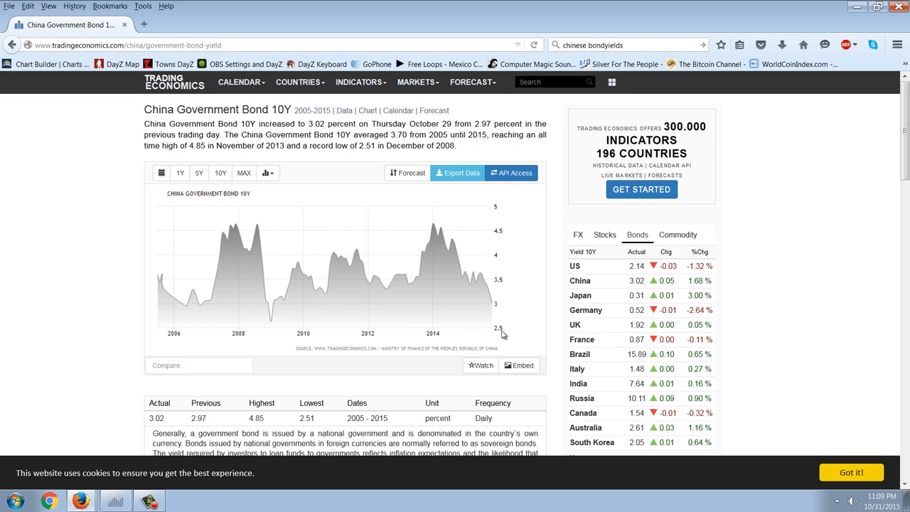
mouse_move(516, 314)
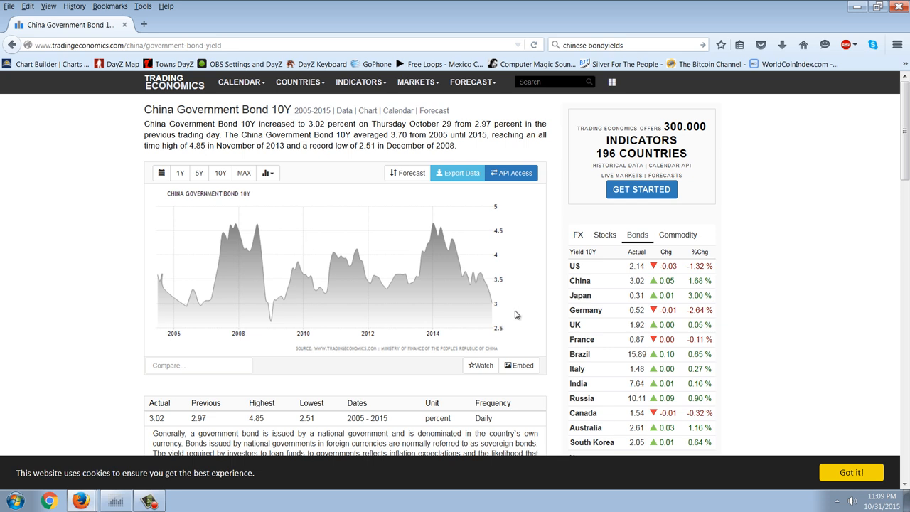
mouse_move(520, 300)
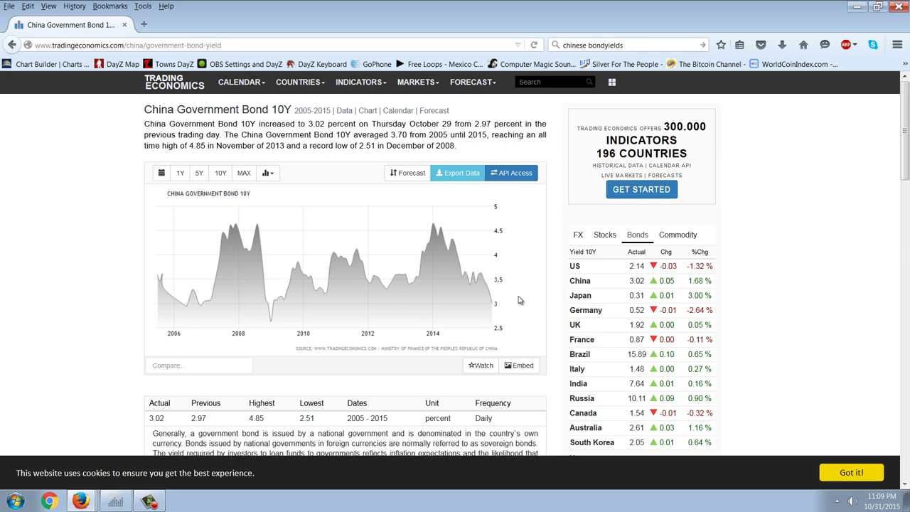
mouse_move(483, 281)
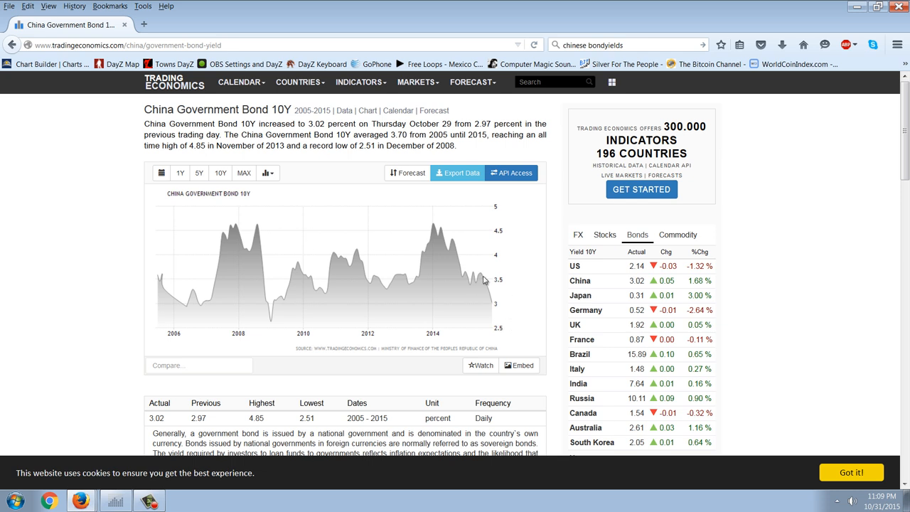
mouse_move(500, 307)
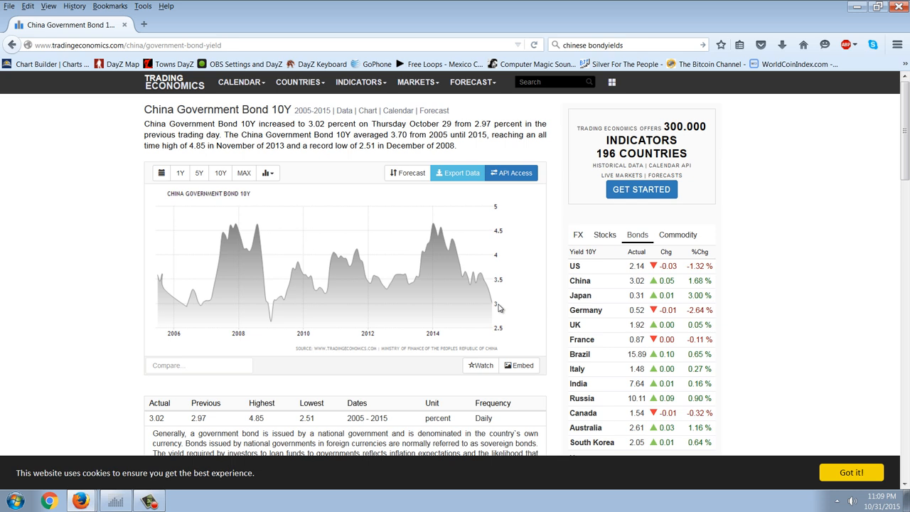
mouse_move(509, 306)
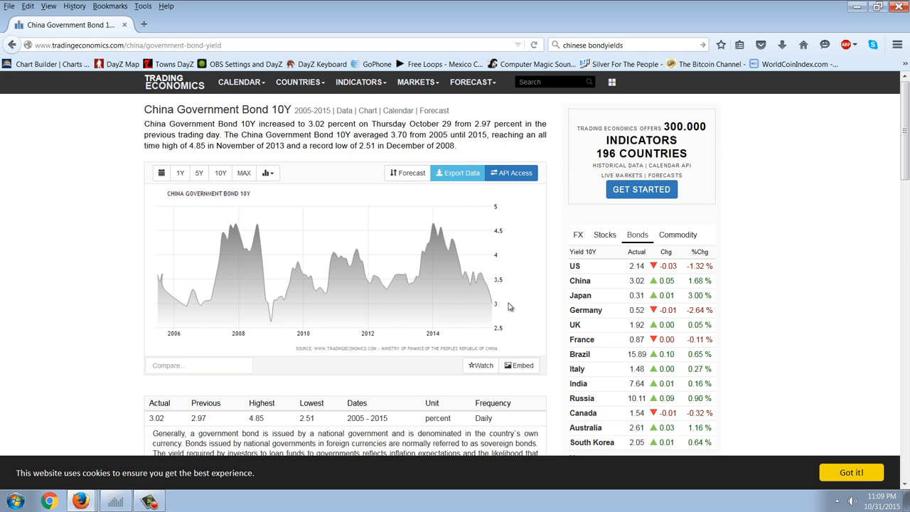
mouse_move(497, 318)
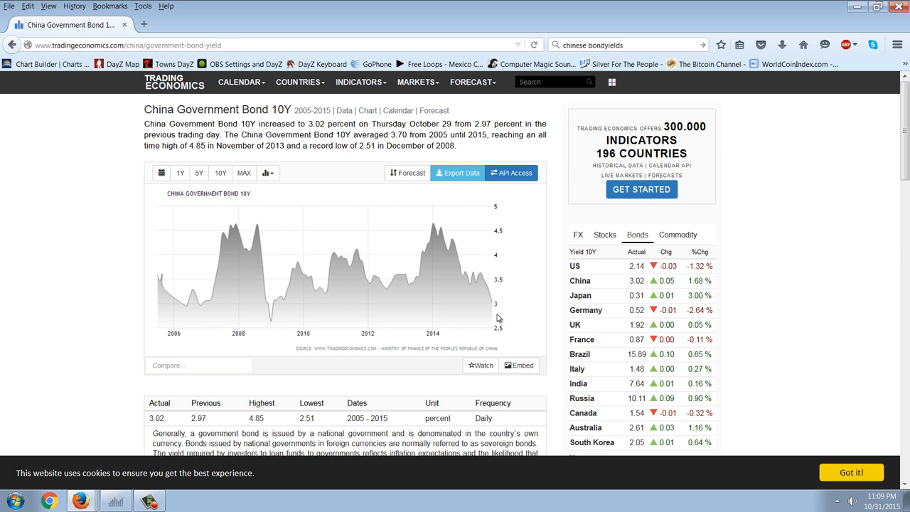
mouse_move(509, 298)
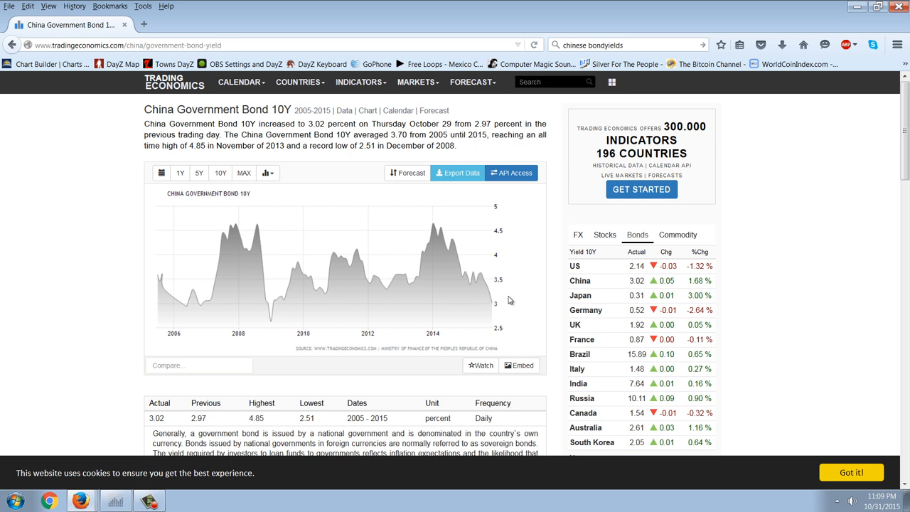
Glance at the NetDania weekly USD/CNY chart, then return to the Trading Economics China 10Y bond page
click(115, 500)
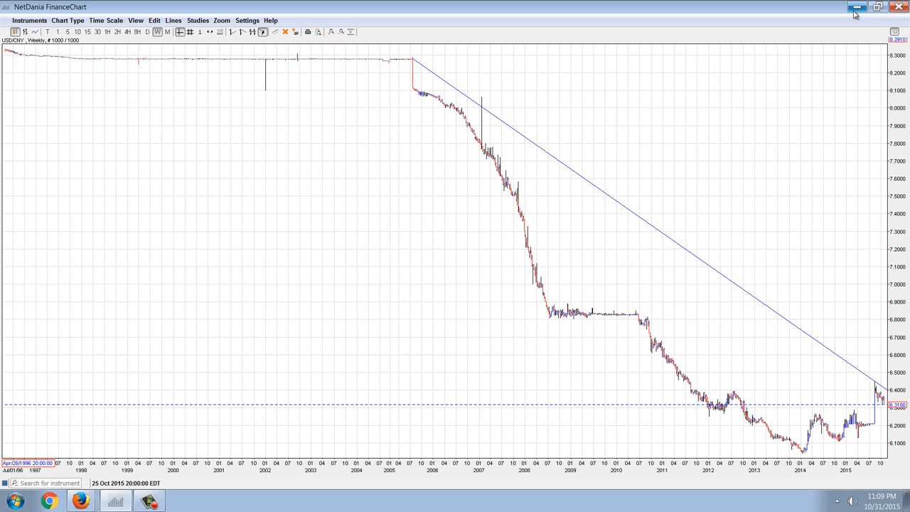
click(80, 500)
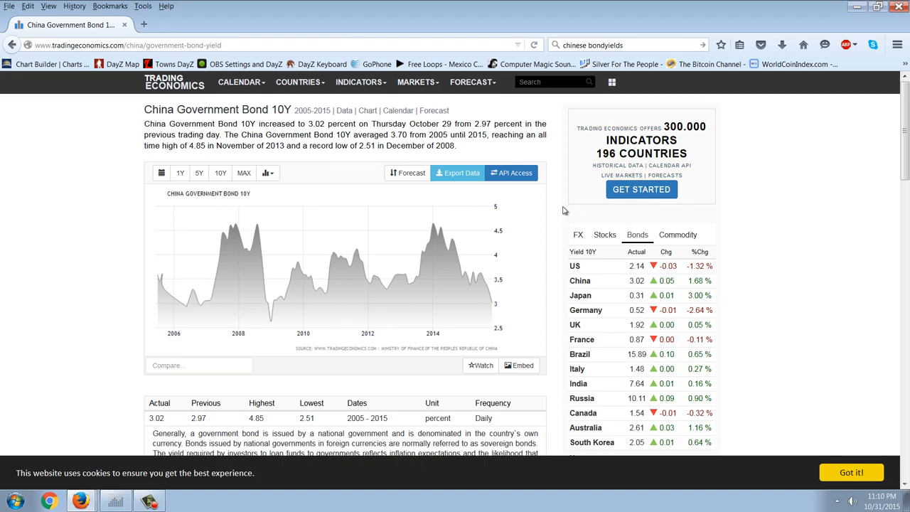
mouse_move(532, 206)
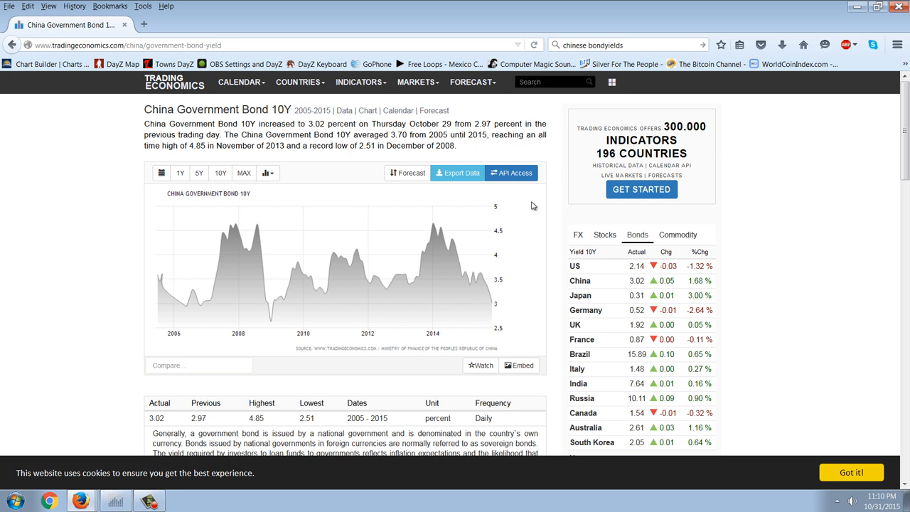
mouse_move(457, 207)
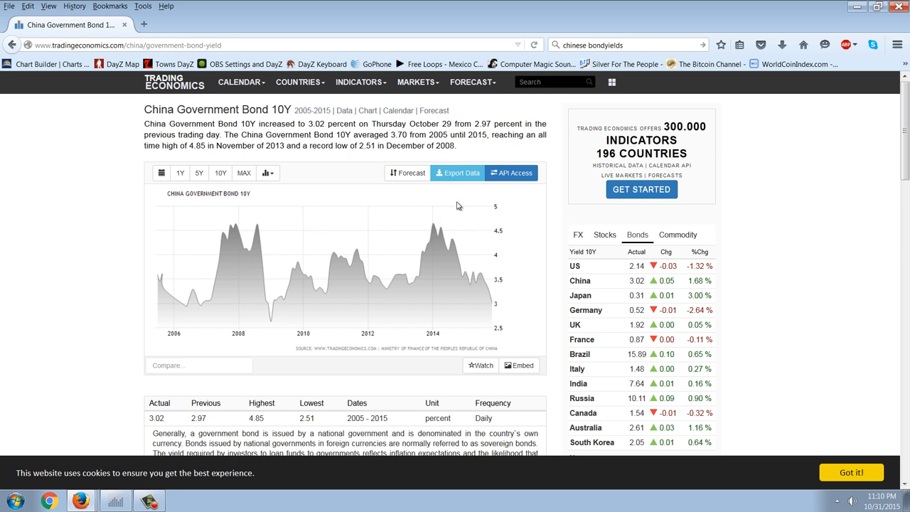
mouse_move(409, 232)
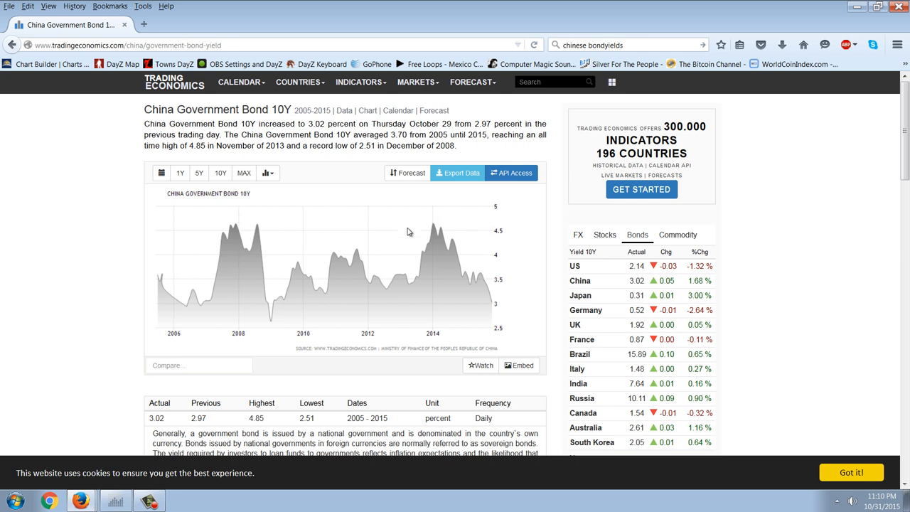
mouse_move(319, 267)
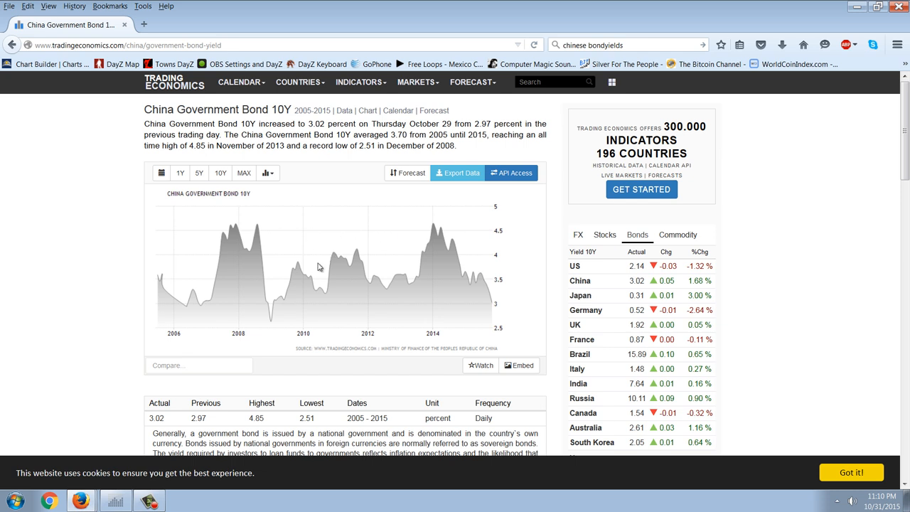
mouse_move(387, 220)
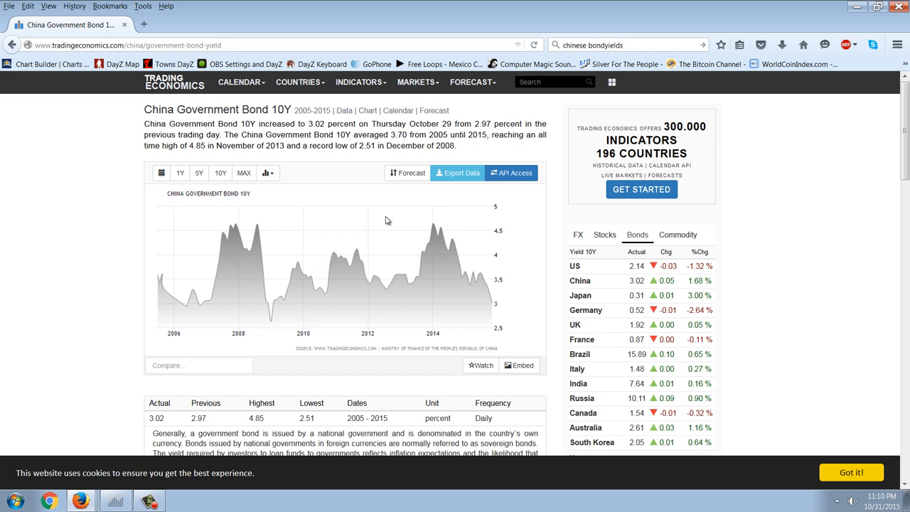
mouse_move(344, 247)
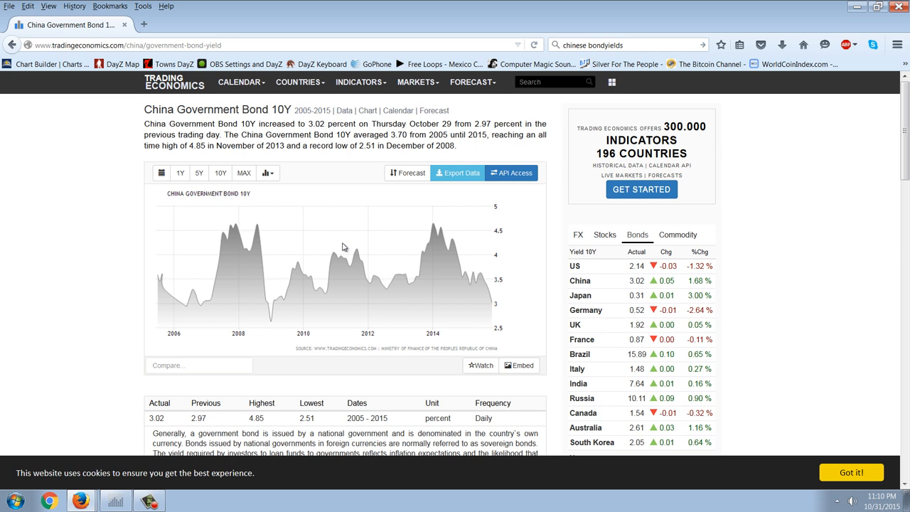
mouse_move(328, 273)
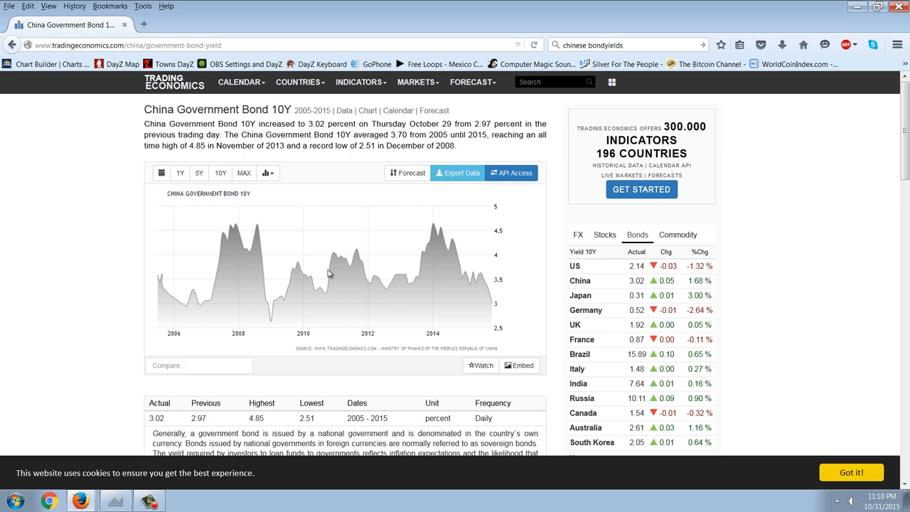
mouse_move(389, 248)
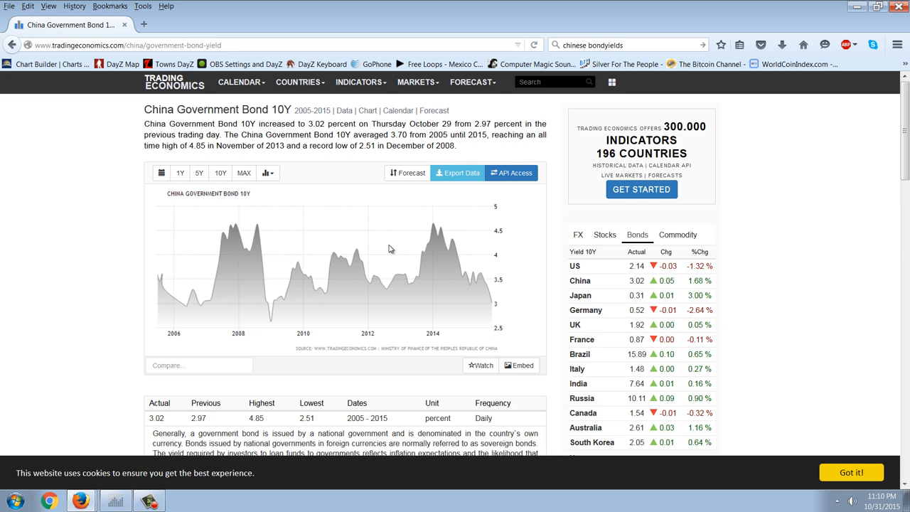
mouse_move(350, 273)
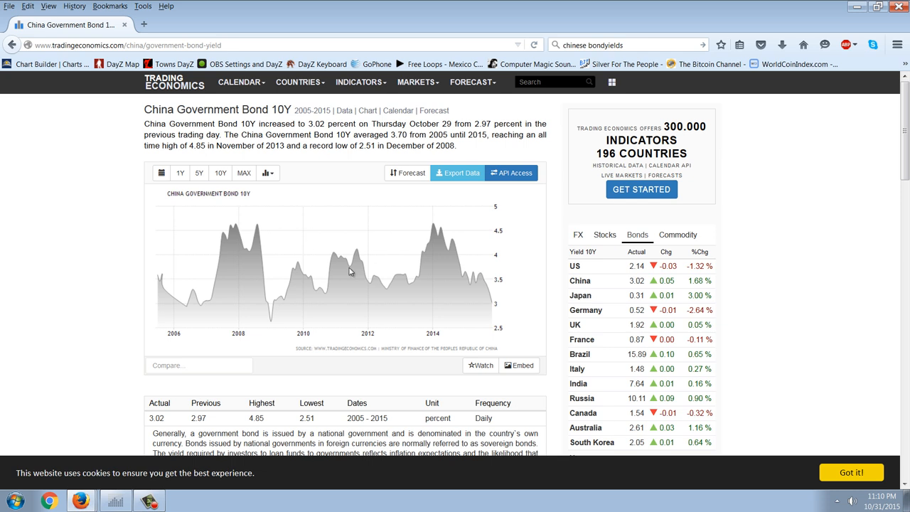
mouse_move(297, 279)
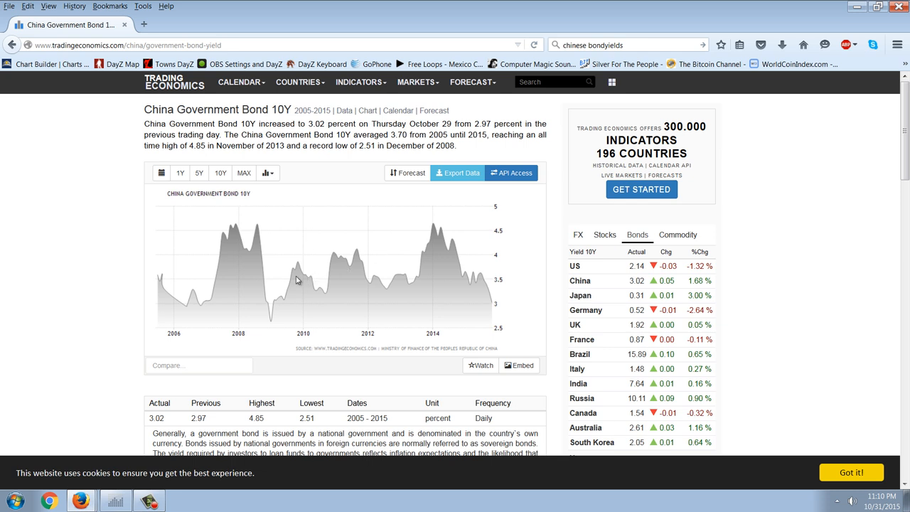
mouse_move(253, 316)
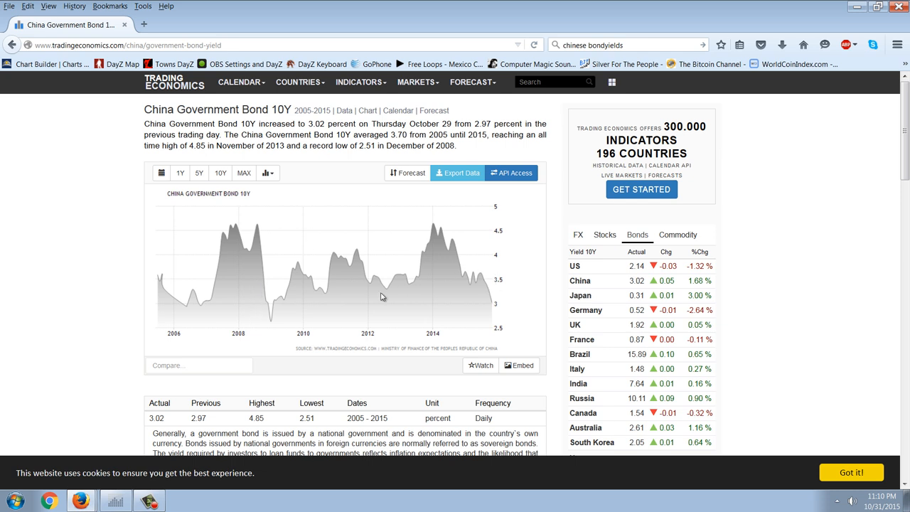
mouse_move(427, 304)
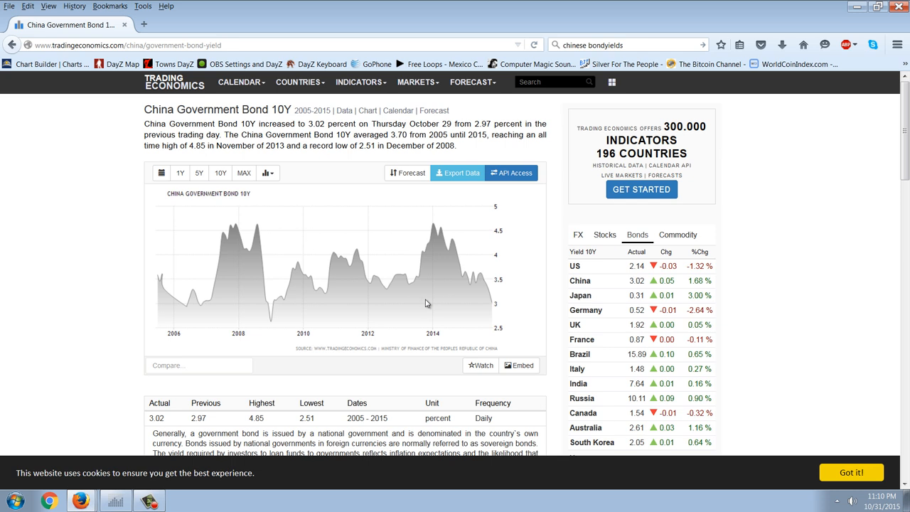
mouse_move(427, 315)
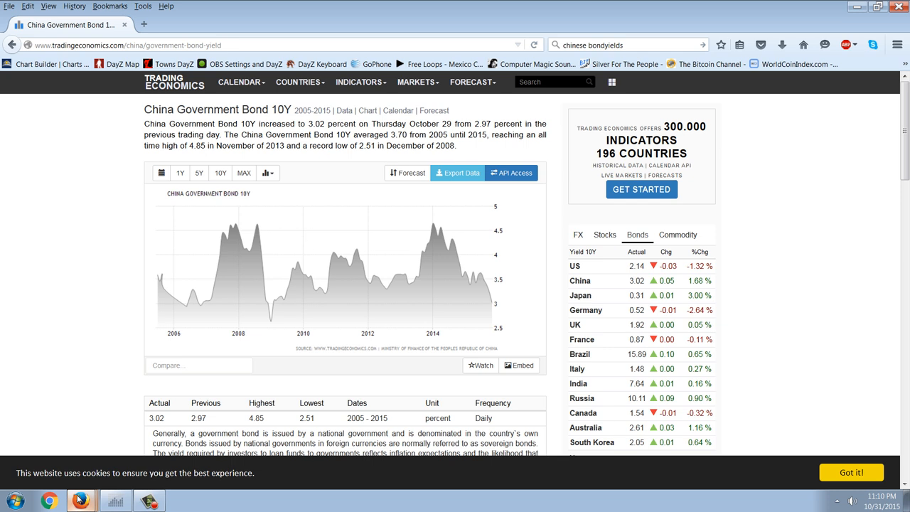
mouse_move(106, 466)
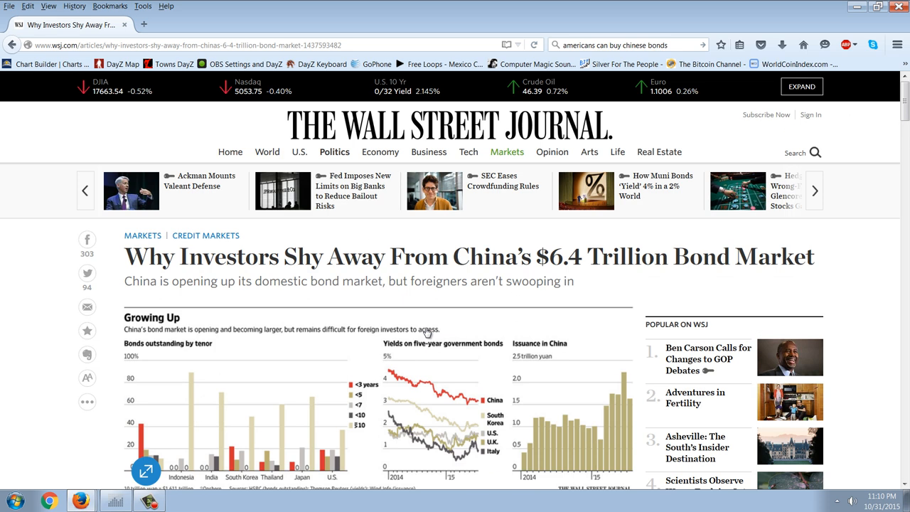
scroll(down, 3)
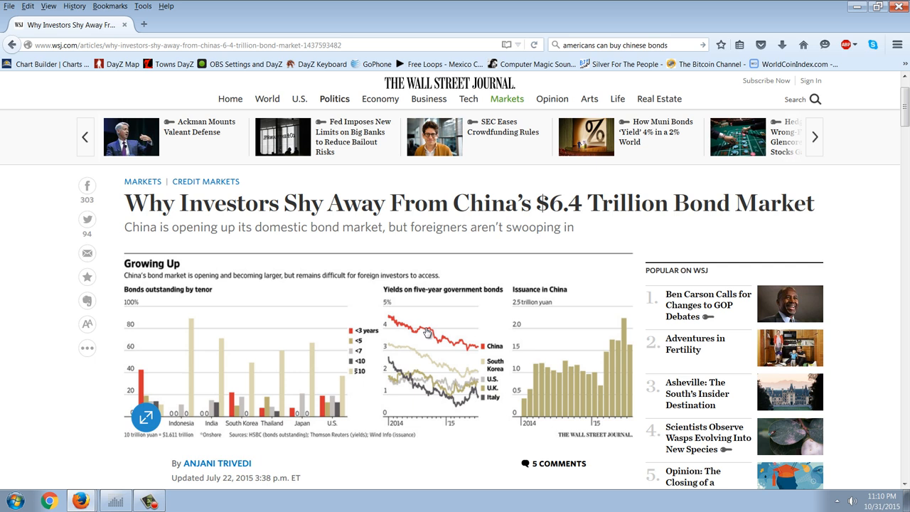
scroll(down, 3)
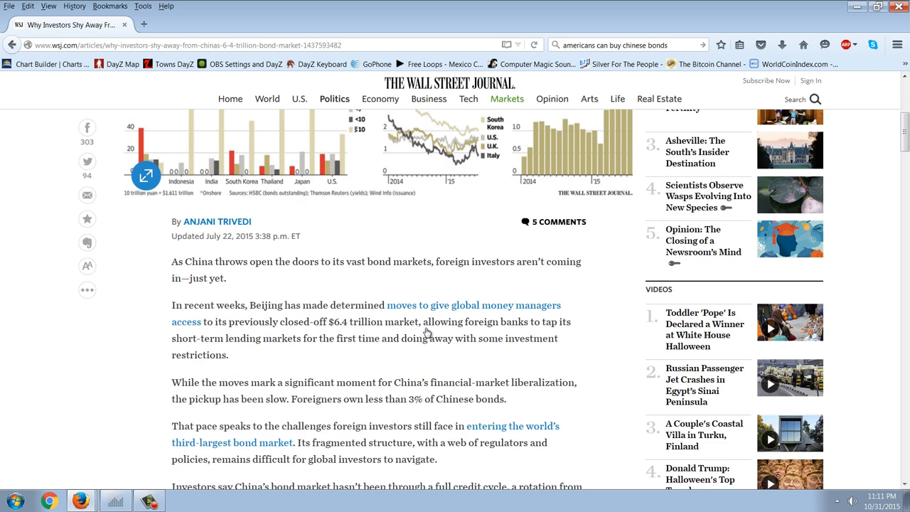
scroll(down, 3)
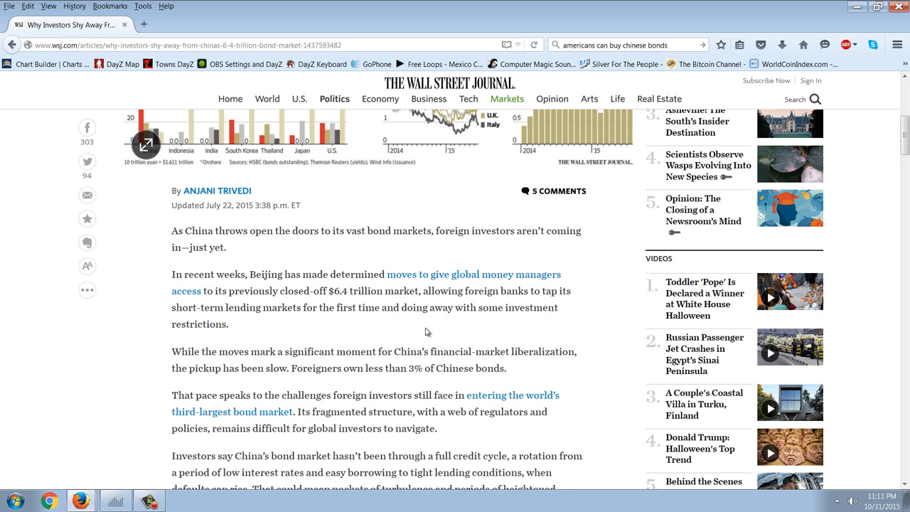
scroll(down, 3)
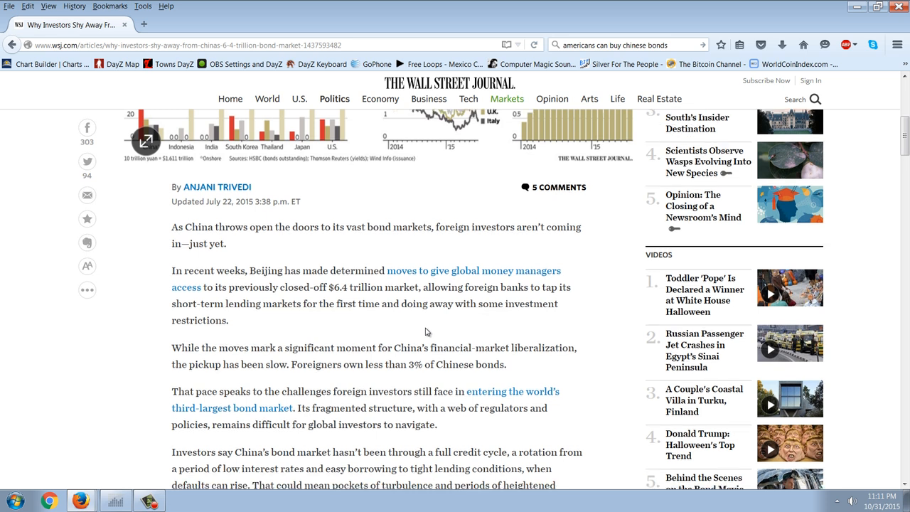
scroll(down, 3)
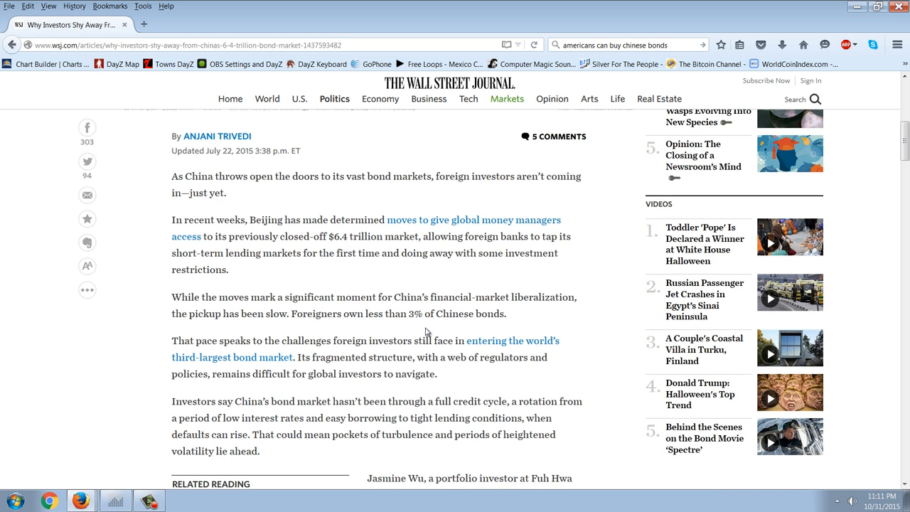
mouse_move(391, 280)
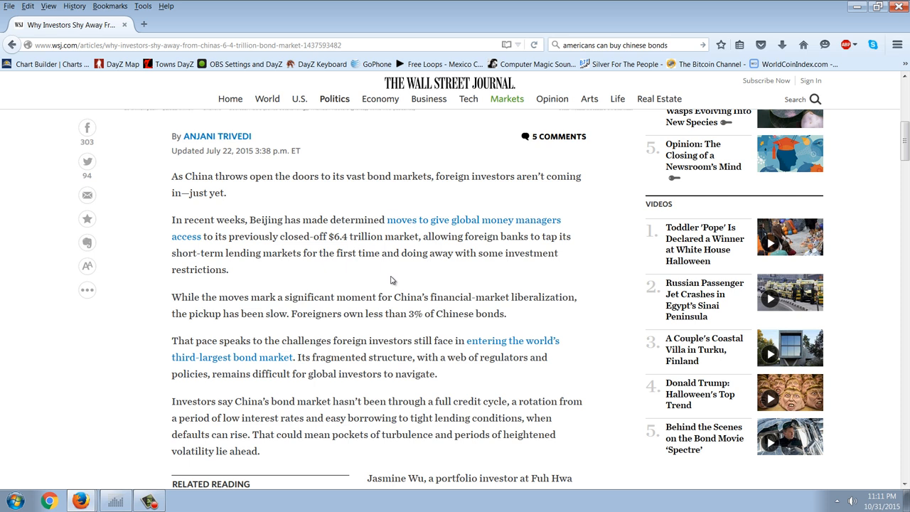
scroll(down, 3)
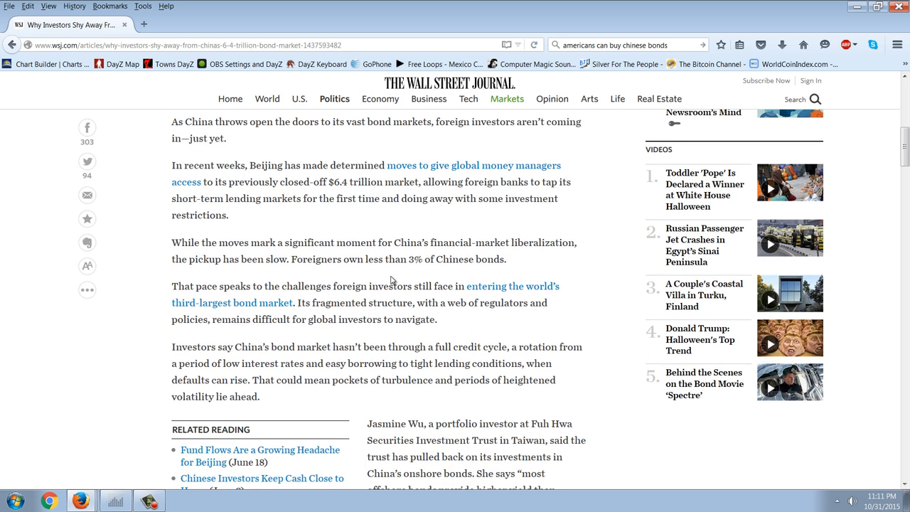
mouse_move(405, 219)
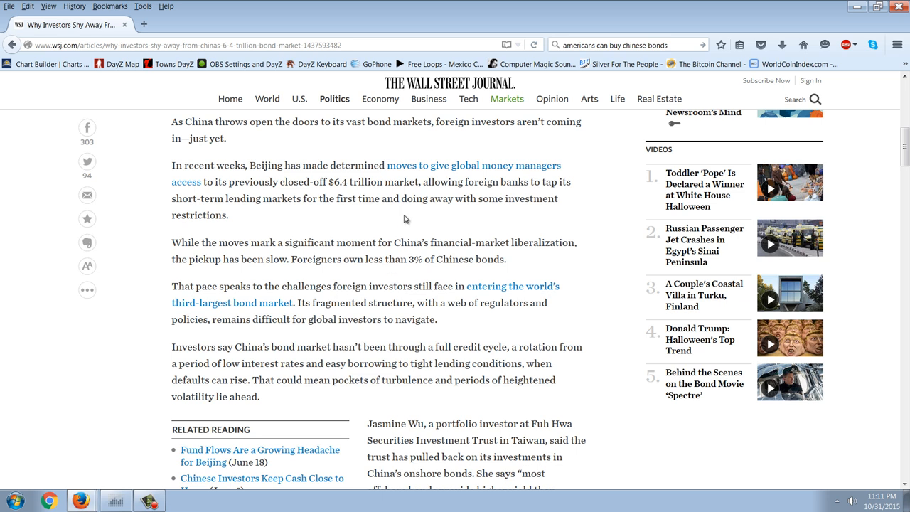
scroll(down, 3)
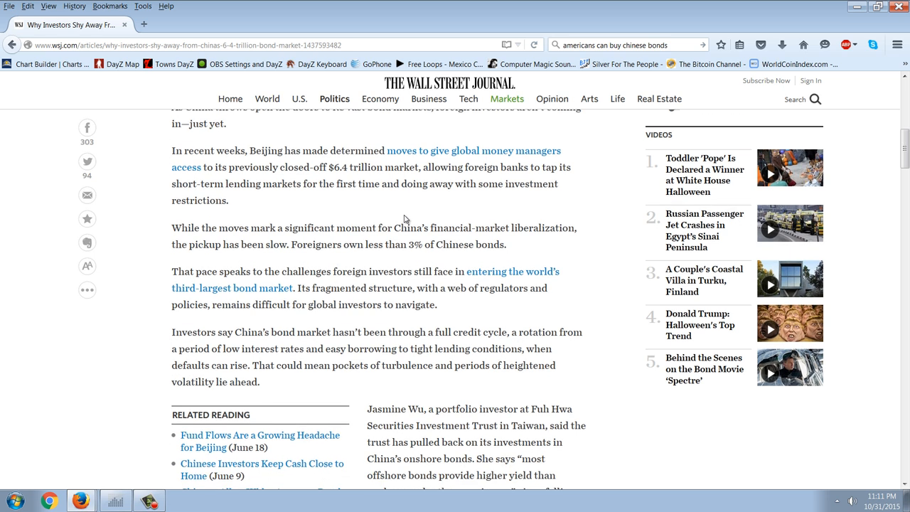
scroll(down, 3)
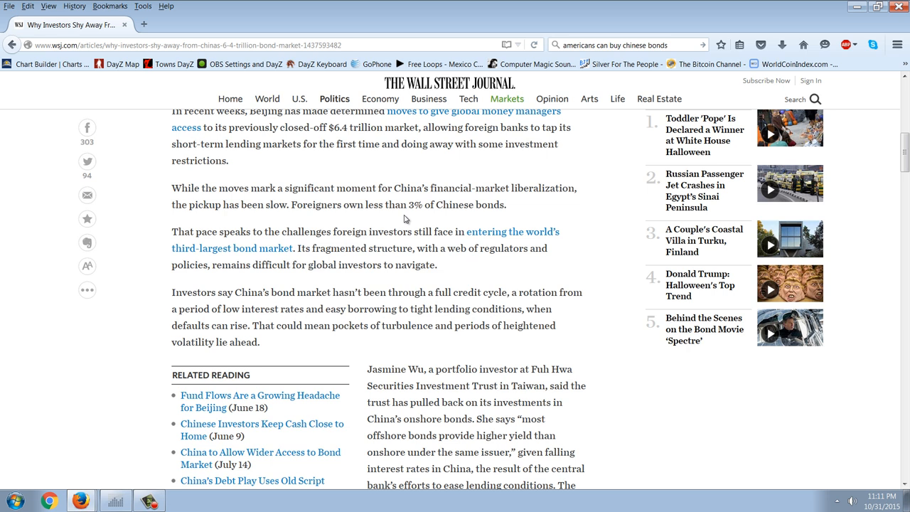
scroll(down, 3)
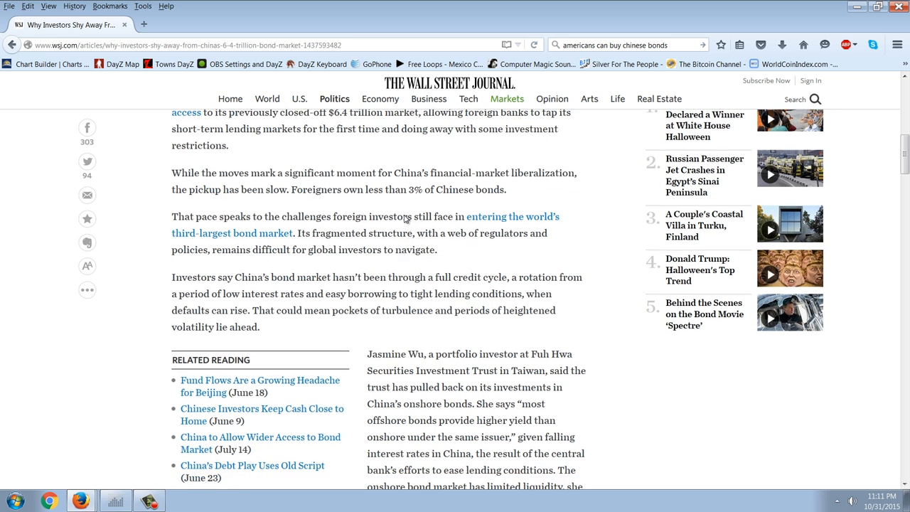
scroll(down, 3)
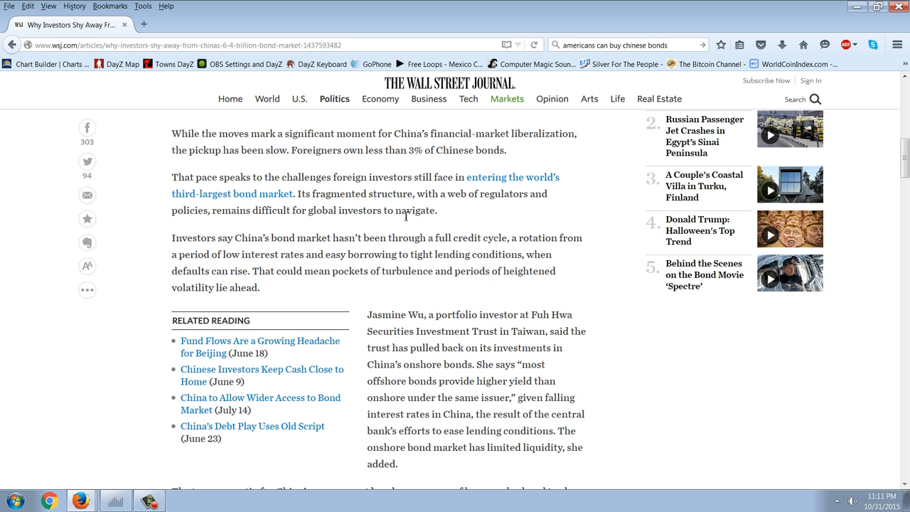
mouse_move(518, 156)
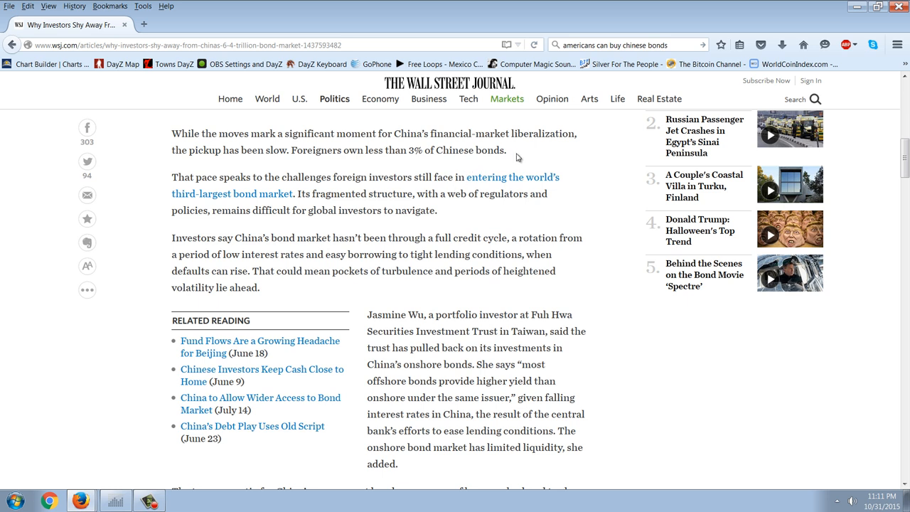
mouse_move(554, 170)
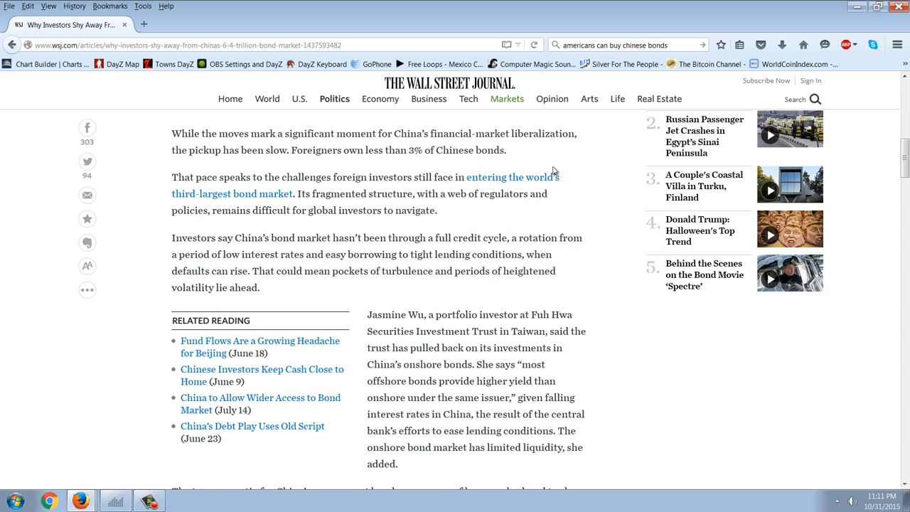
mouse_move(484, 237)
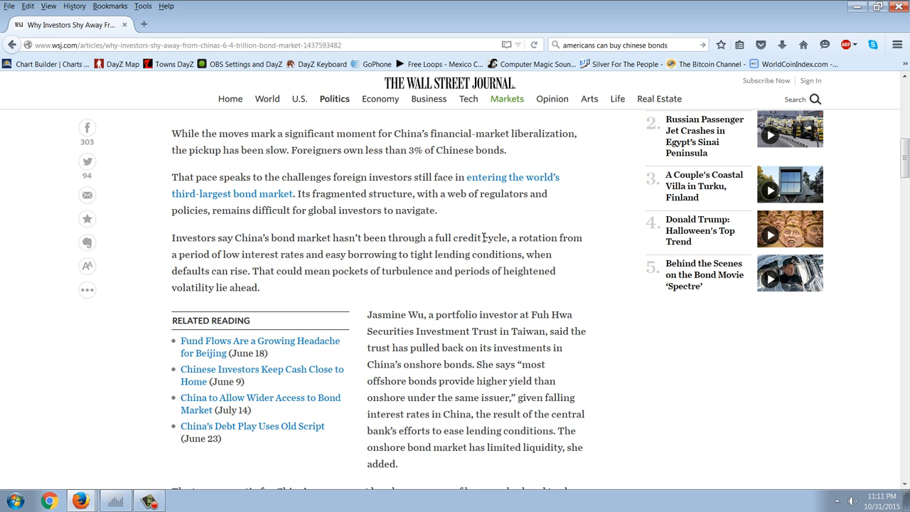
scroll(down, 3)
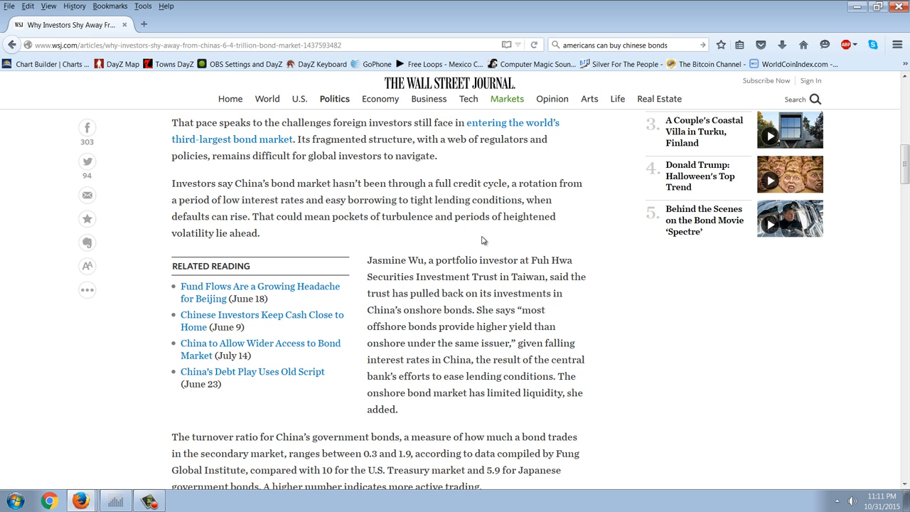
scroll(down, 3)
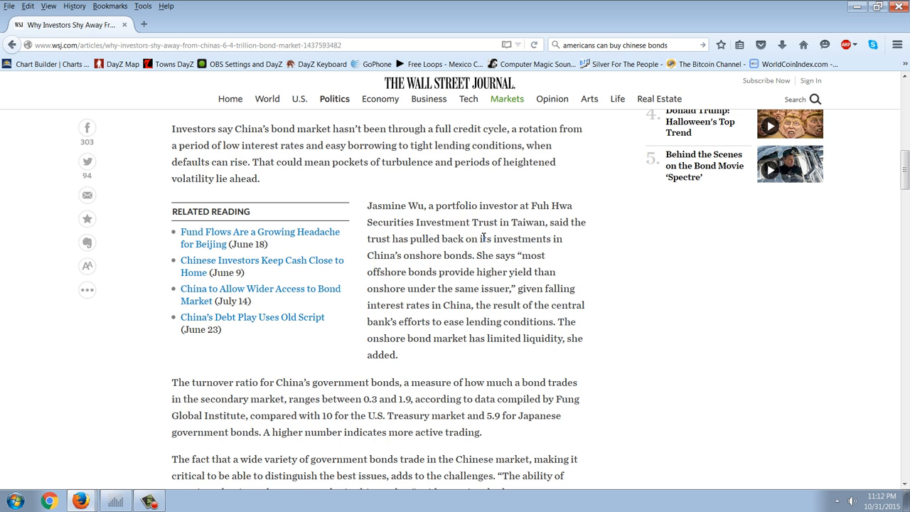
scroll(down, 3)
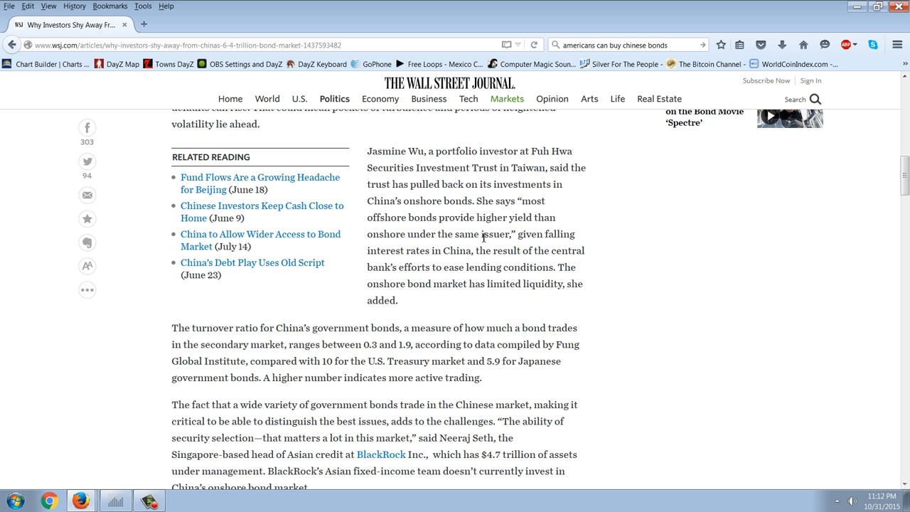
mouse_move(677, 277)
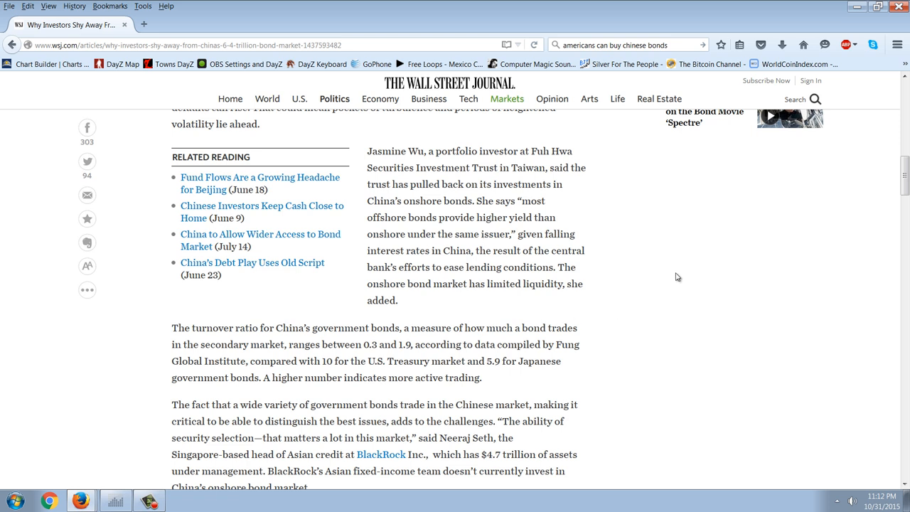
mouse_move(617, 273)
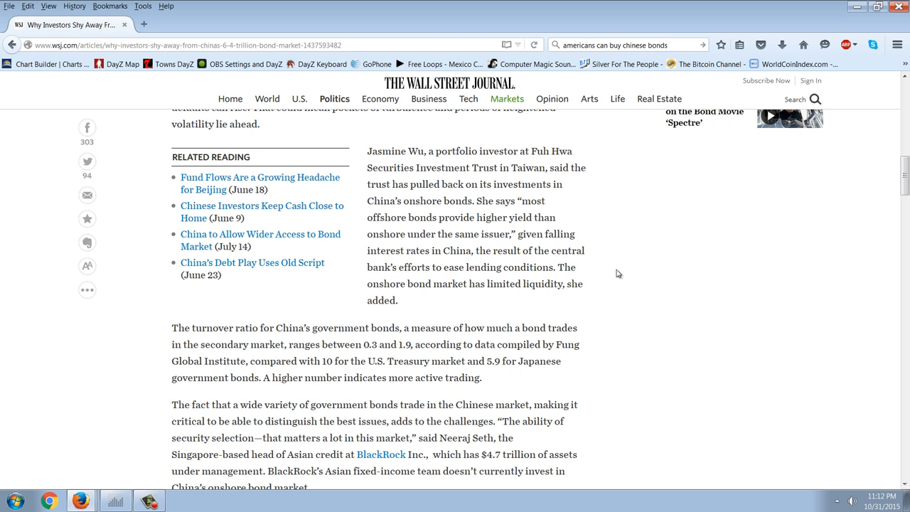
mouse_move(614, 273)
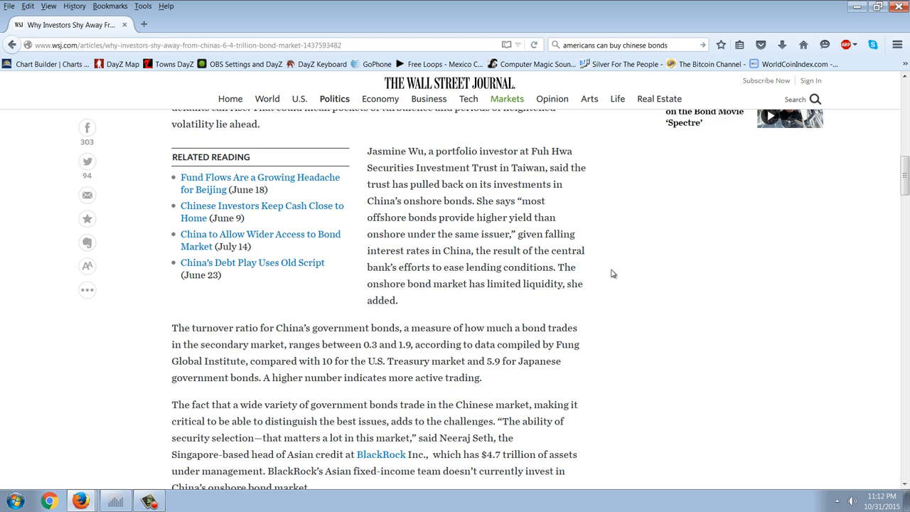
scroll(down, 3)
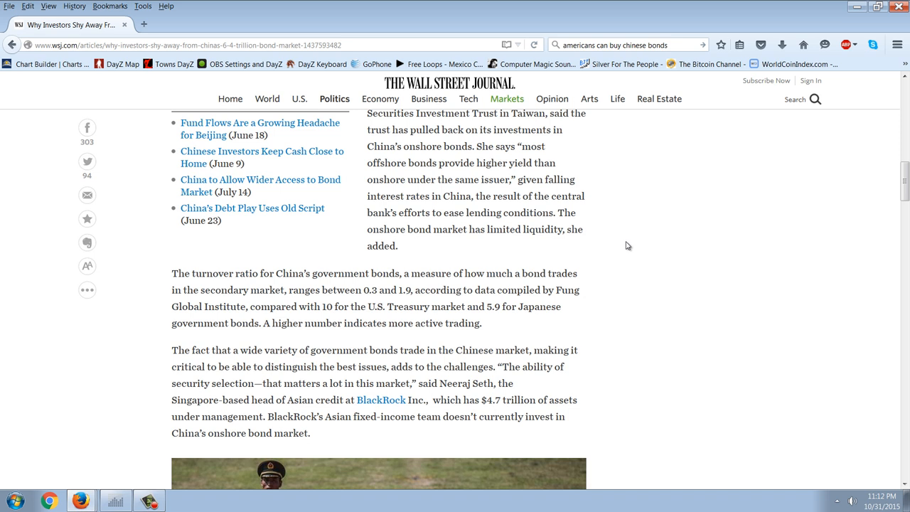
scroll(down, 3)
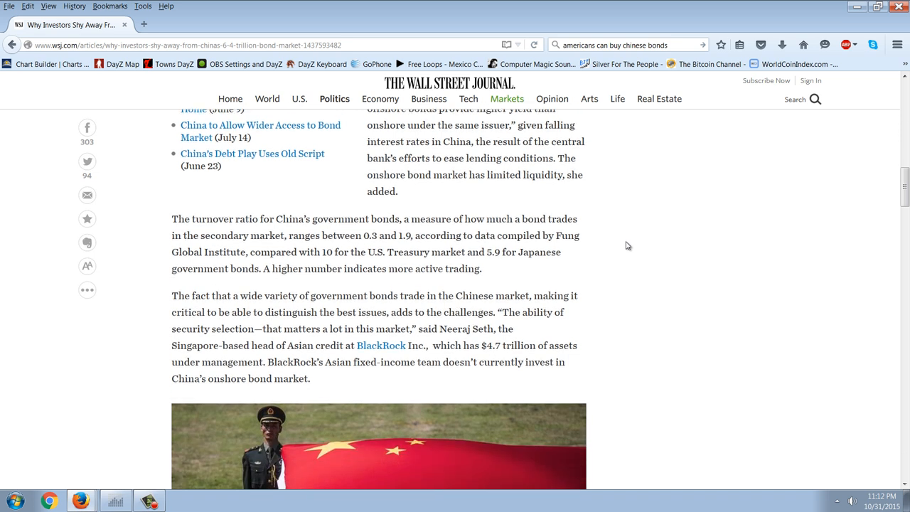
scroll(down, 3)
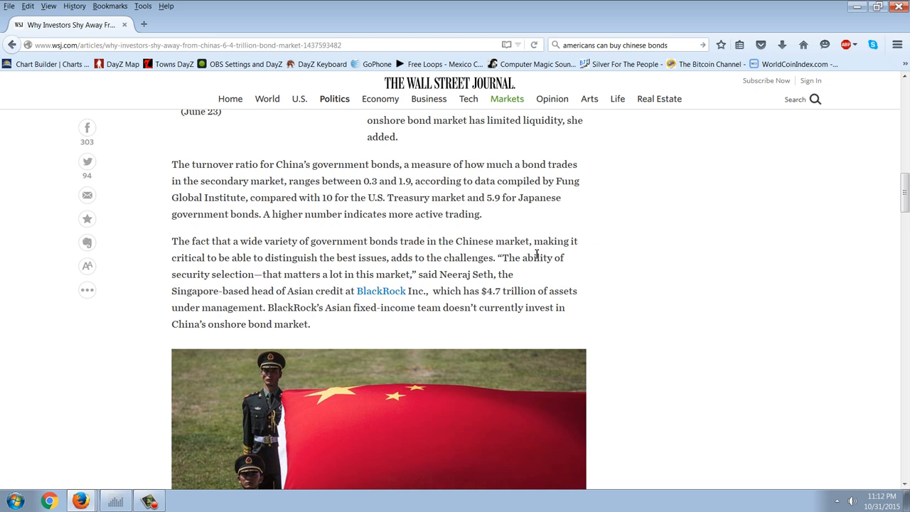
mouse_move(564, 227)
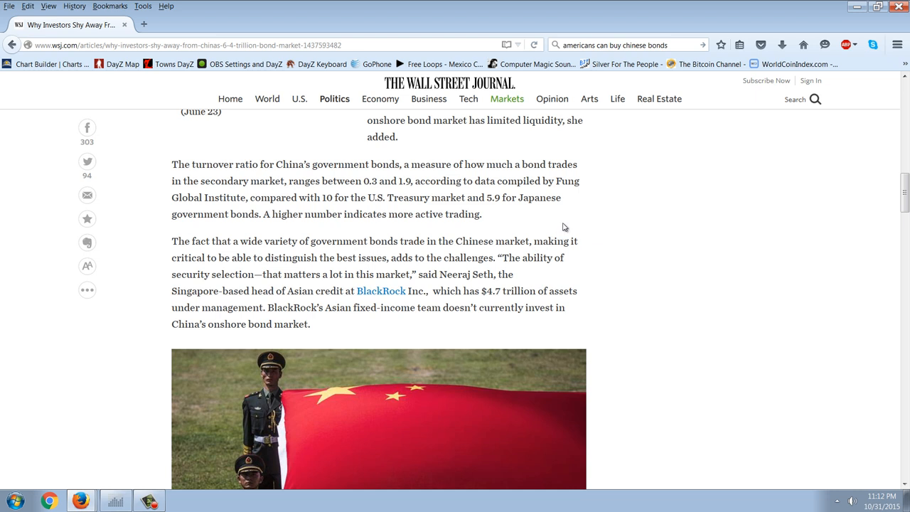
mouse_move(521, 248)
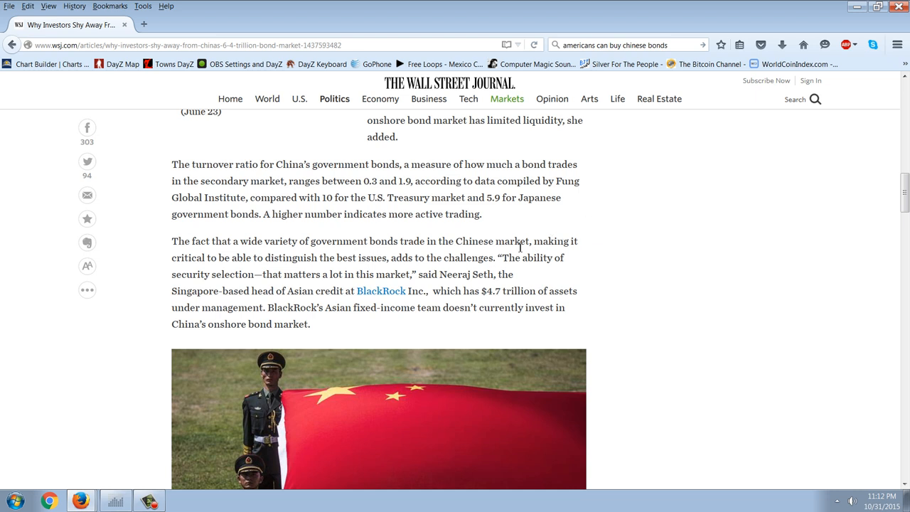
mouse_move(277, 229)
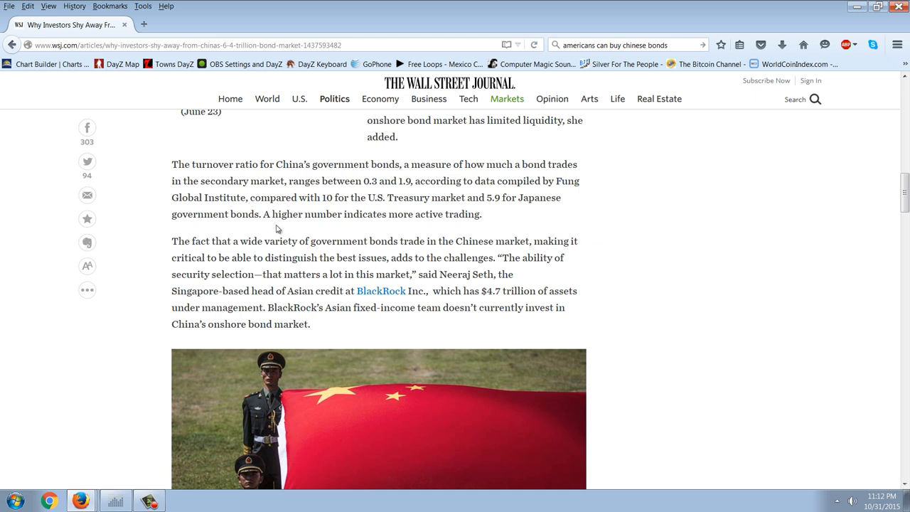
mouse_move(264, 219)
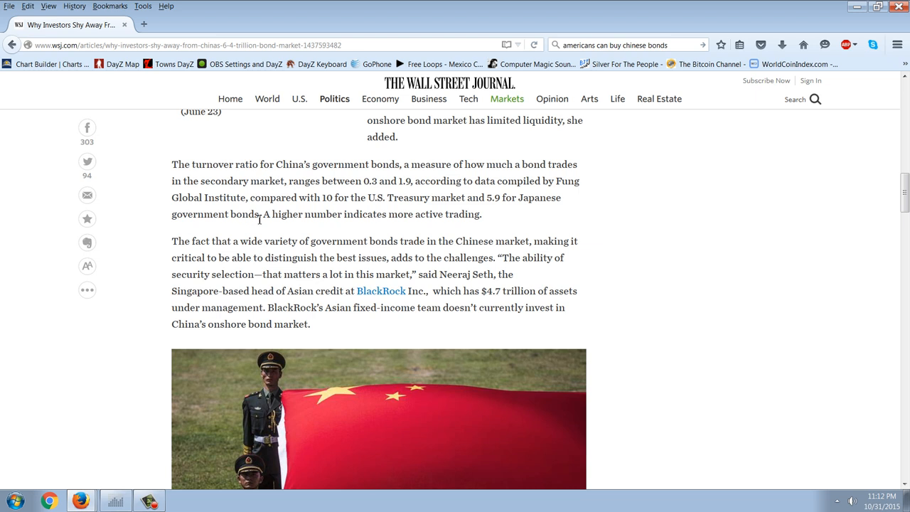
drag(259, 198, 261, 213)
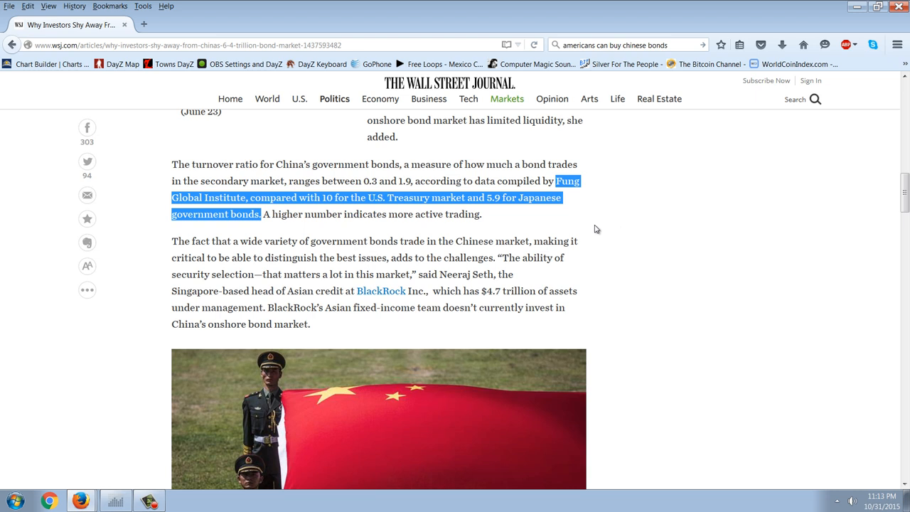
scroll(down, 3)
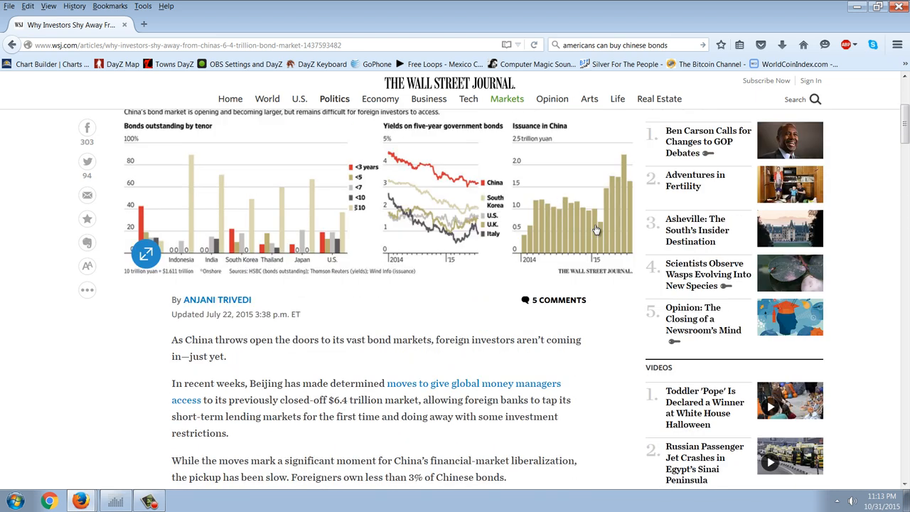
scroll(up, 3)
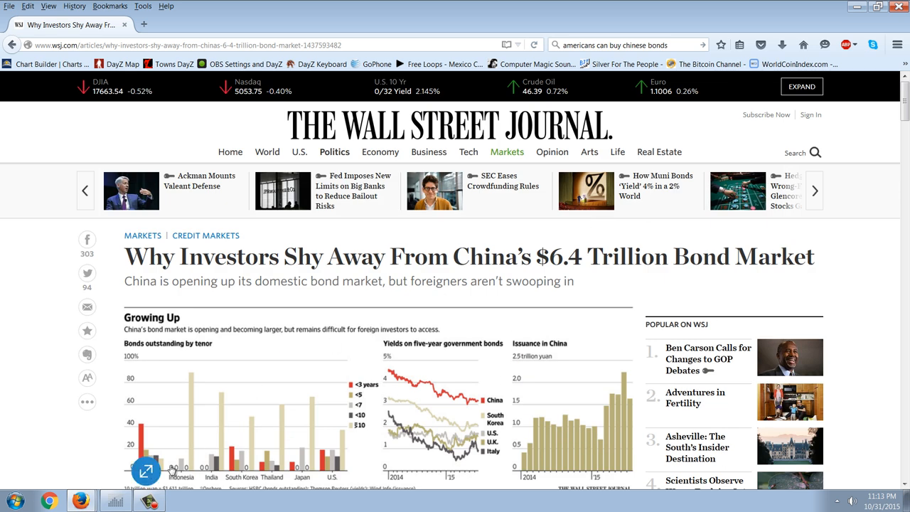
mouse_move(216, 335)
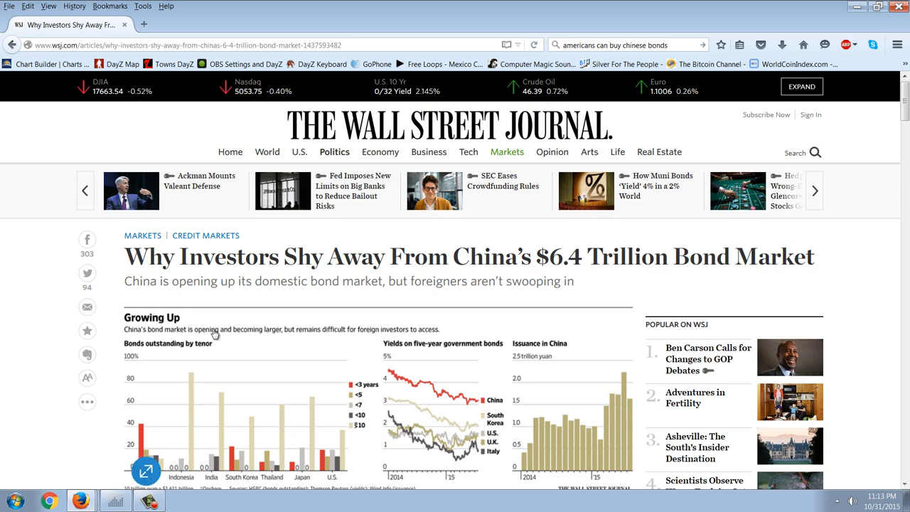
mouse_move(298, 334)
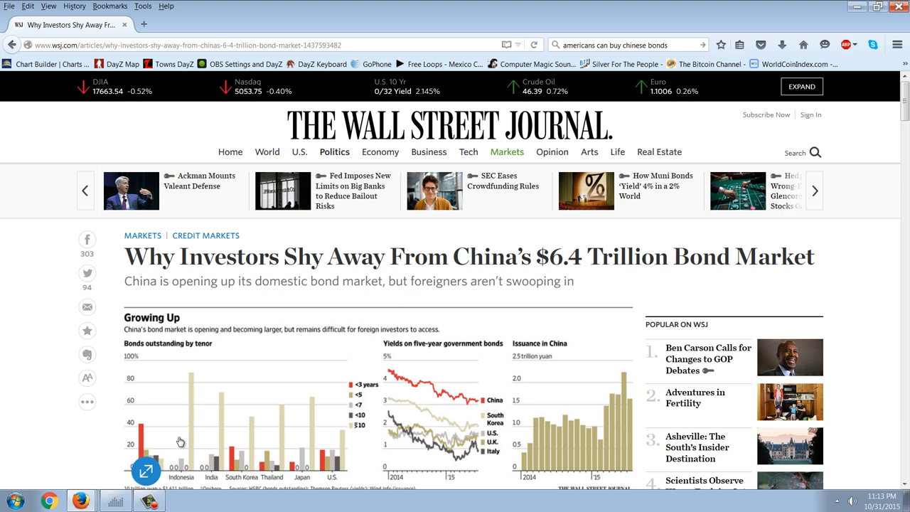
mouse_move(117, 500)
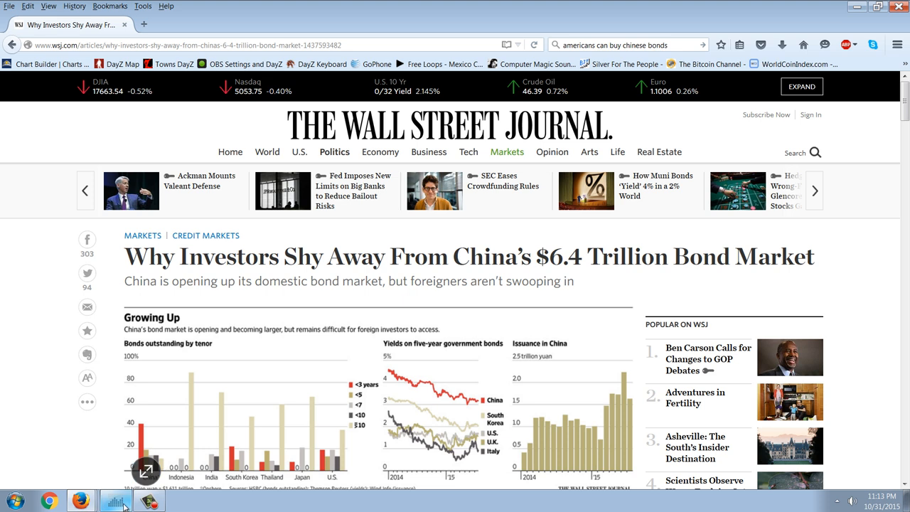
Switch back to the NetDania weekly USD/CNY chart from the WSJ article
click(114, 501)
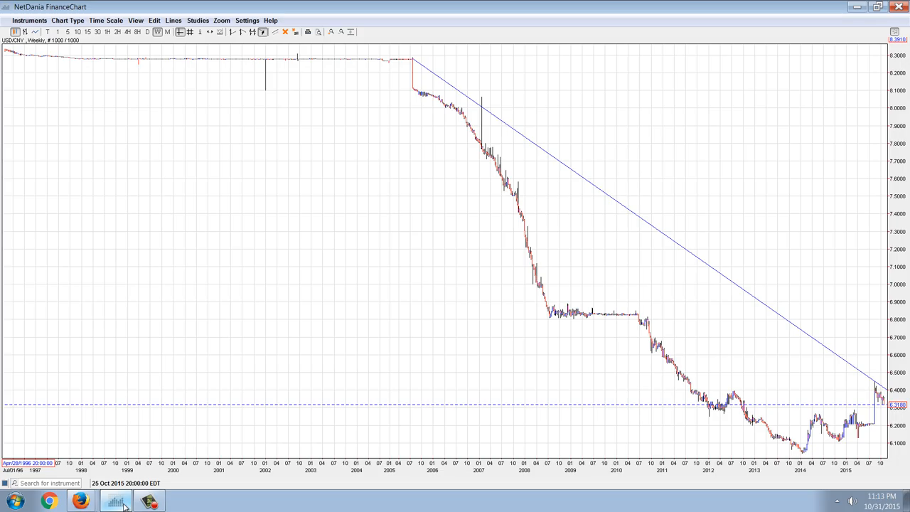
mouse_move(370, 258)
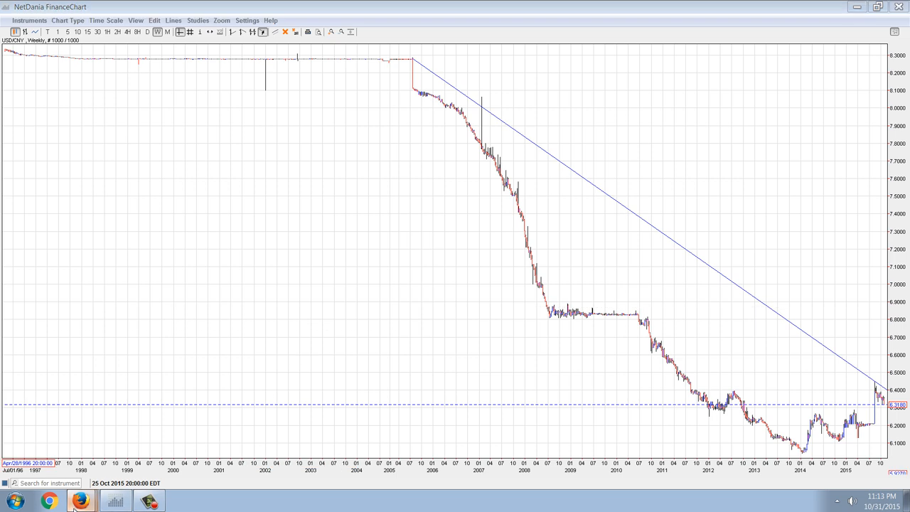
mouse_move(98, 484)
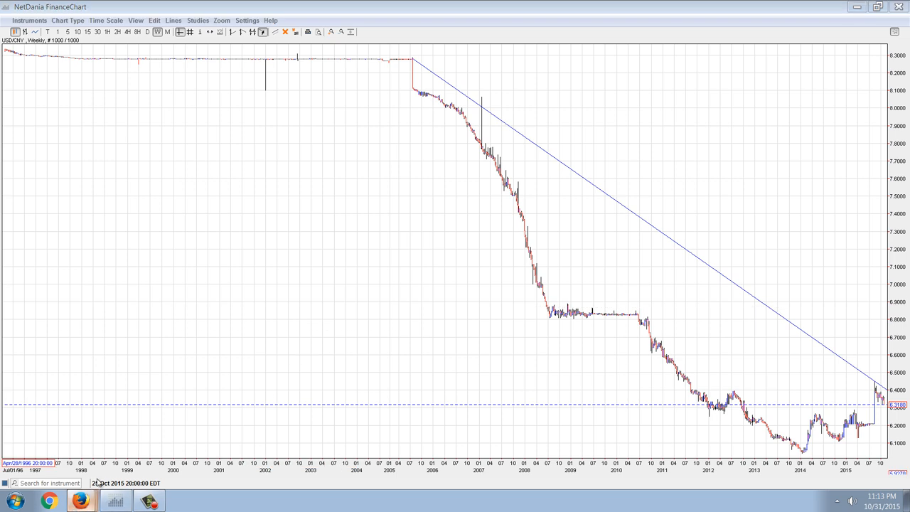
click(80, 501)
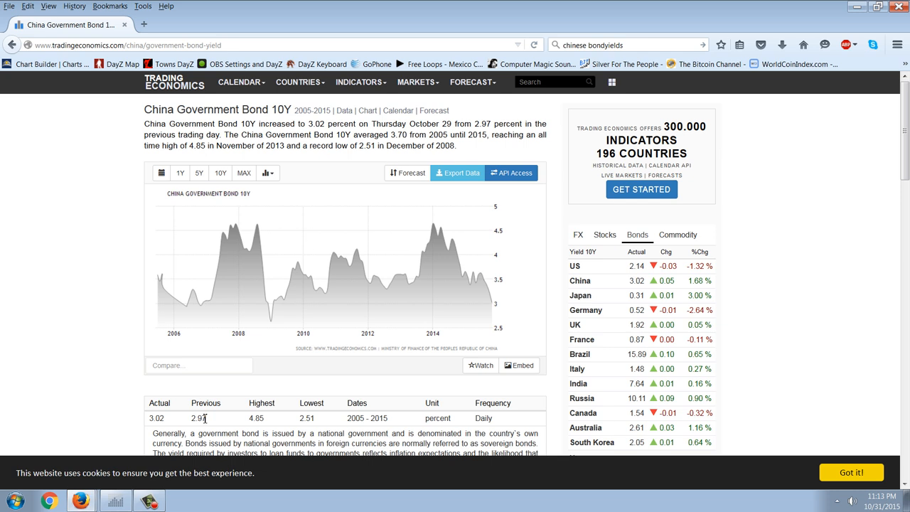
mouse_move(221, 406)
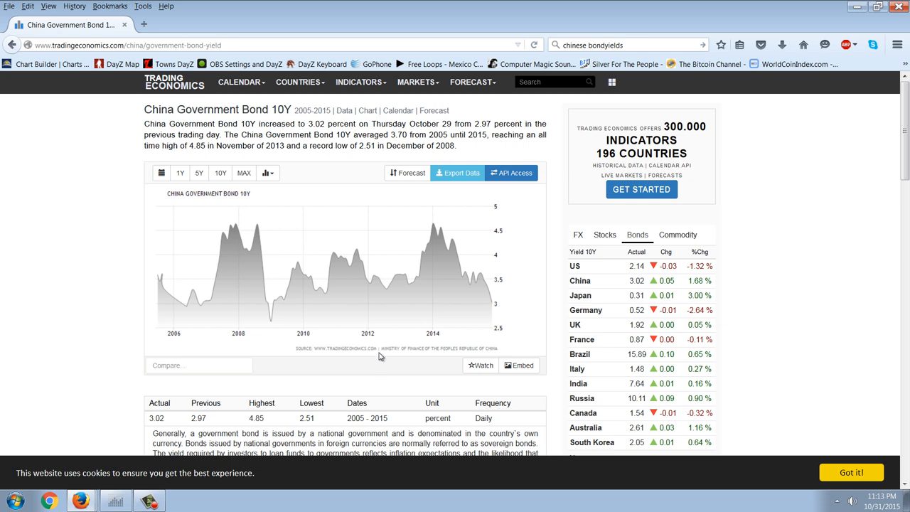
mouse_move(389, 343)
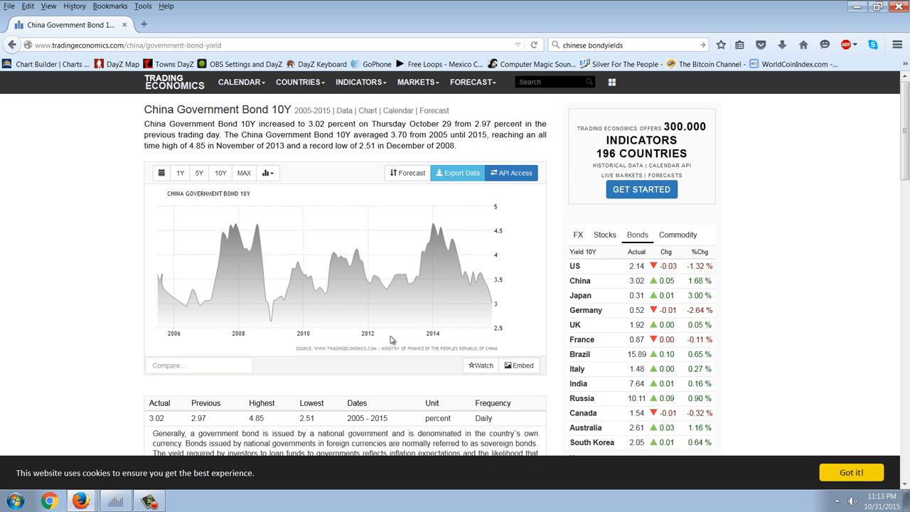
mouse_move(364, 333)
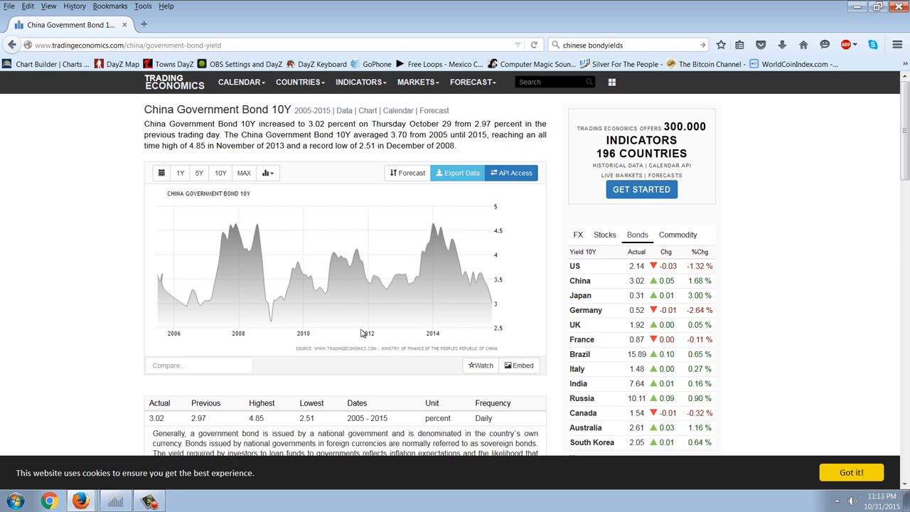
mouse_move(359, 349)
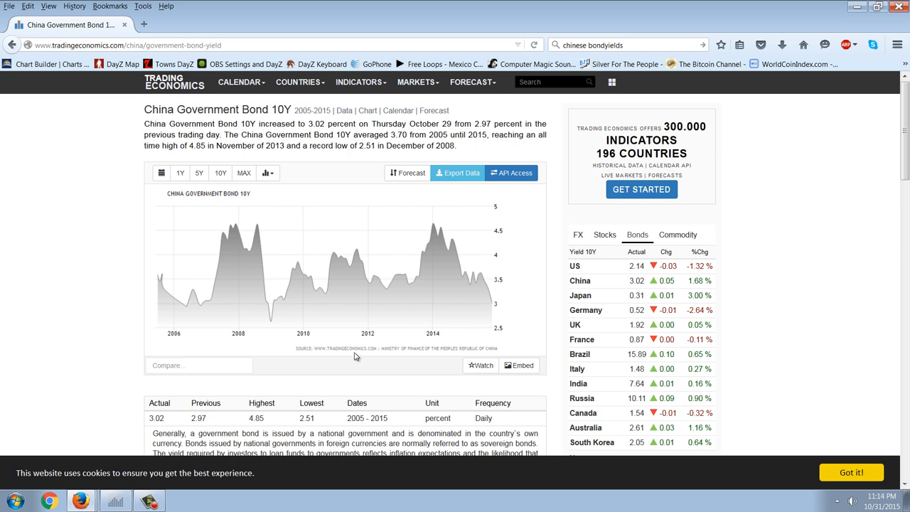
mouse_move(362, 310)
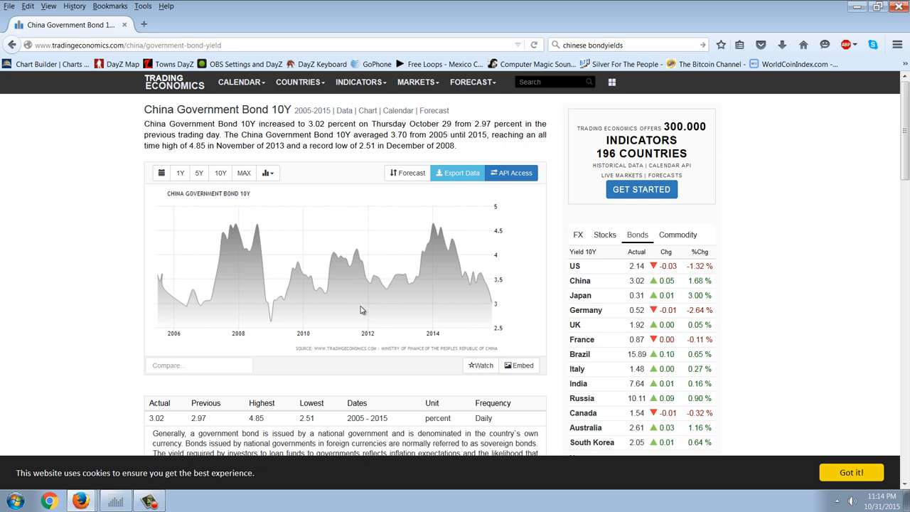
mouse_move(273, 369)
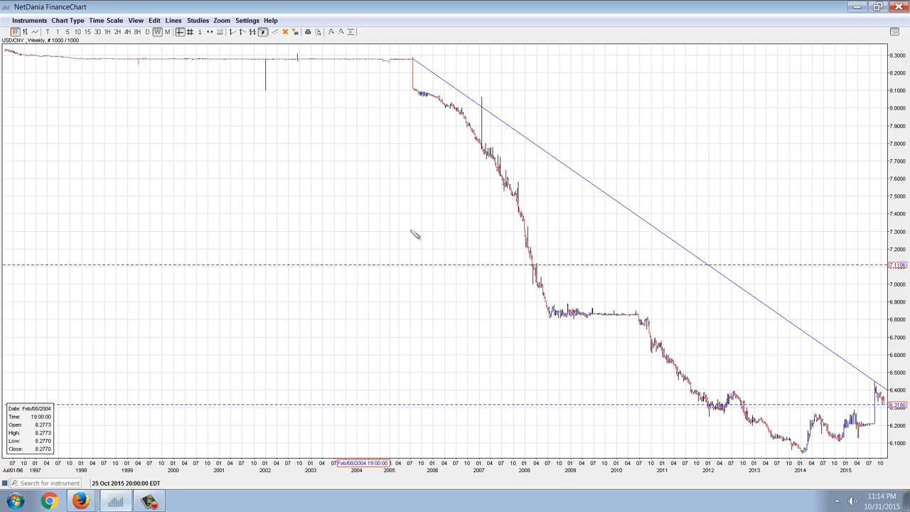
mouse_move(625, 113)
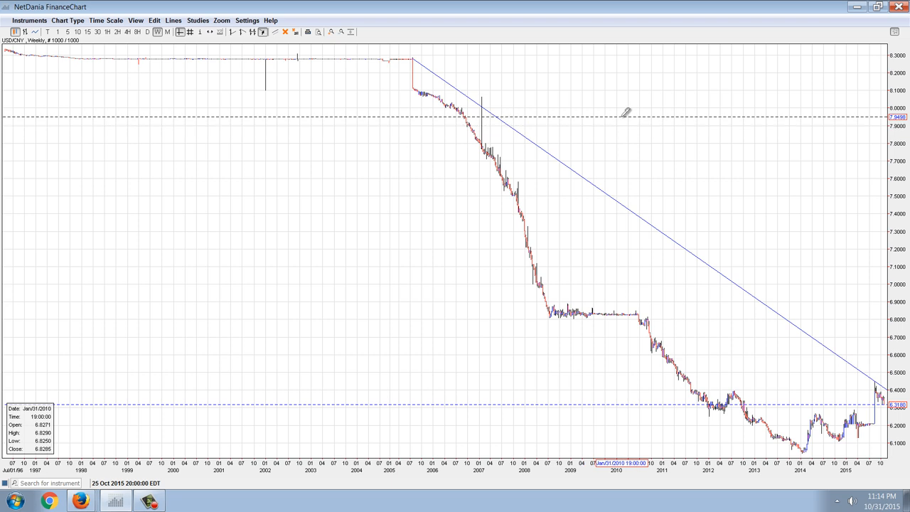